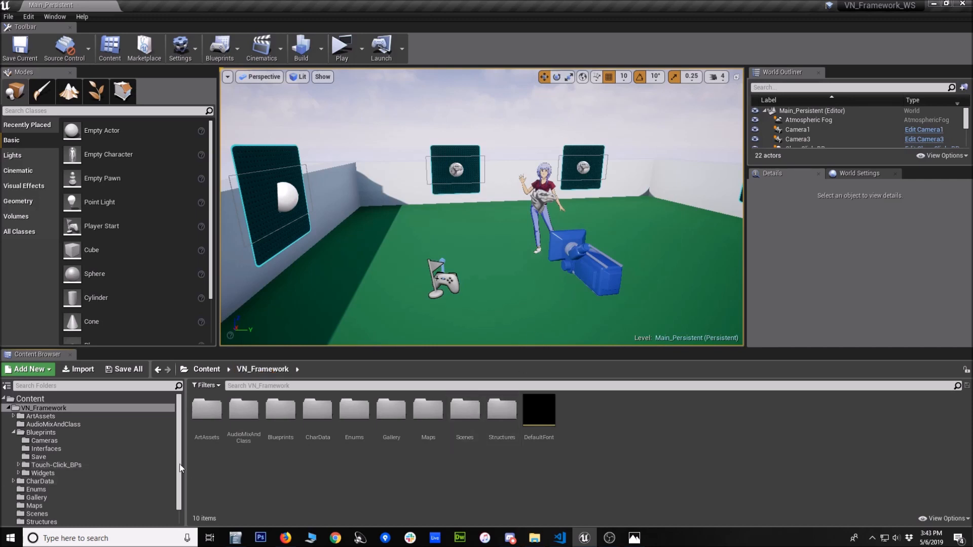
- Show the Widgets blueprint folder and select WD_MenuParent
left_click(279, 410)
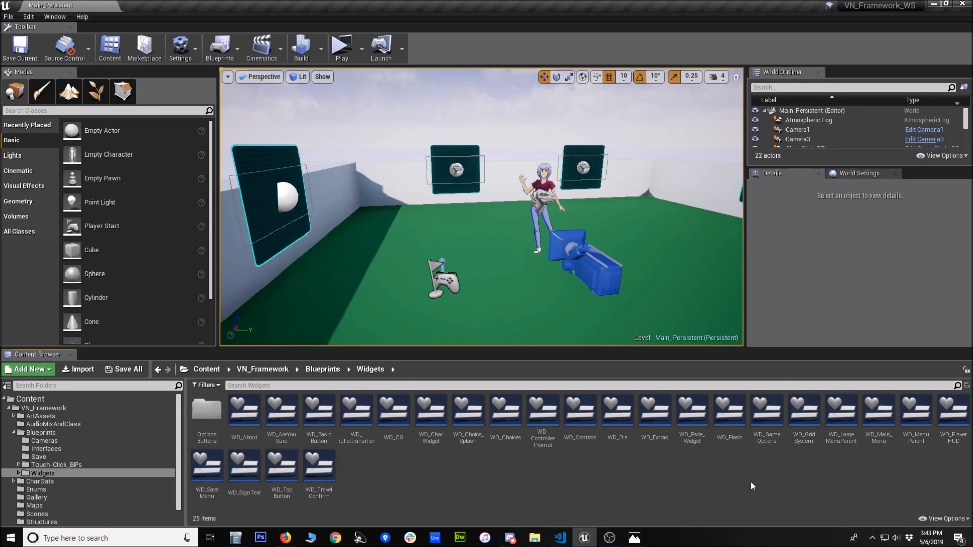
left_click(914, 412)
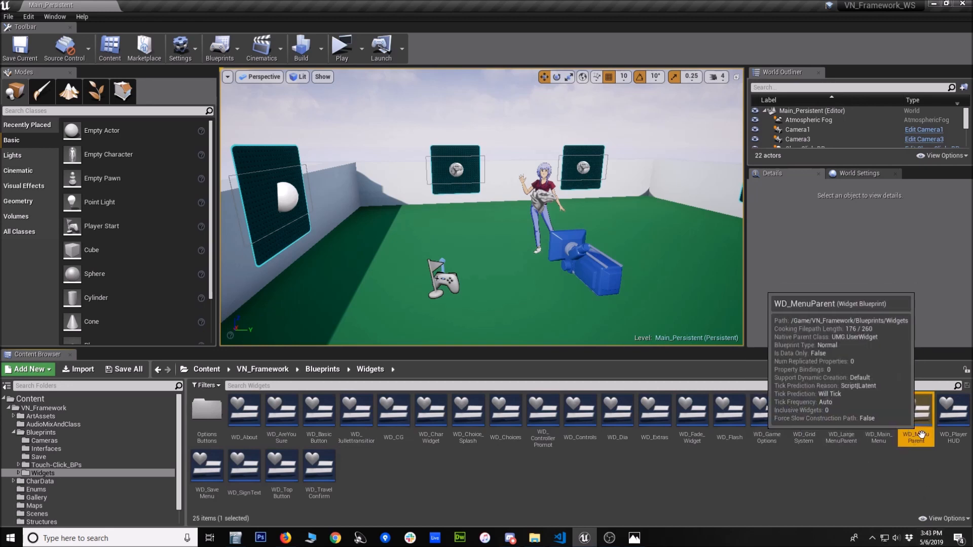
- Open WD_MenuParent in the widget blueprint designer
double_click(916, 409)
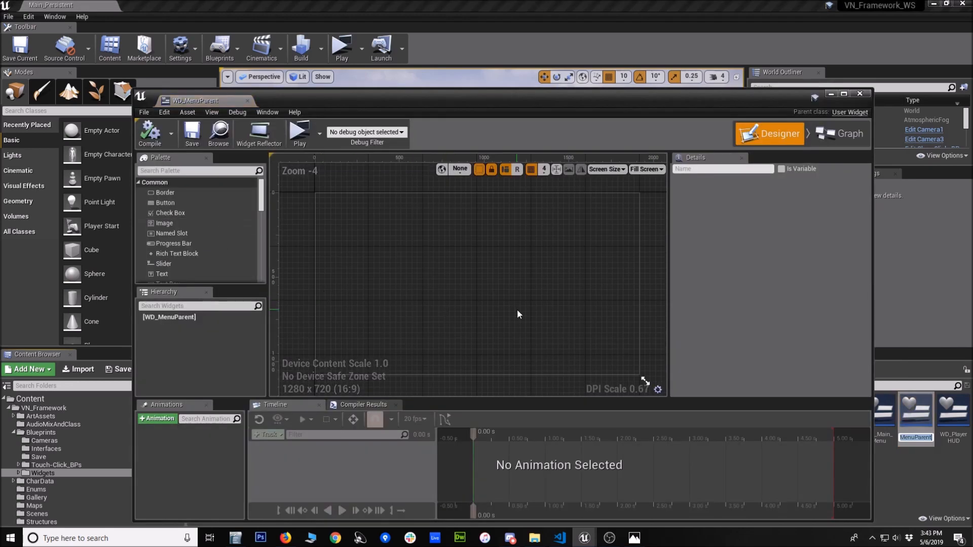
scroll("down", 3)
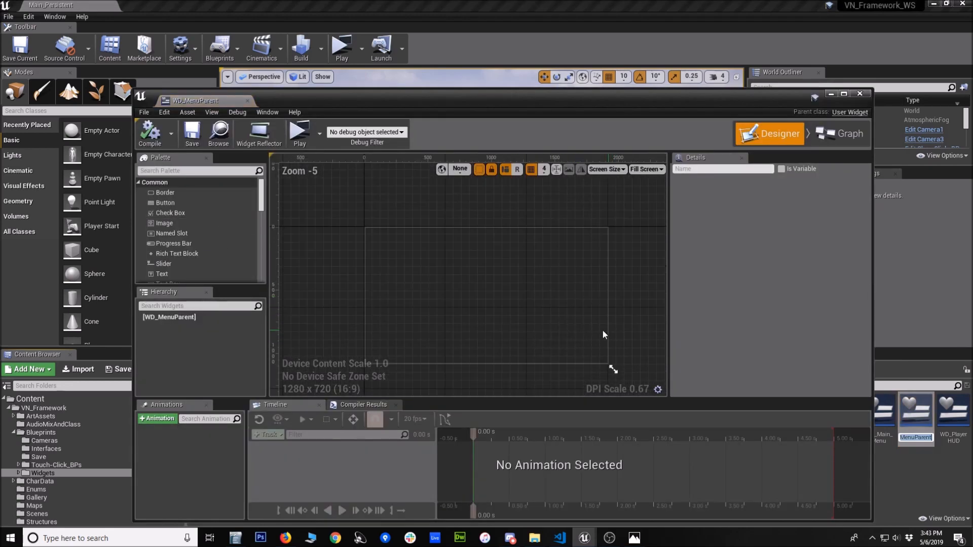
mouse_move(617, 257)
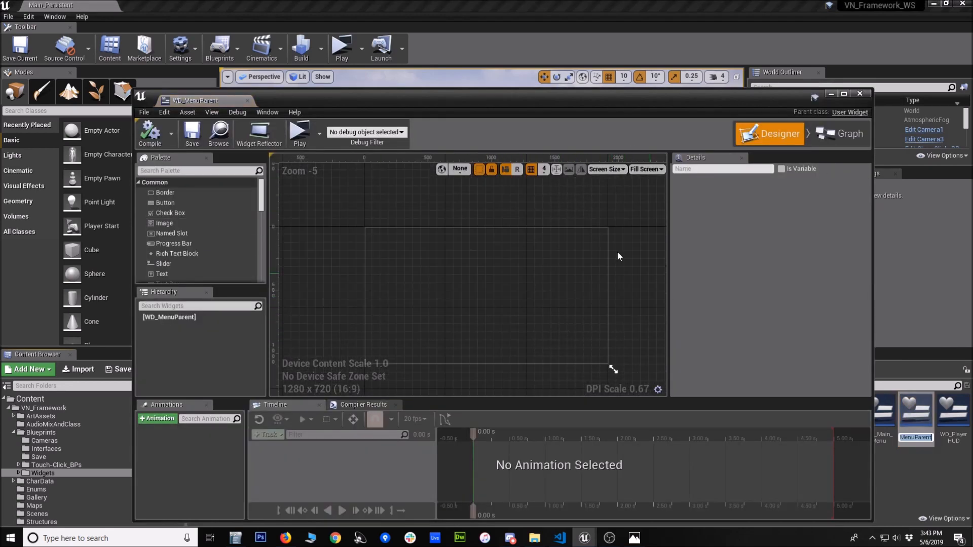
mouse_move(785, 272)
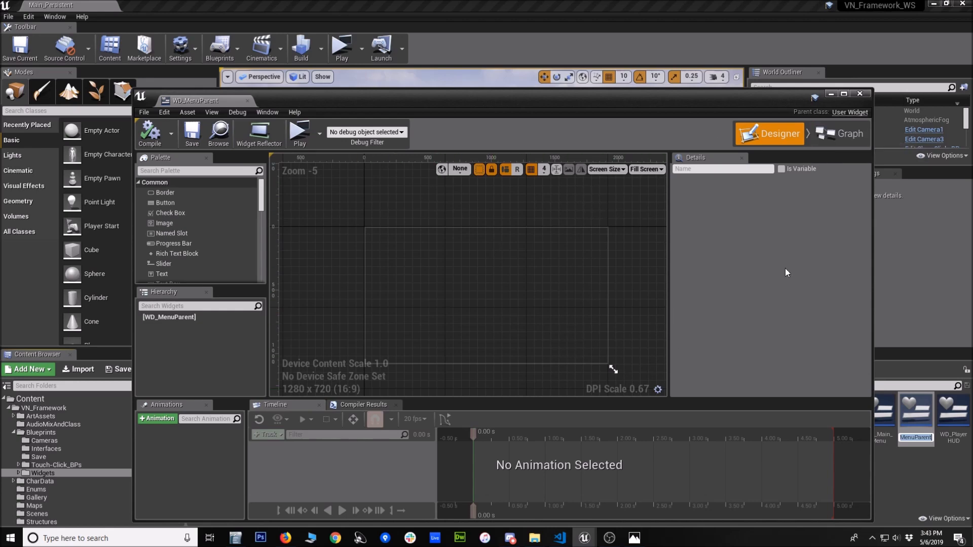
- Switch WD_MenuParent to its event graph and pan over the Event Construct cast to Global_BP
left_click(842, 145)
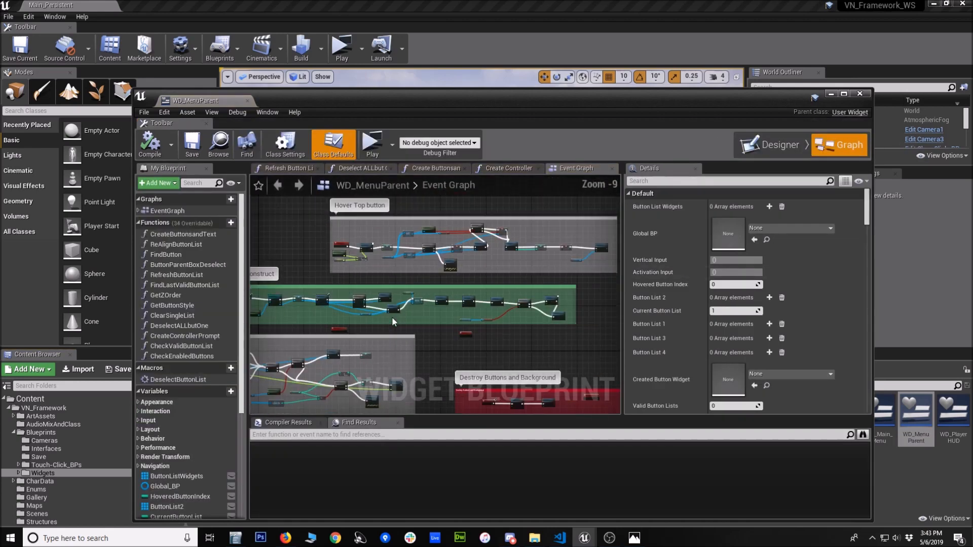
scroll("down", 3)
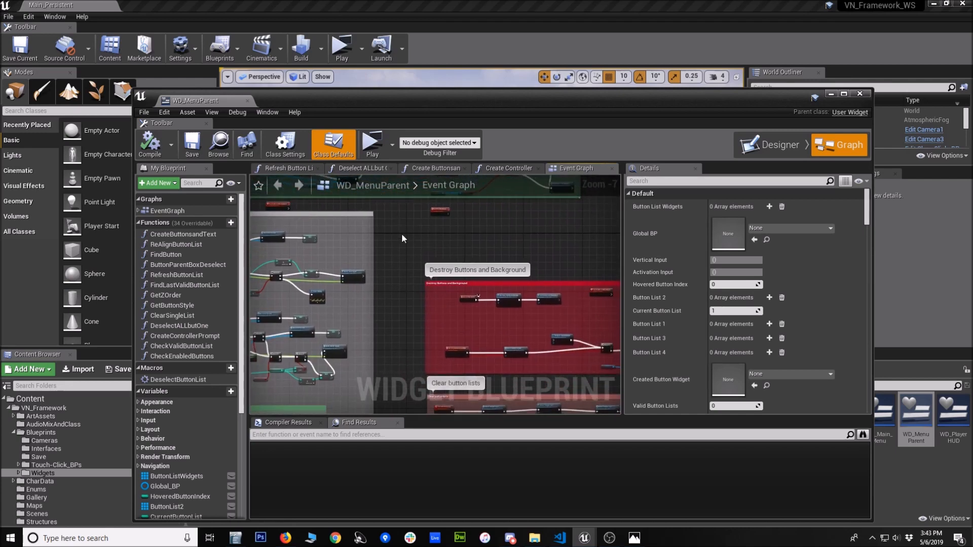
scroll("down", 3)
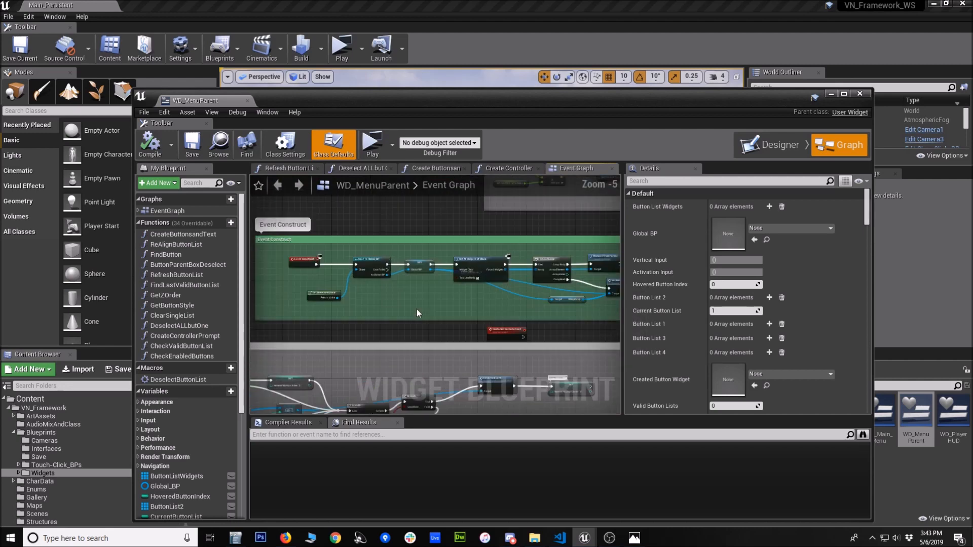
scroll("up", 3)
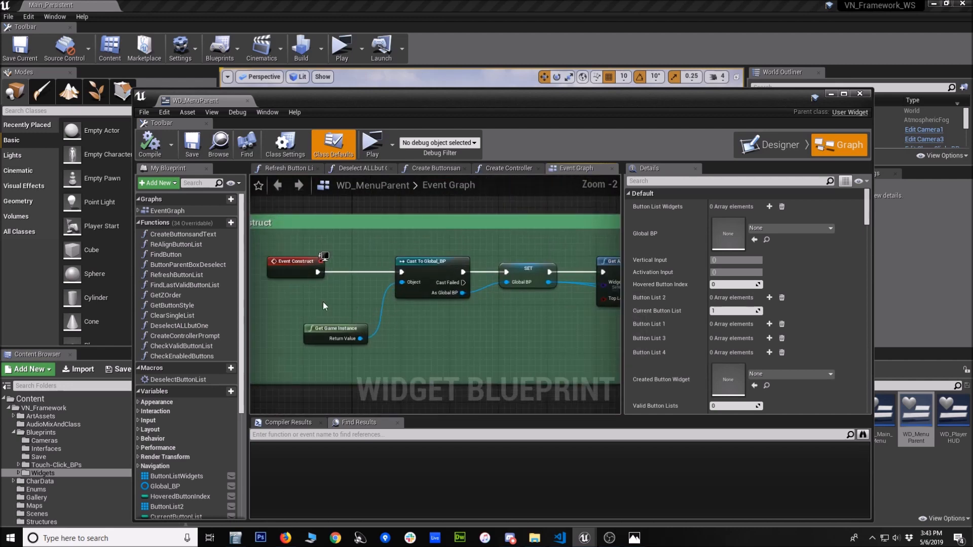
mouse_move(496, 355)
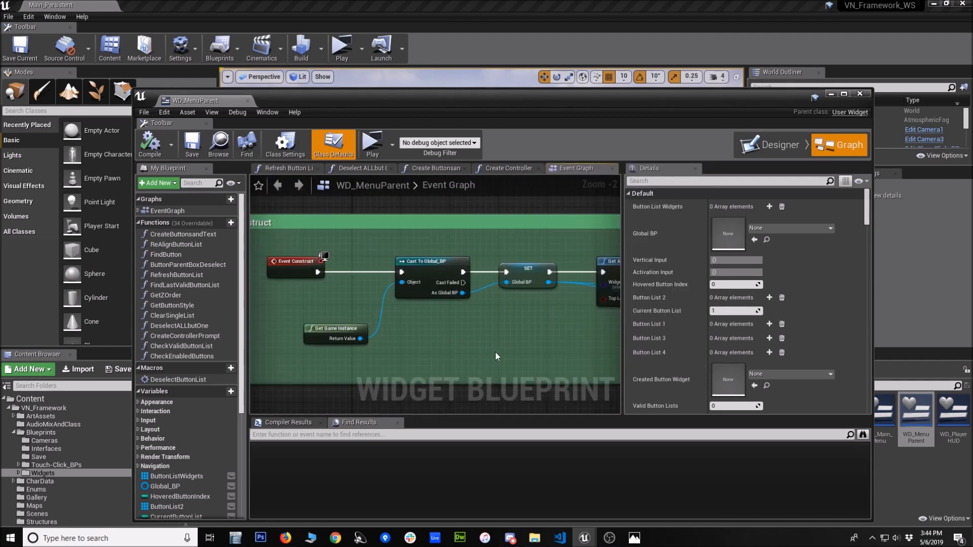
mouse_move(365, 327)
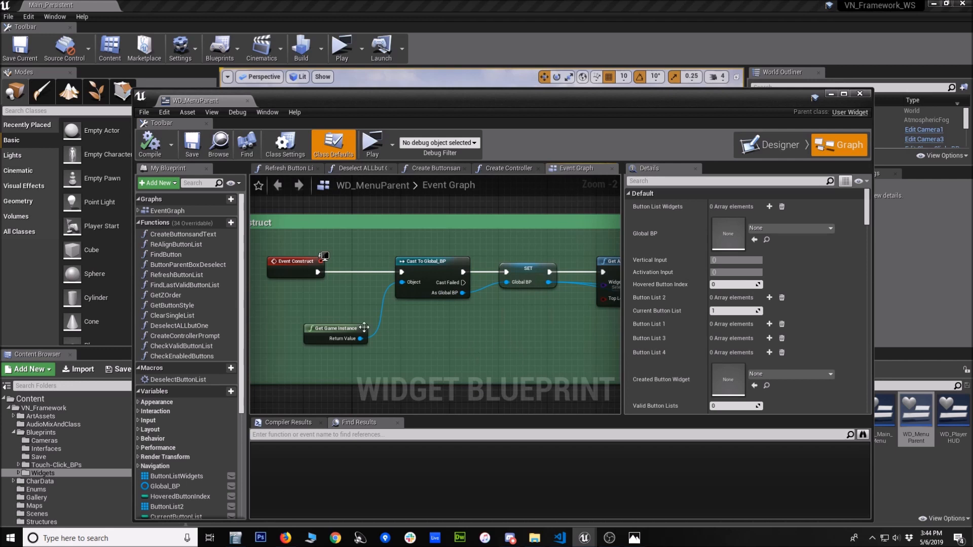
mouse_move(349, 270)
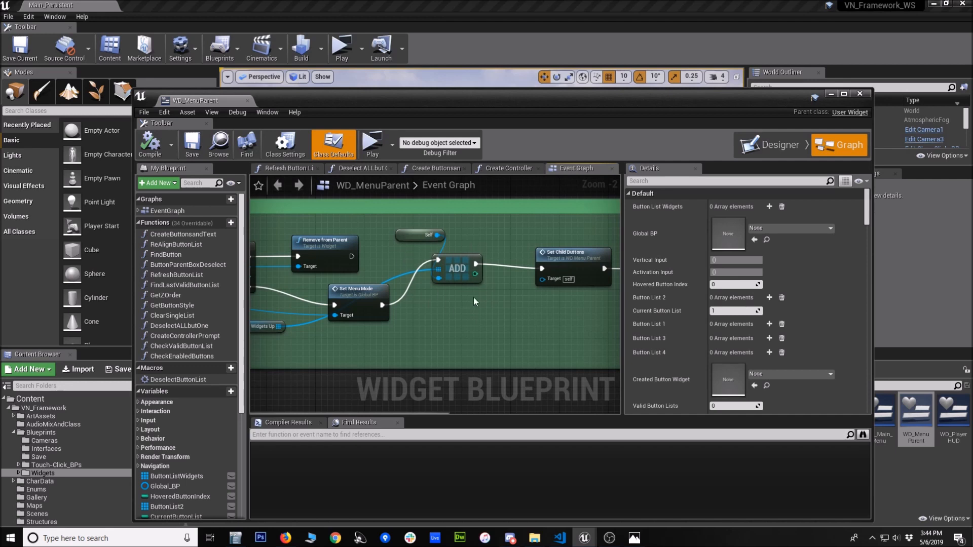
mouse_move(587, 323)
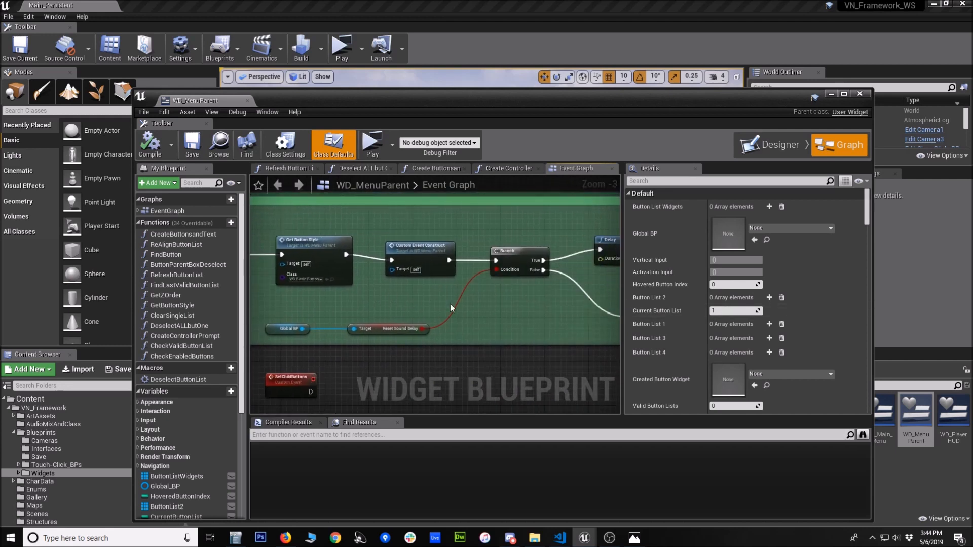
scroll("down", 3)
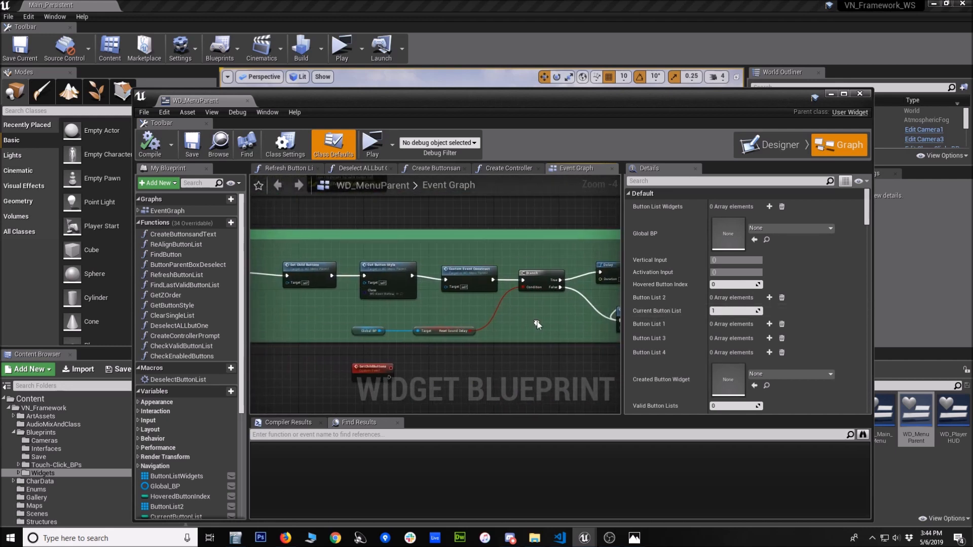
scroll("down", 3)
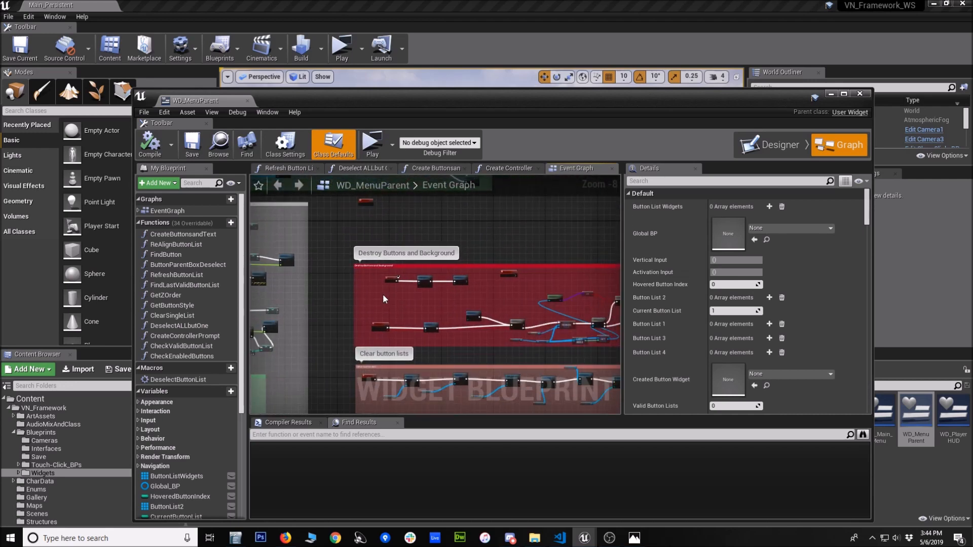
scroll("up", 3)
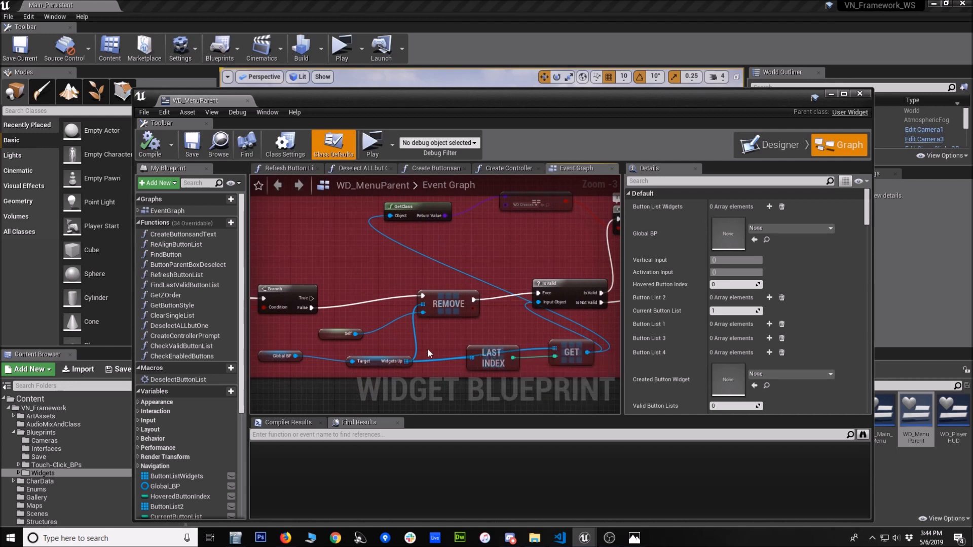
mouse_move(496, 300)
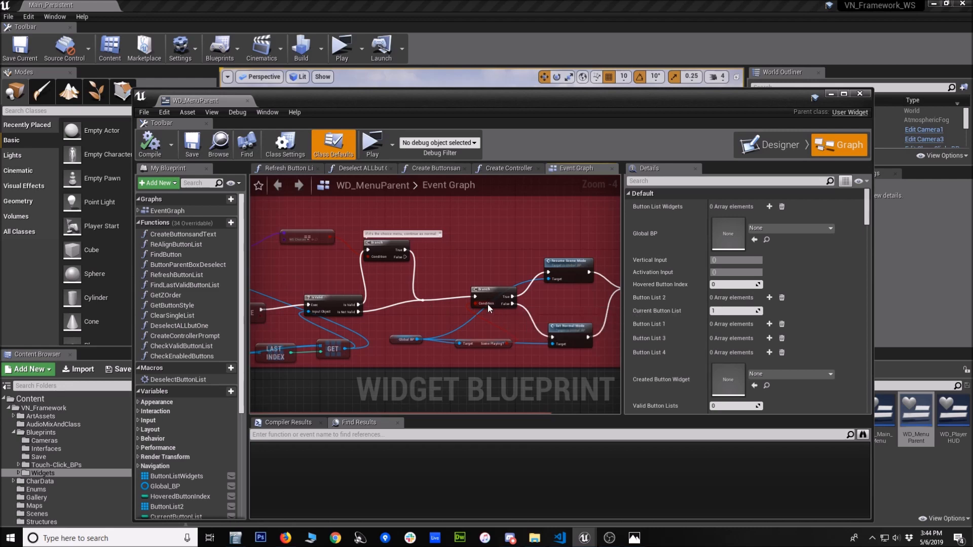
scroll("down", 3)
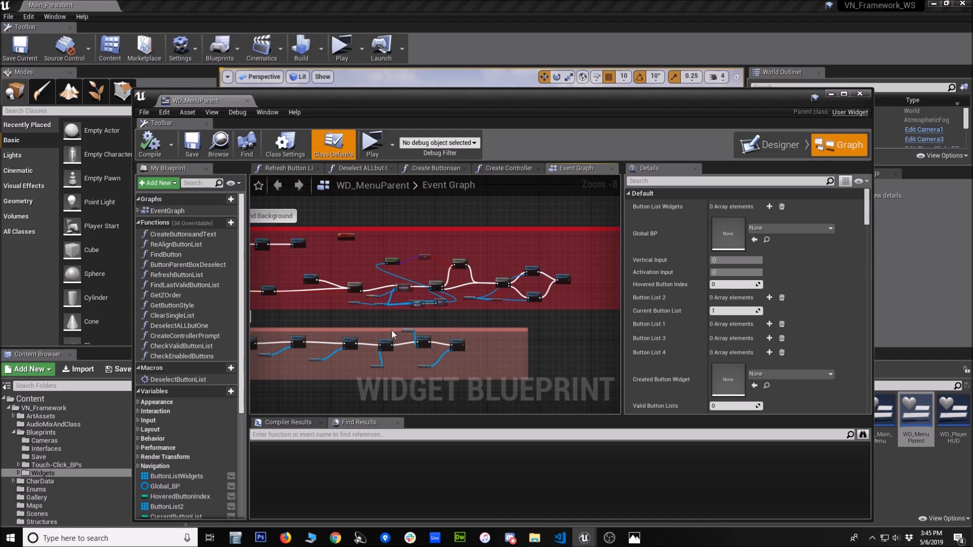
mouse_move(461, 300)
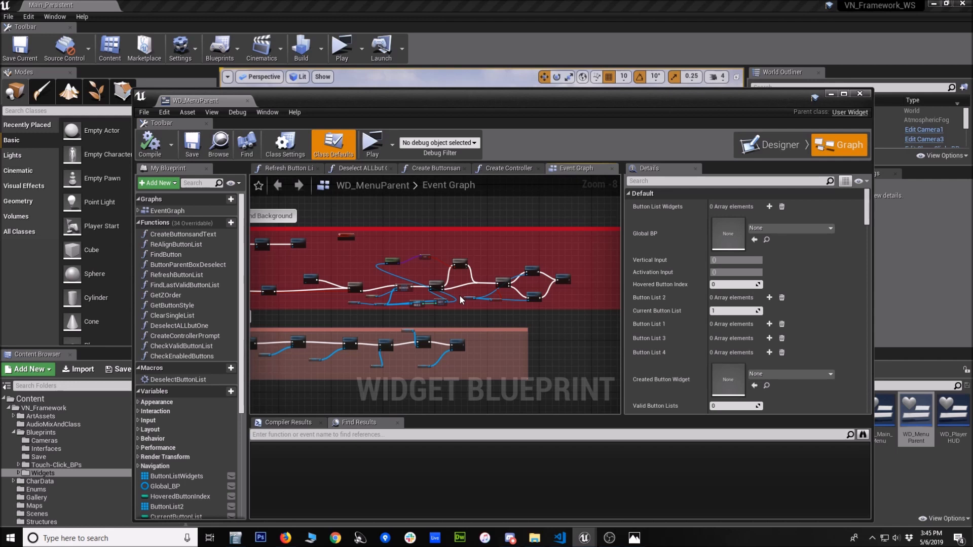
scroll("down", 3)
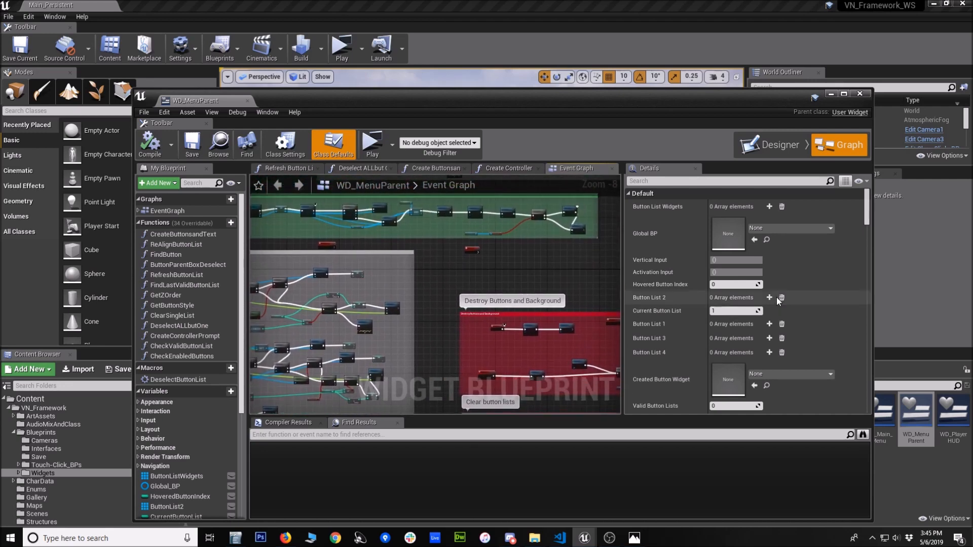
- Close WD_MenuParent, preview the main menu in a standalone game, then close the preview
left_click(858, 93)
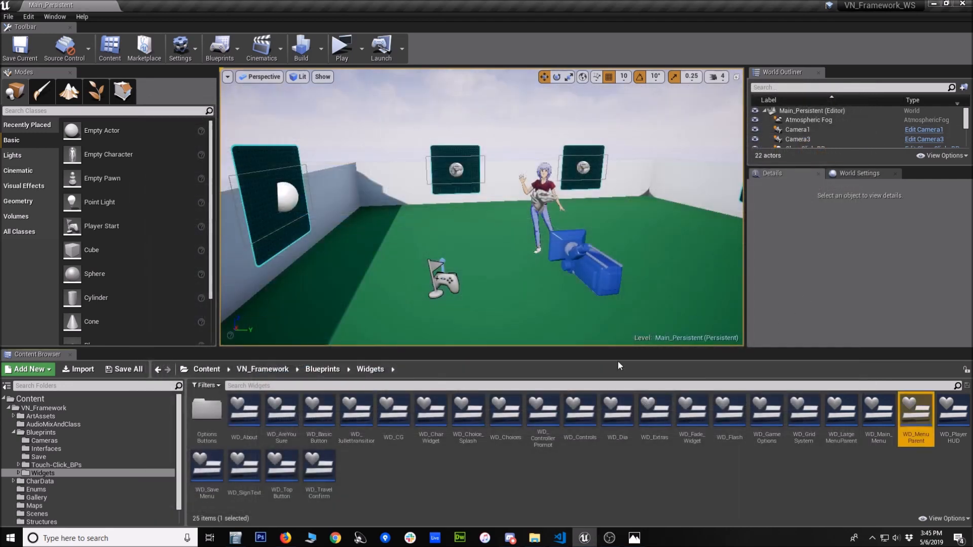
left_click(340, 48)
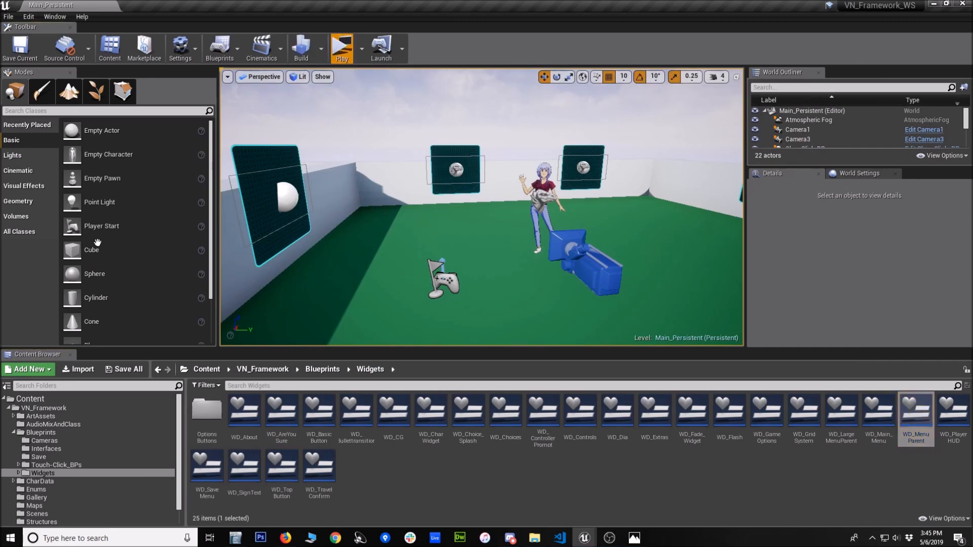
left_click(341, 46)
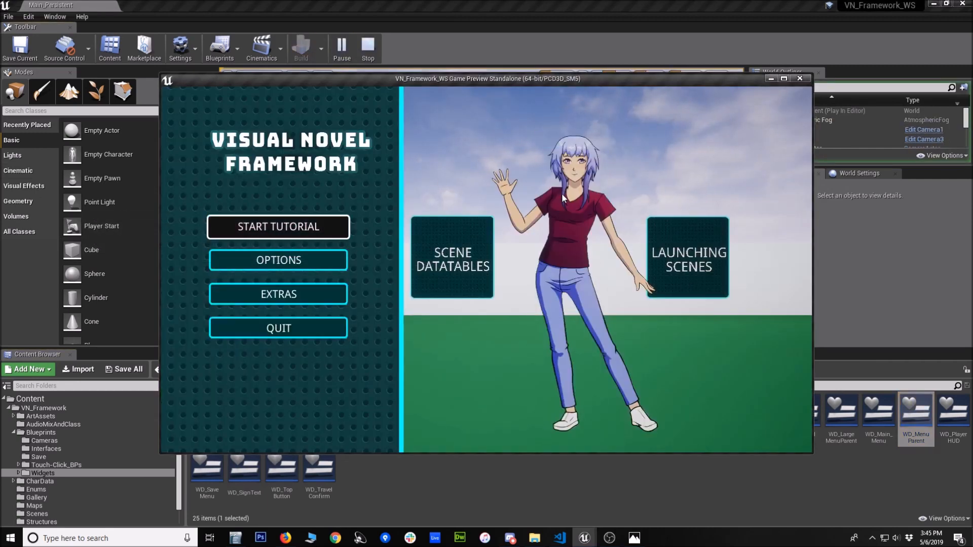
mouse_move(258, 181)
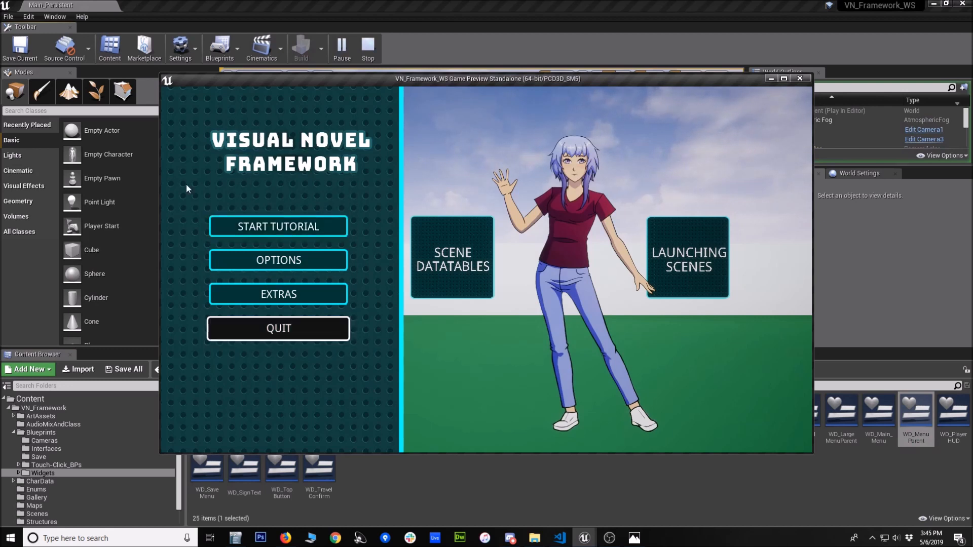
mouse_move(163, 167)
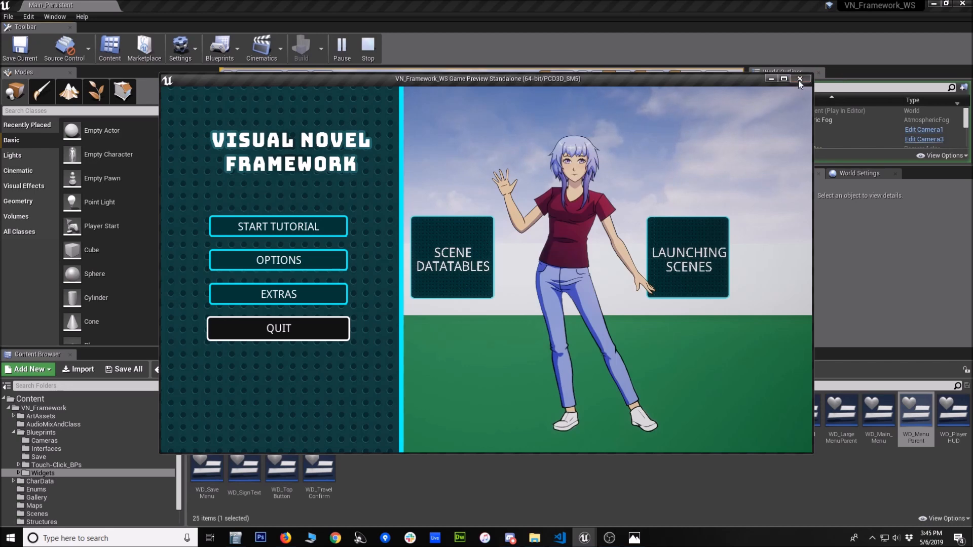
left_click(799, 79)
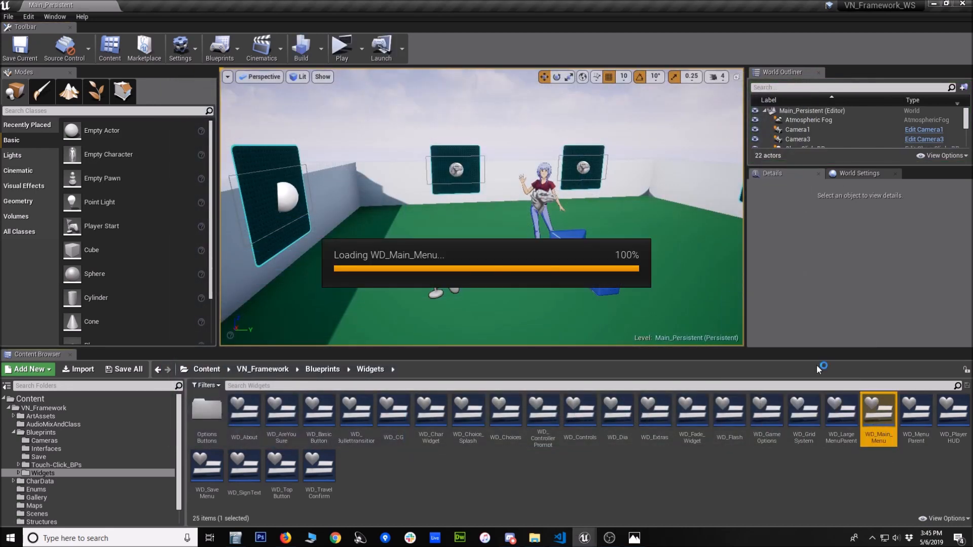
- Open WD_Main_Menu's event graph and show its class settings with parent WD Menu Parent
double_click(878, 415)
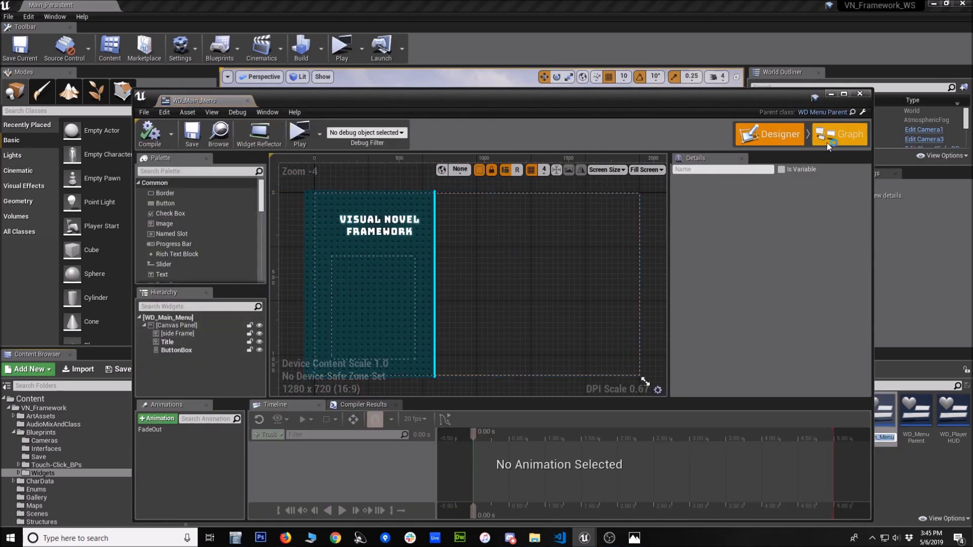
left_click(840, 134)
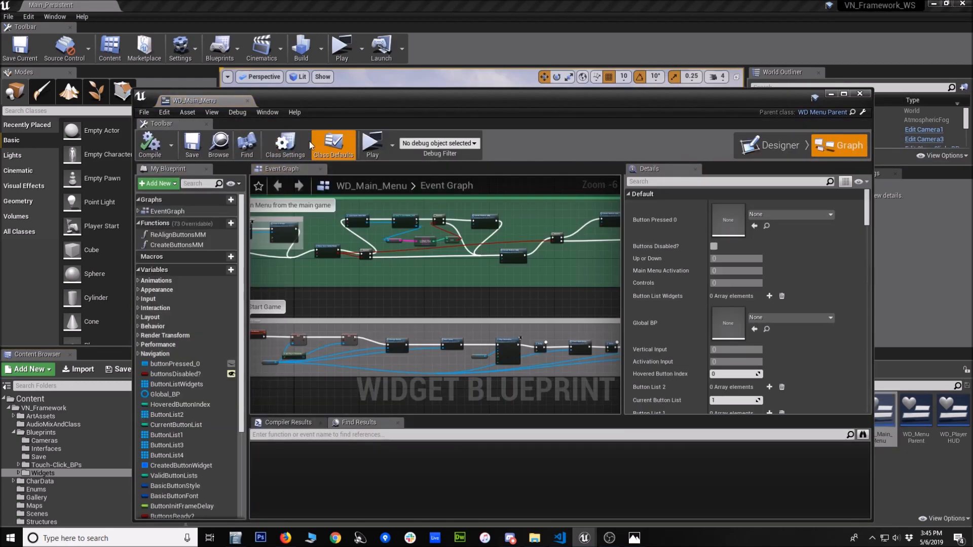
left_click(284, 144)
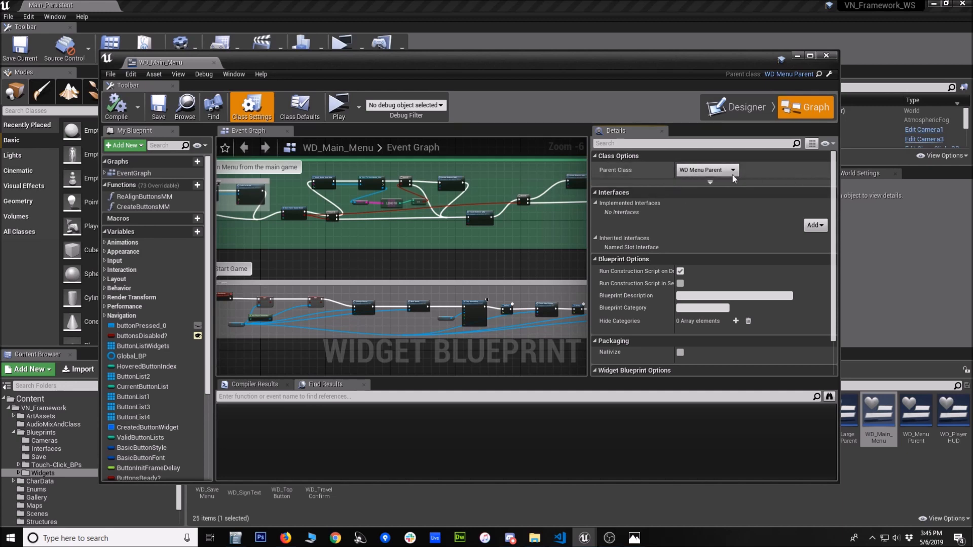
scroll("down", 3)
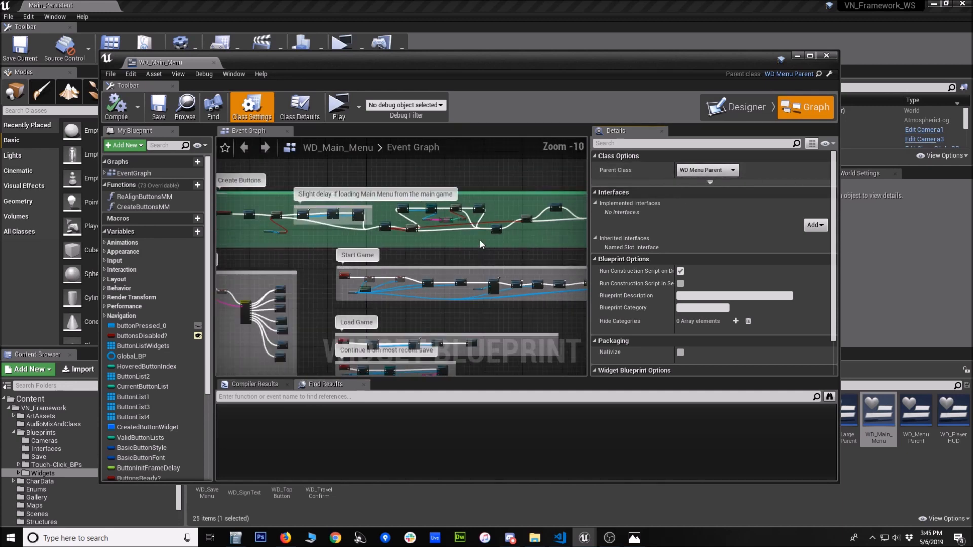
scroll("up", 3)
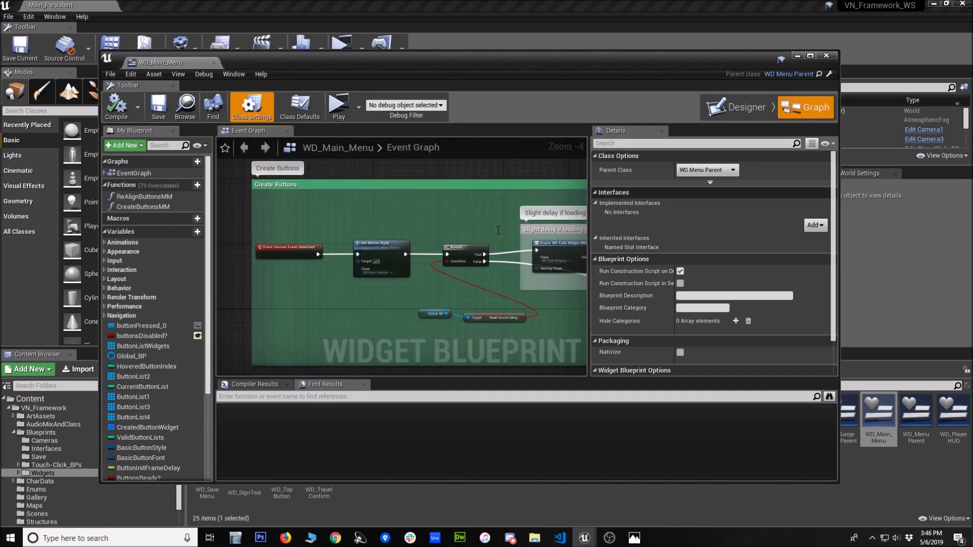
scroll("up", 3)
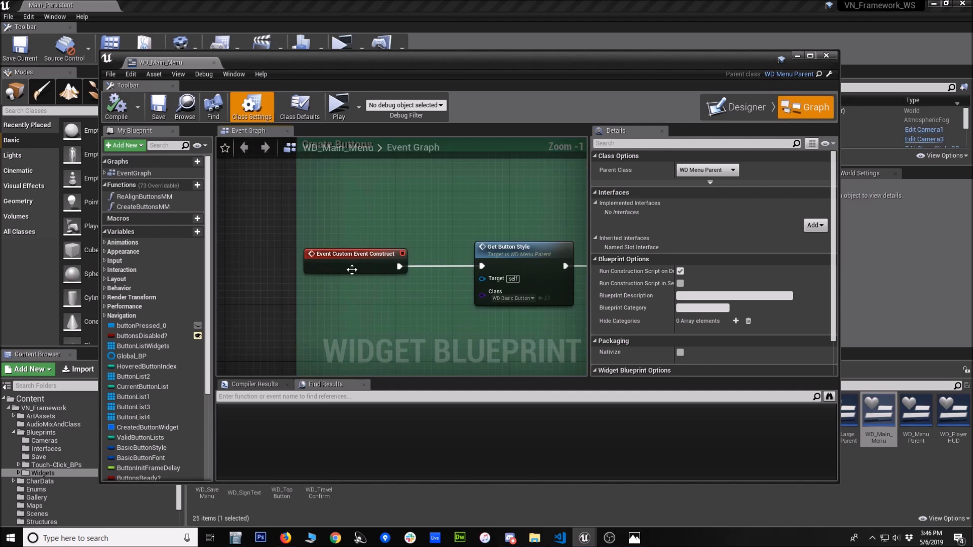
mouse_move(382, 319)
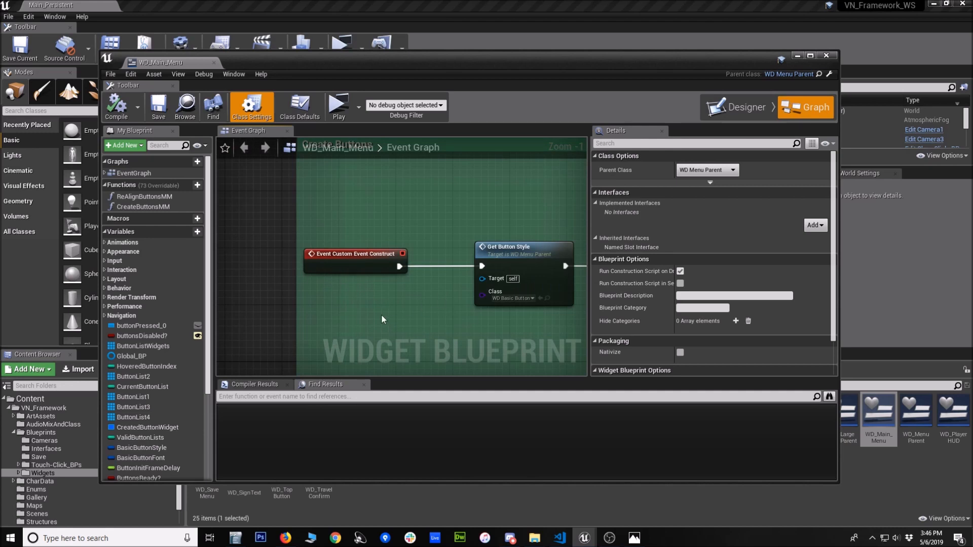
mouse_move(363, 313)
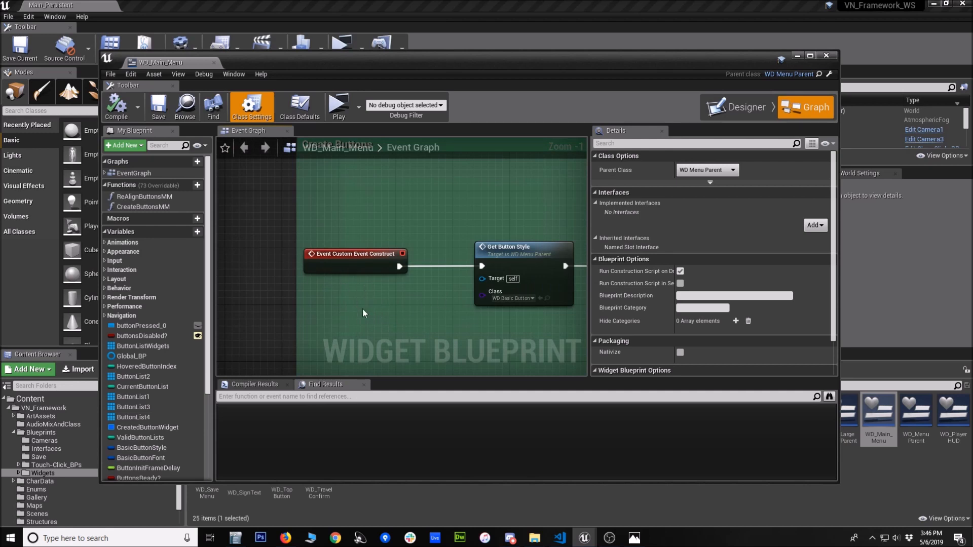
mouse_move(323, 293)
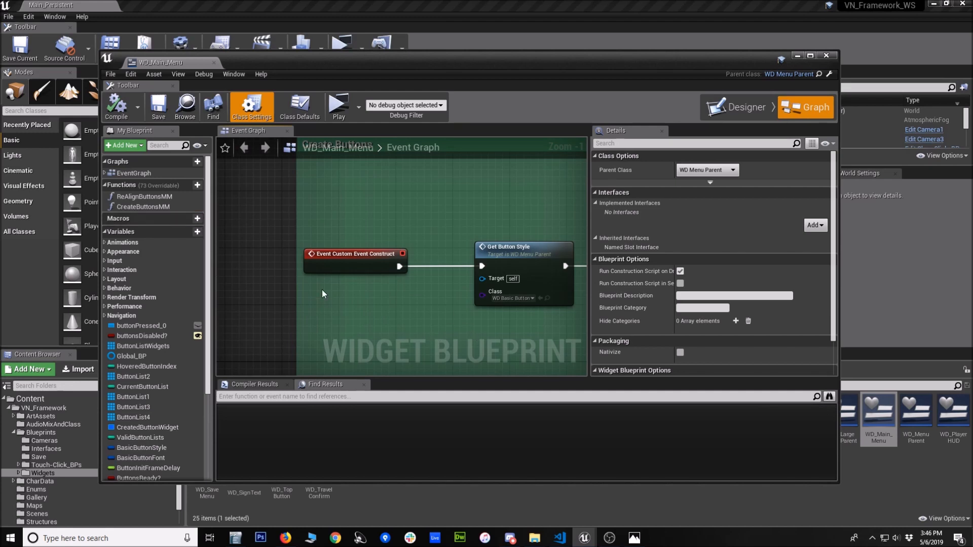
scroll("down", 3)
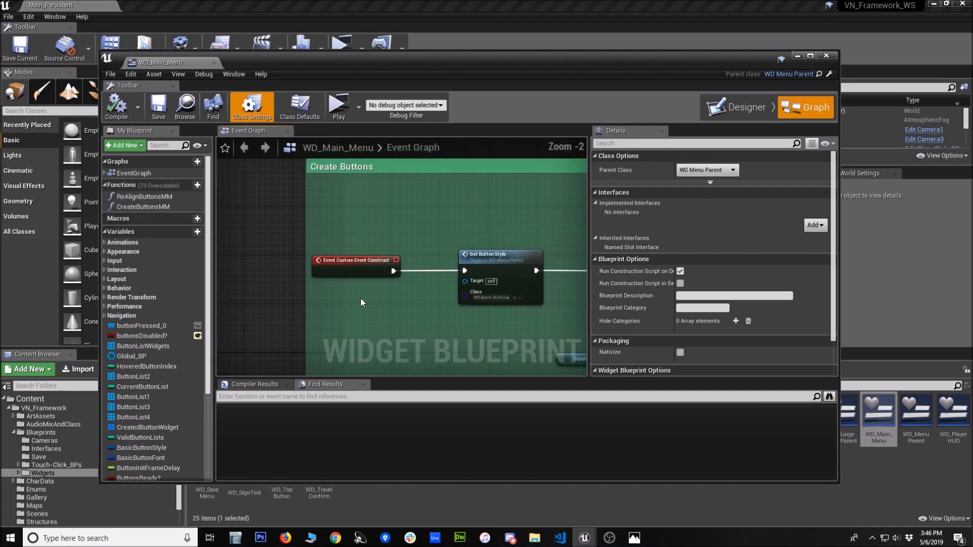
scroll("up", 3)
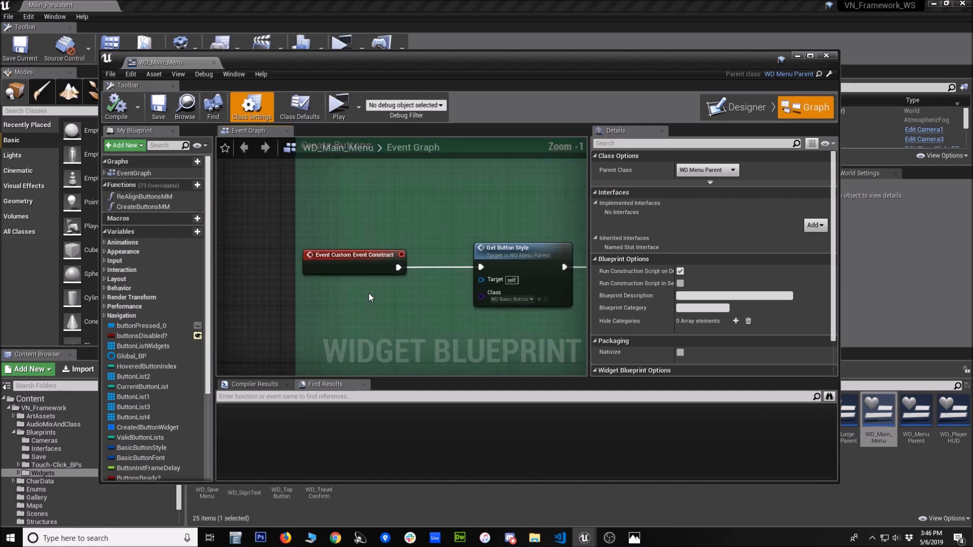
scroll("down", 3)
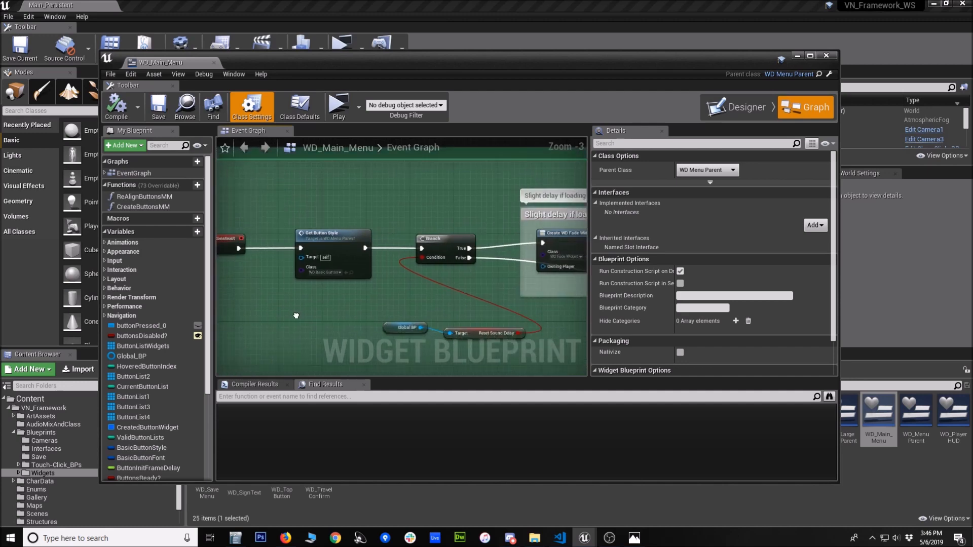
right_click(316, 310)
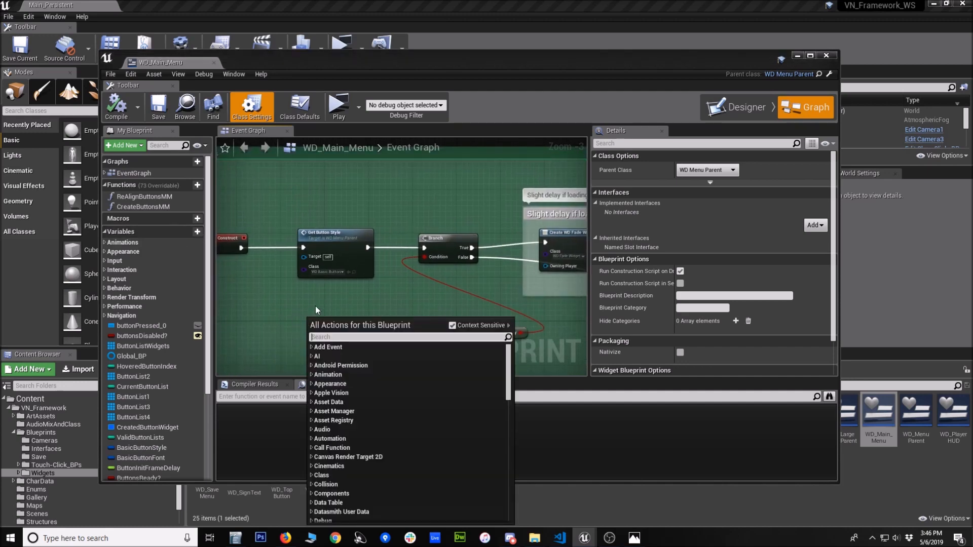
type("event custom")
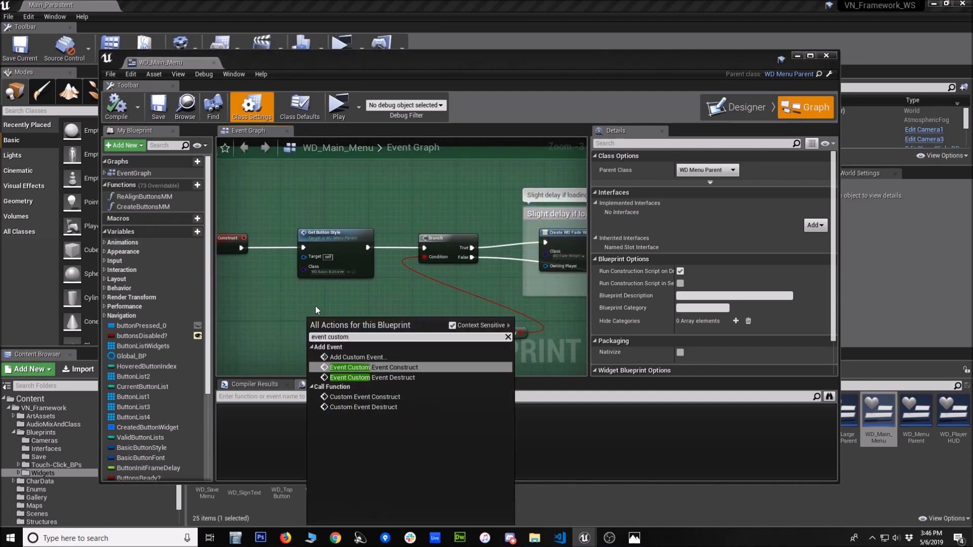
left_click(395, 367)
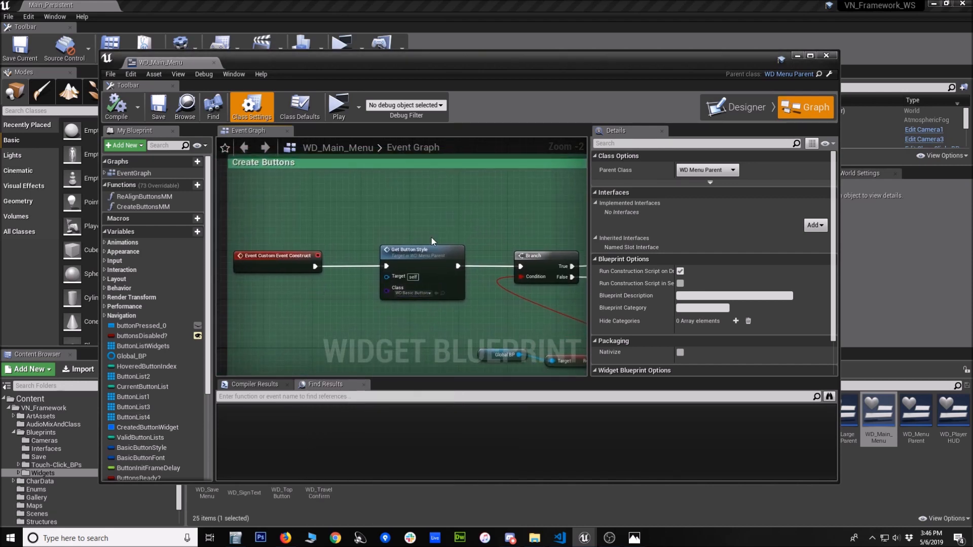
- Open WD_BasicButton and select its ParentText text block in the hierarchy
scroll("up", 3)
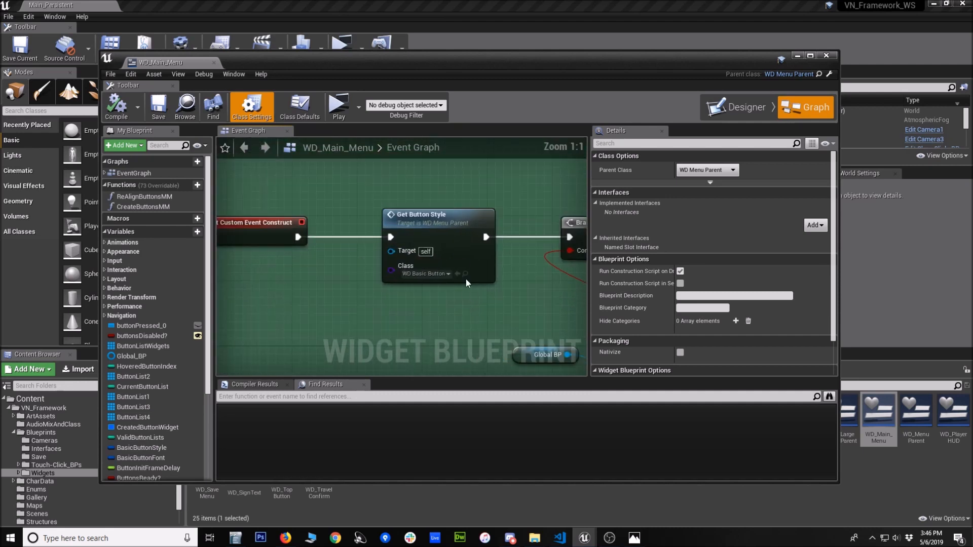
mouse_move(462, 285)
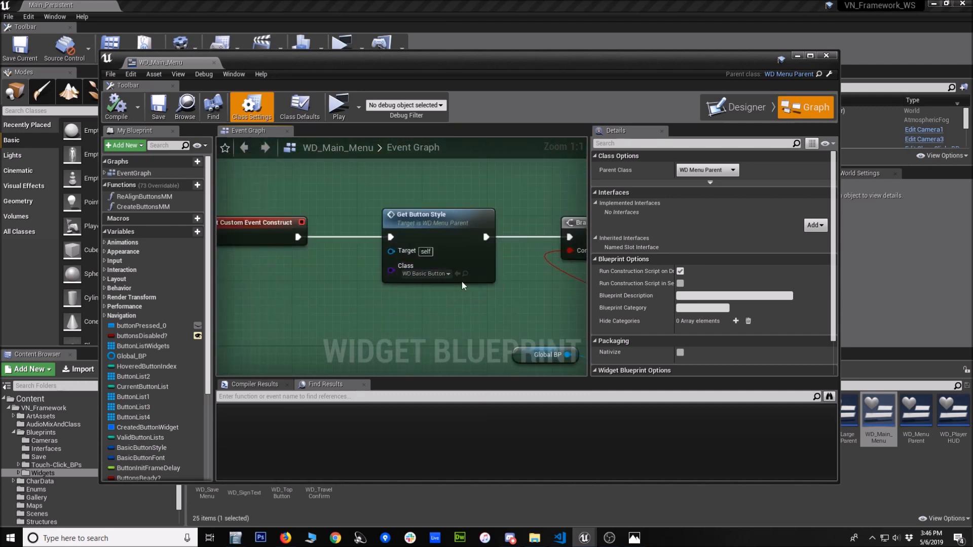
mouse_move(415, 485)
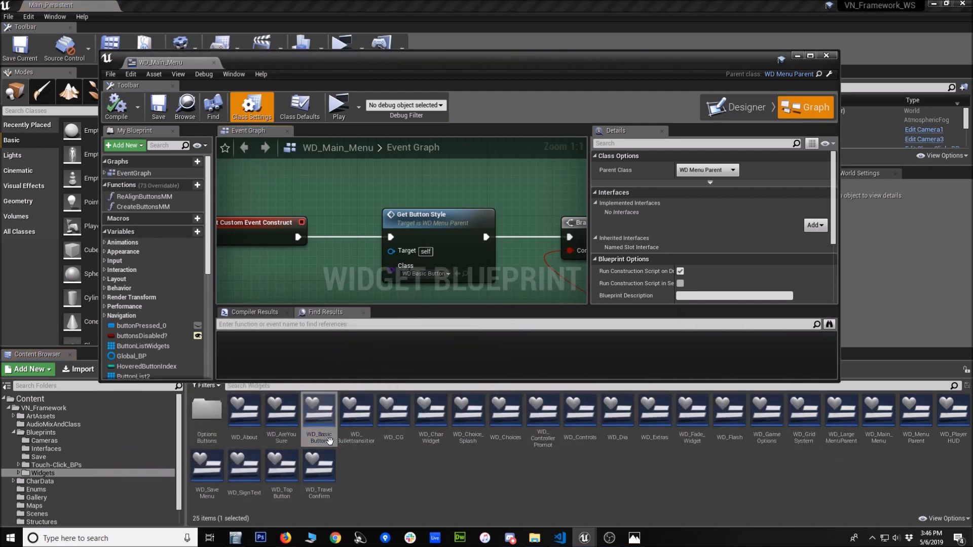
double_click(318, 415)
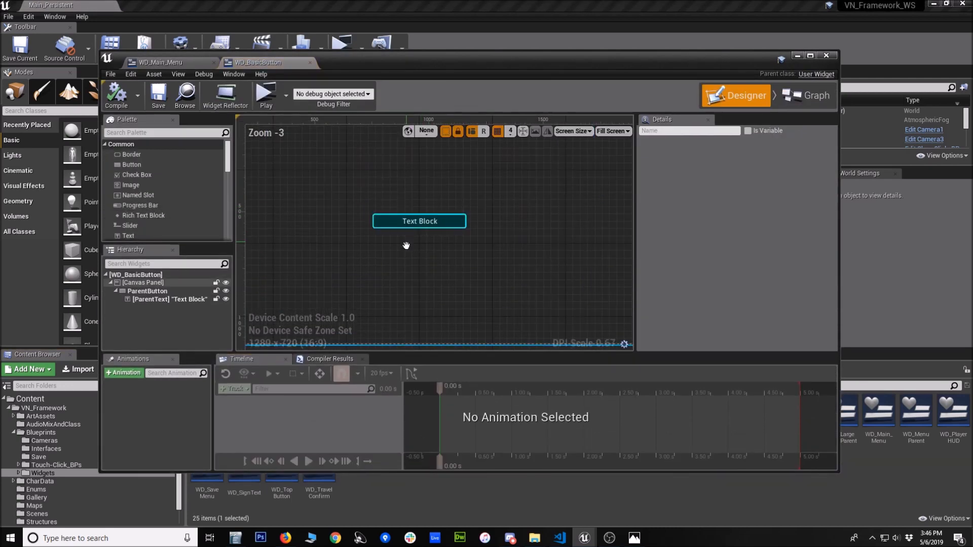
scroll("up", 3)
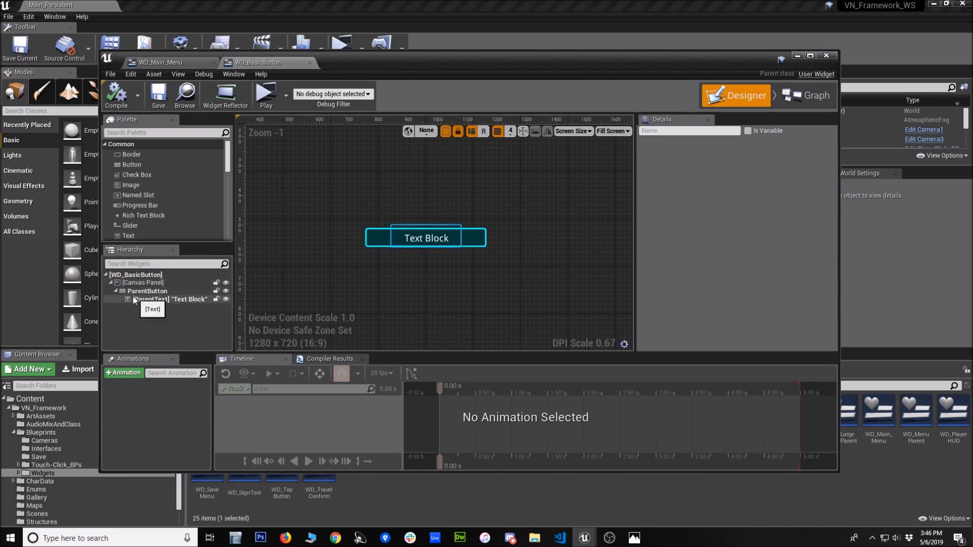
left_click(813, 107)
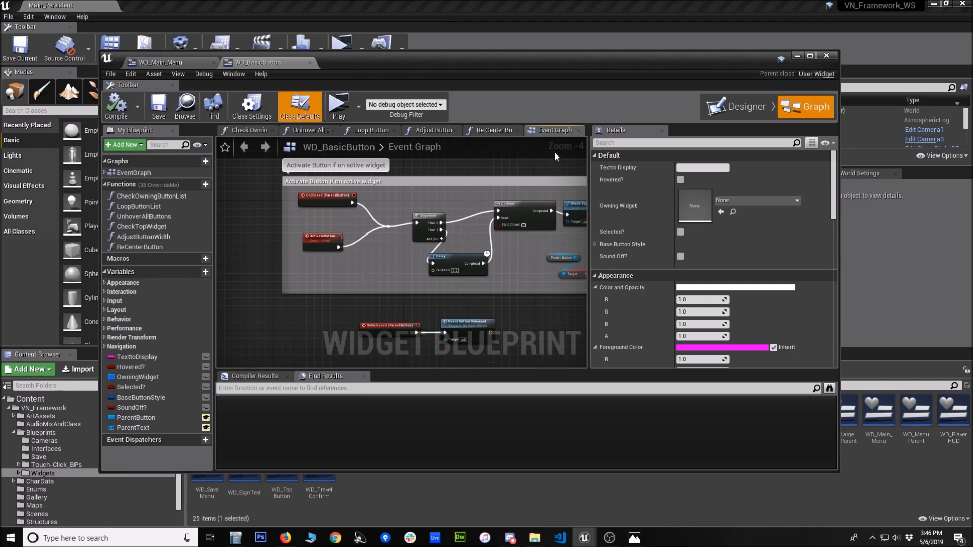
mouse_move(559, 139)
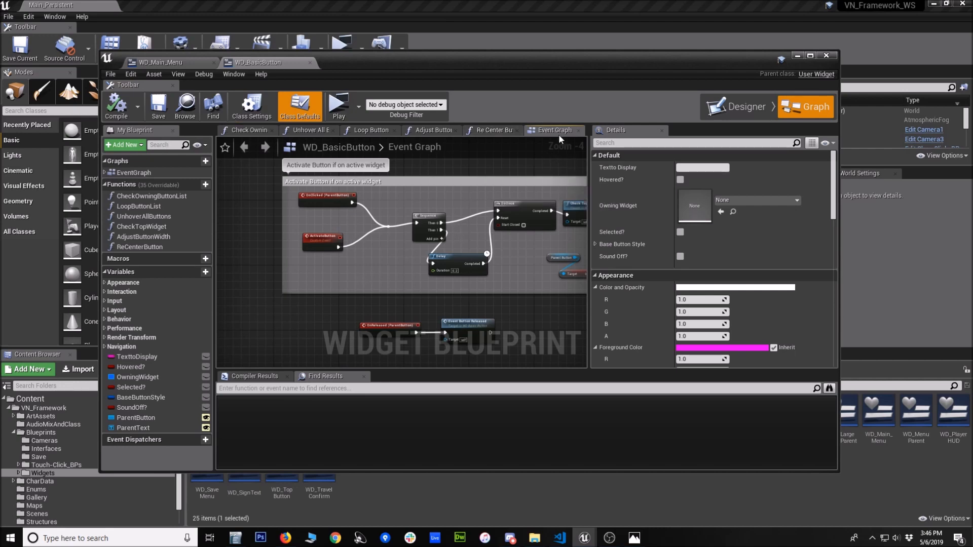
- Look over WD_BasicButton's event graph and show its class settings
scroll("down", 3)
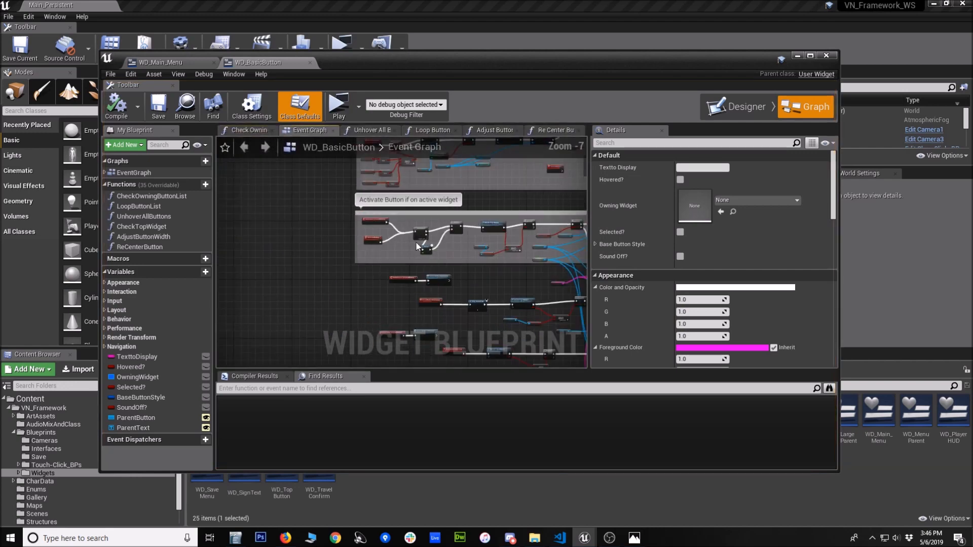
scroll("down", 3)
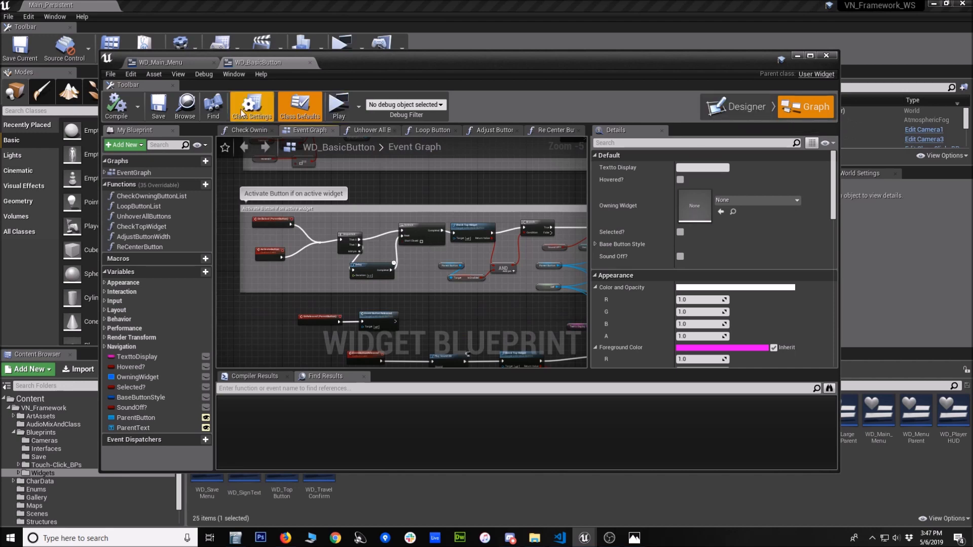
left_click(250, 105)
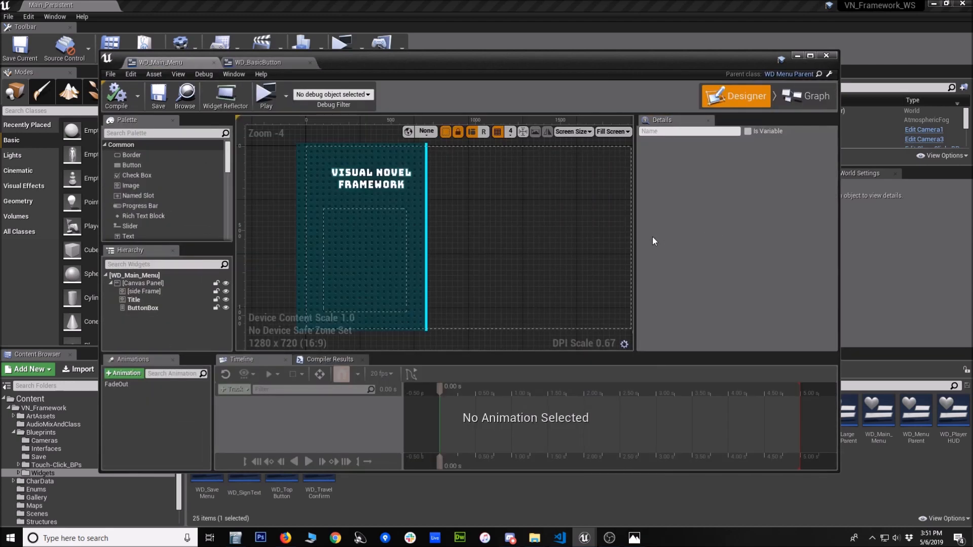
- Select the menu's side Frame and filter the Palette by 'button' to list the custom button widgets
left_click(570, 245)
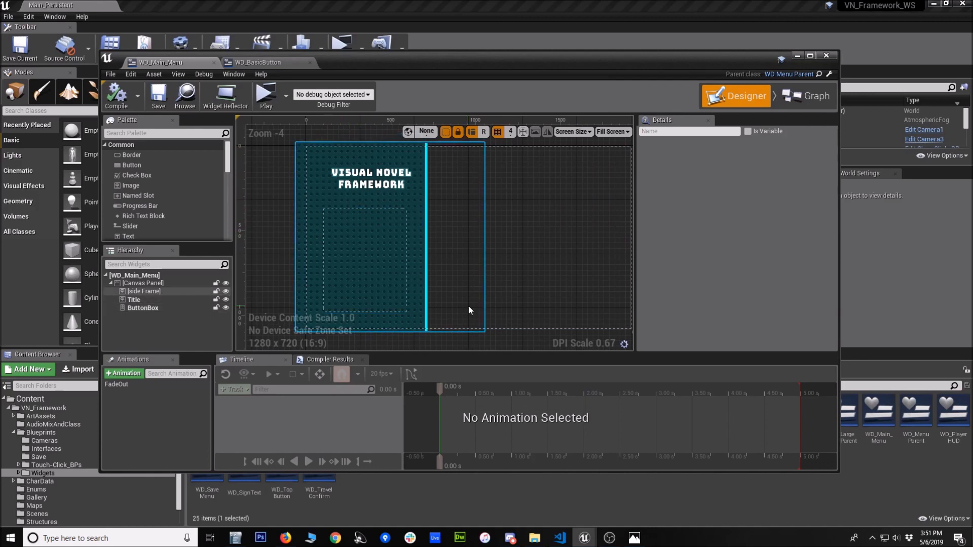
left_click(142, 308)
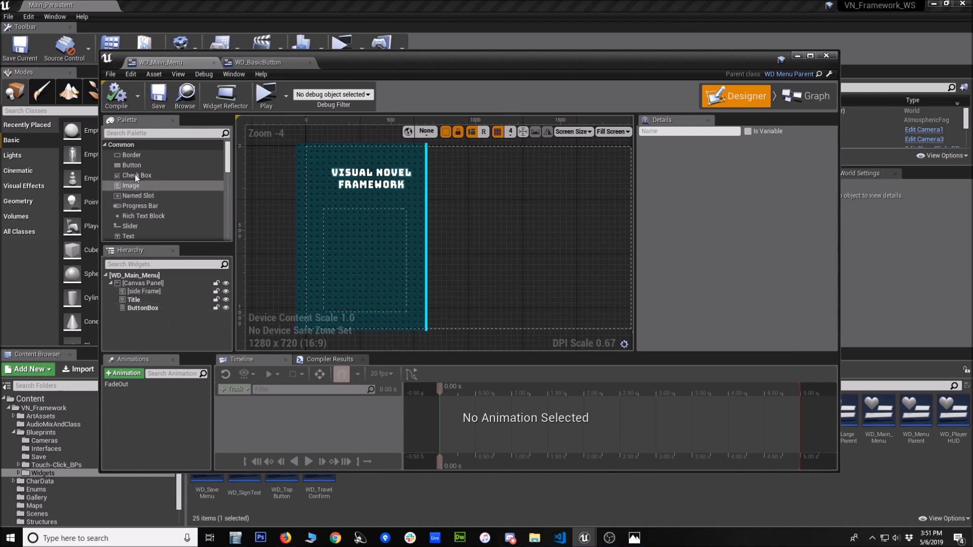
type("button")
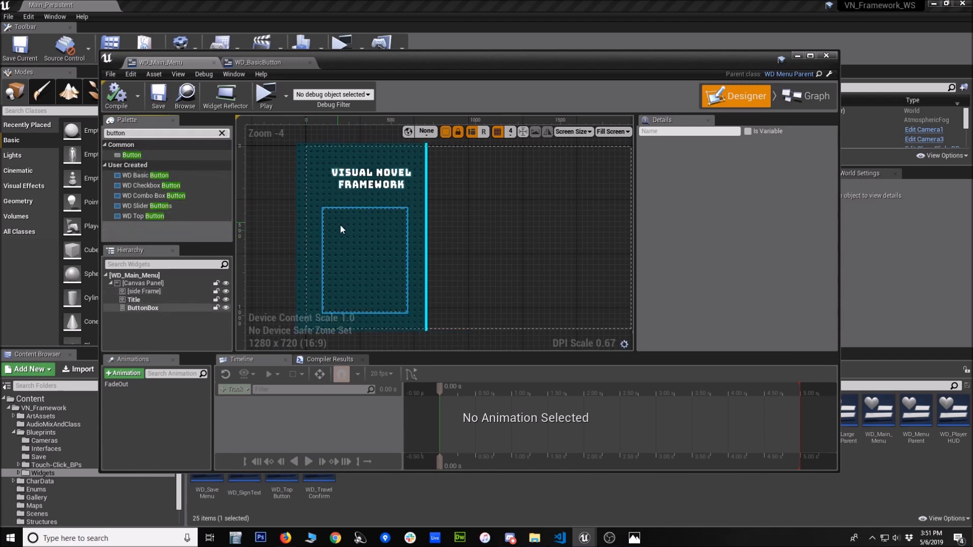
mouse_move(349, 284)
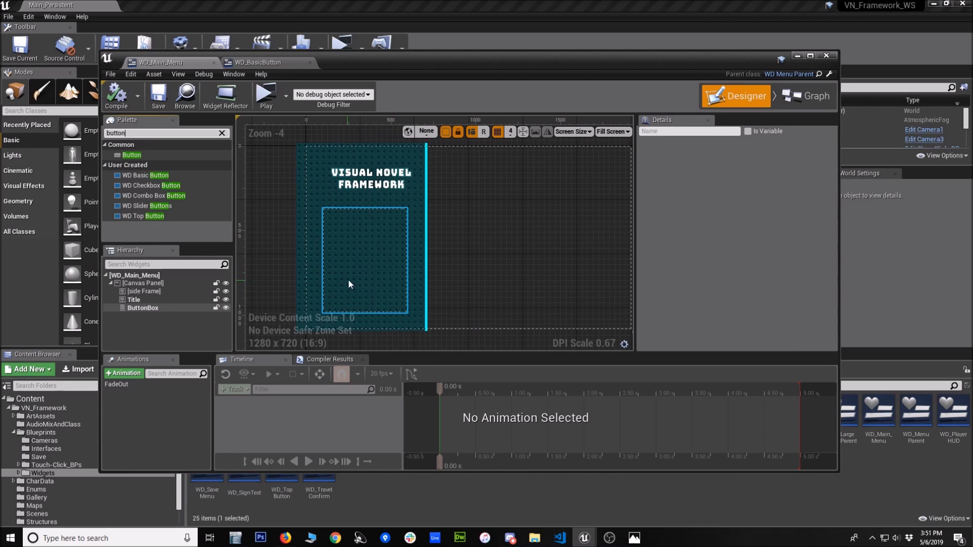
left_click(459, 206)
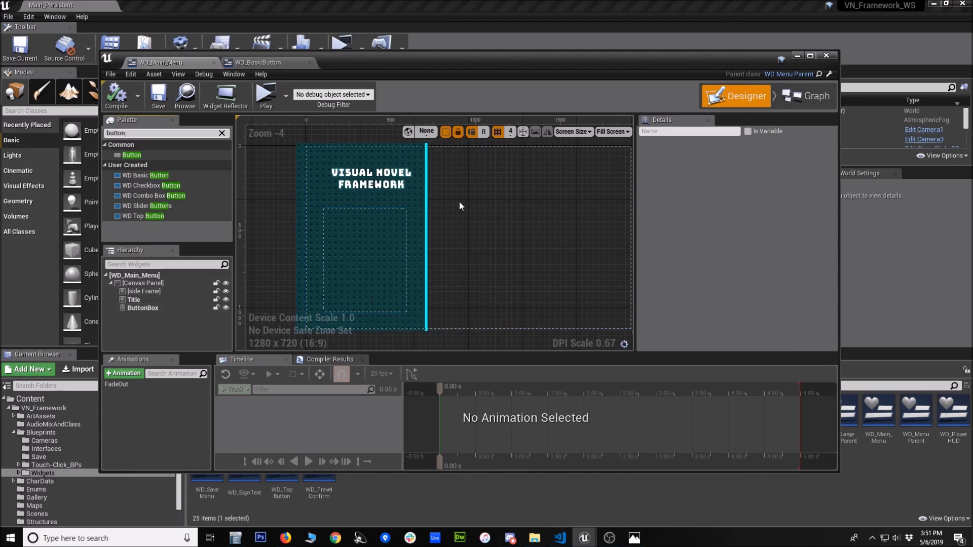
- View the Create Buttons MM nodes in WD_Main_Menu's graph, then close the editor
left_click(805, 106)
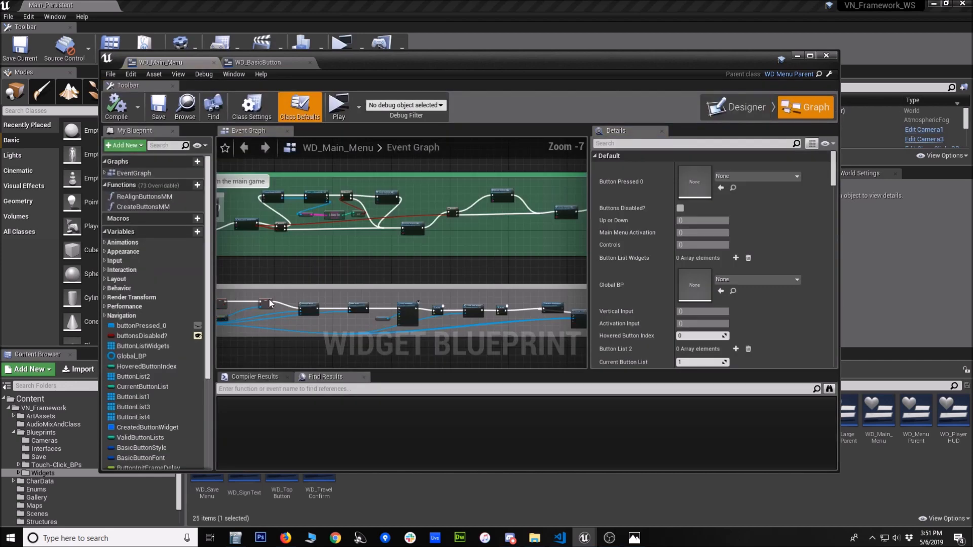
scroll("down", 3)
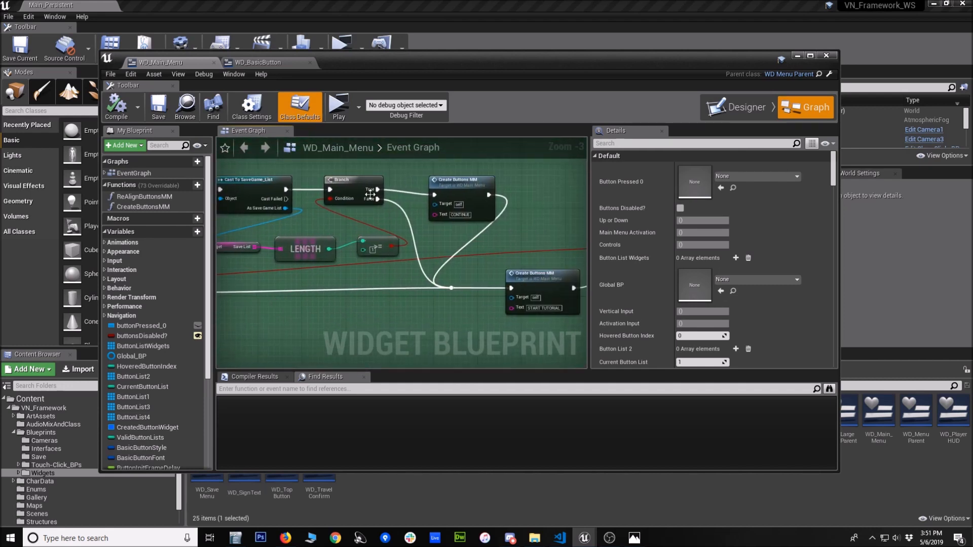
scroll("up", 3)
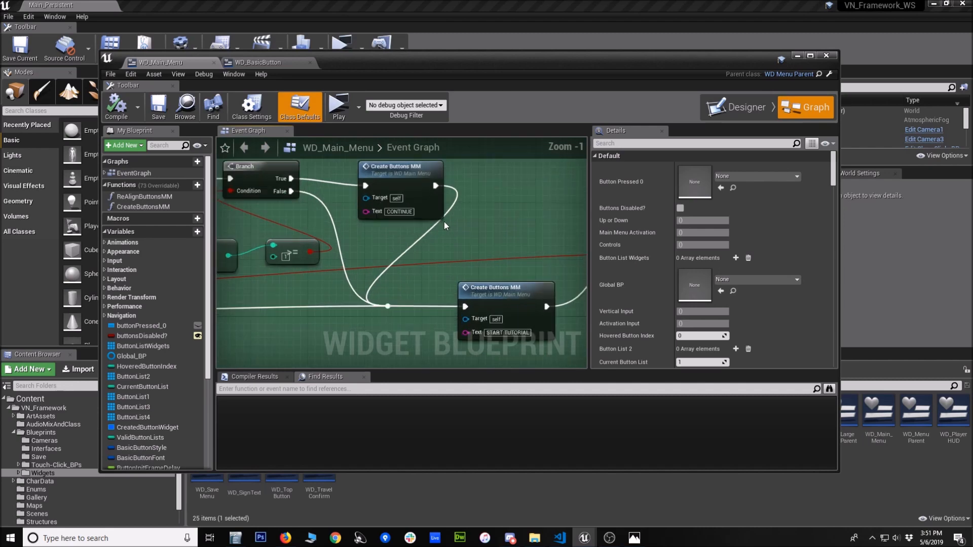
scroll("down", 3)
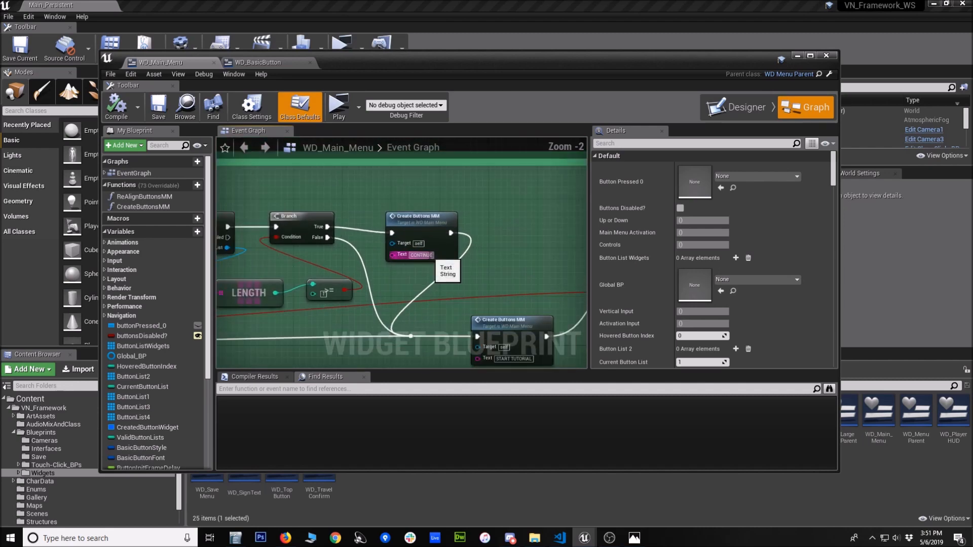
left_click(827, 55)
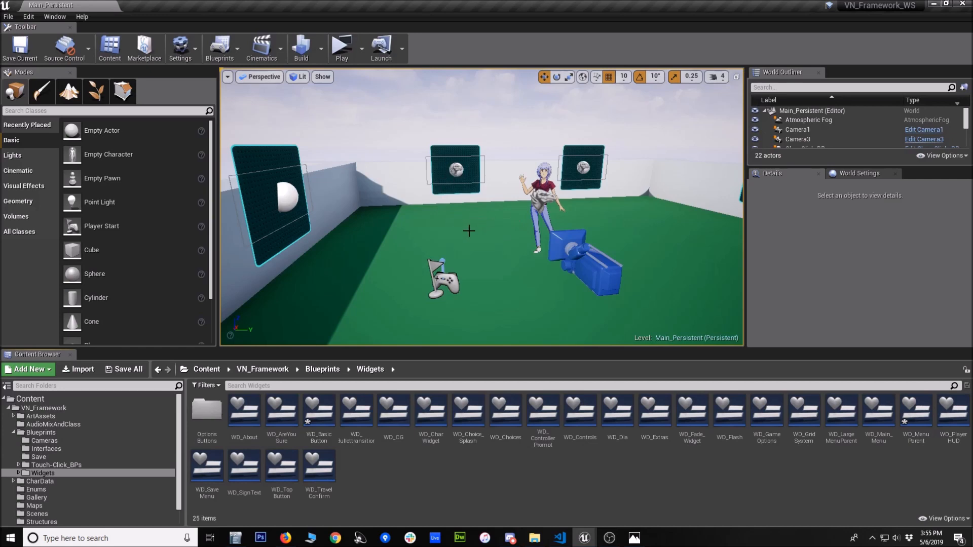
mouse_move(341, 47)
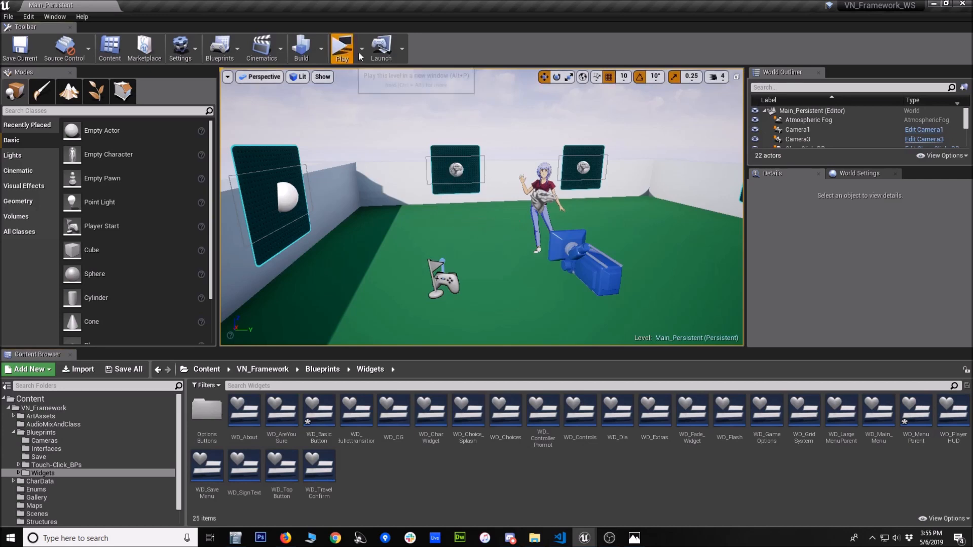
- Play the level and create a new save named myCustomSave, confirming it
left_click(340, 48)
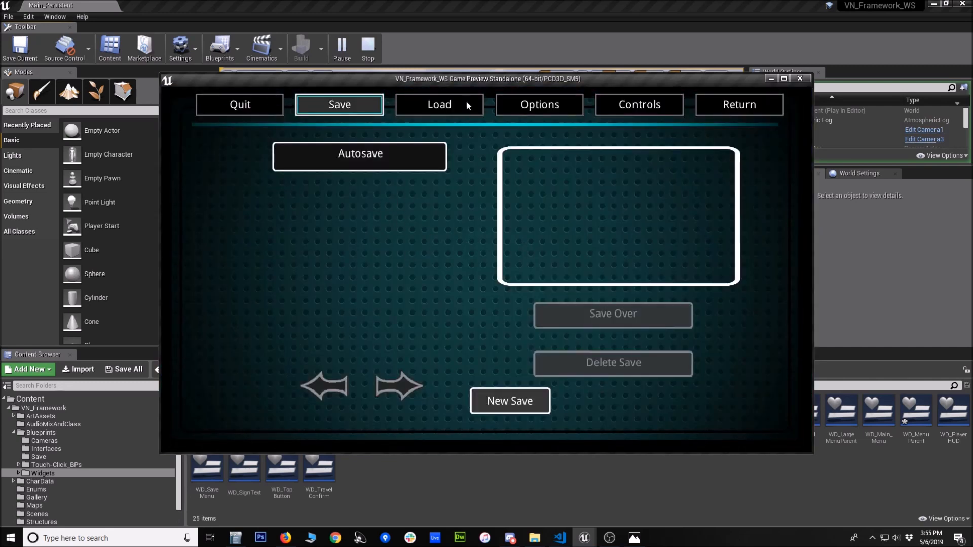
mouse_move(439, 104)
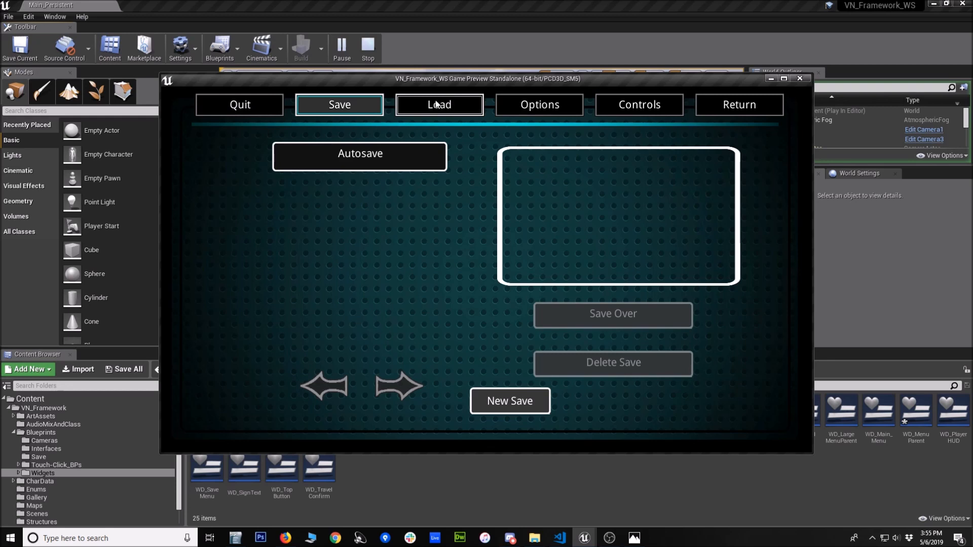
left_click(510, 402)
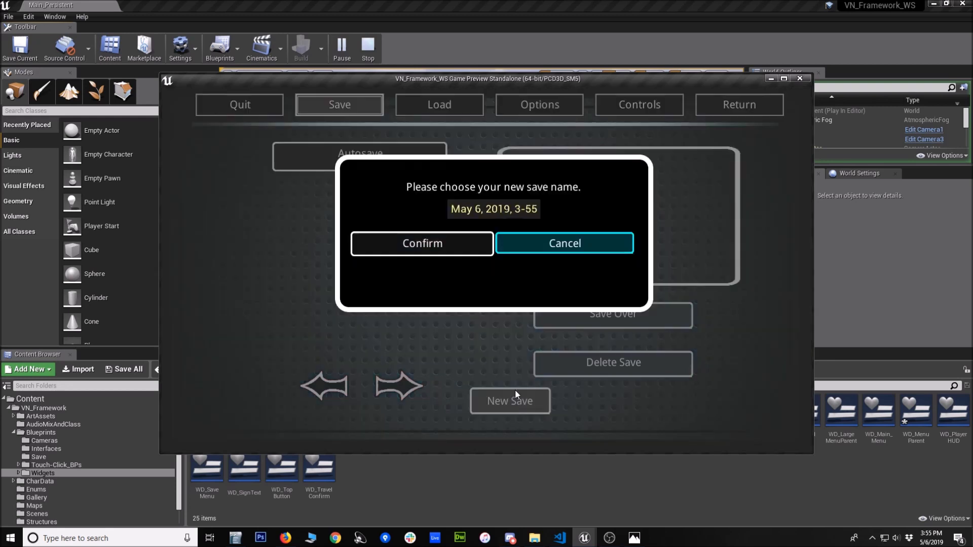
triple_click(494, 209)
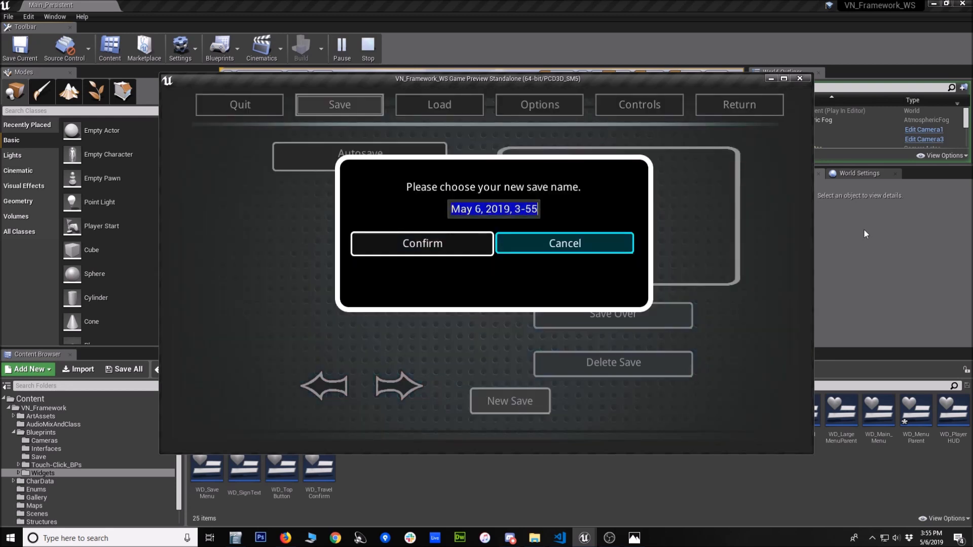
type("myc")
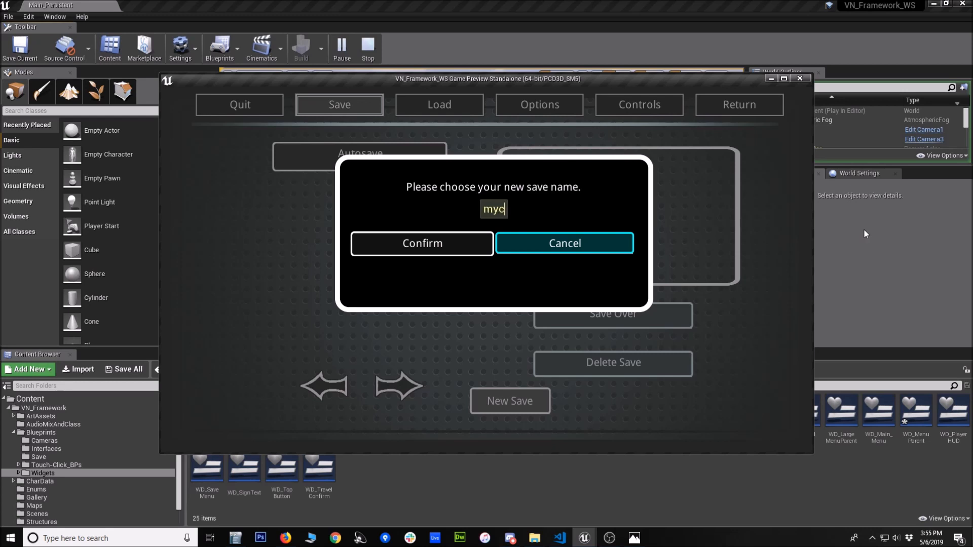
type("CustomSav")
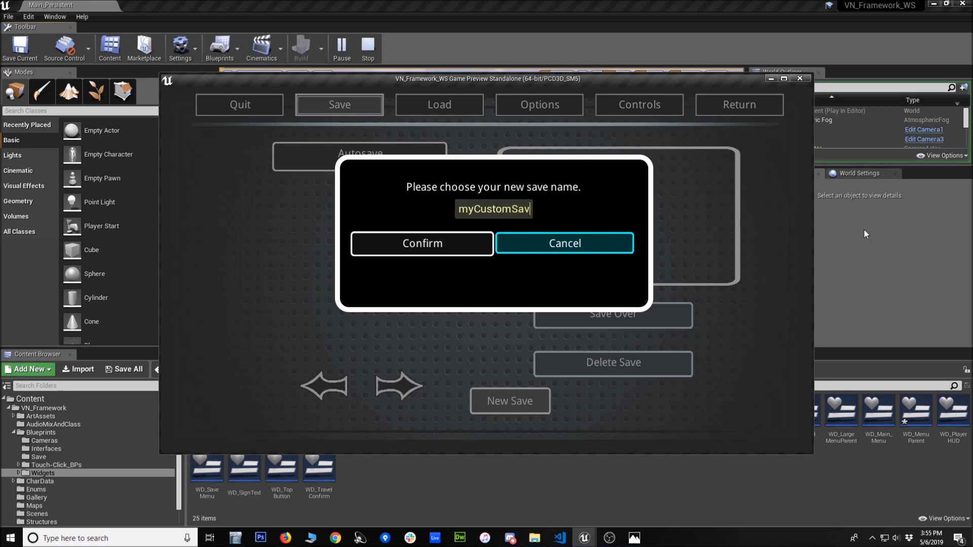
left_click(422, 242)
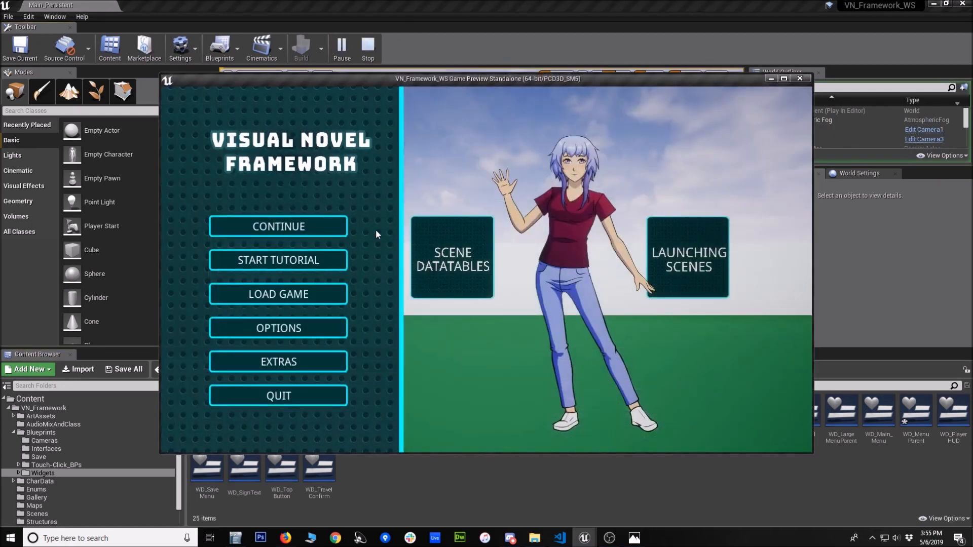
- Select myCustomSave on the Load Game screen, then close the game preview
left_click(278, 293)
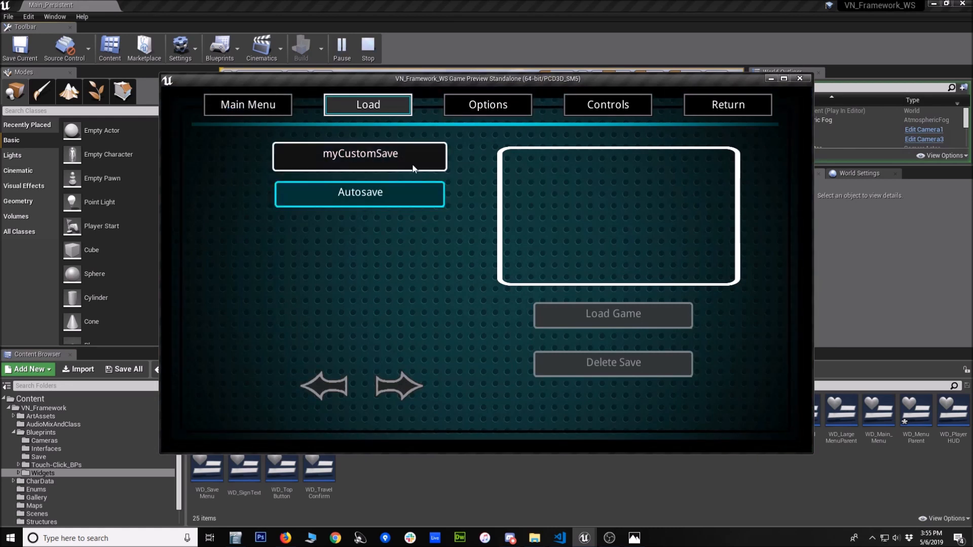
left_click(359, 154)
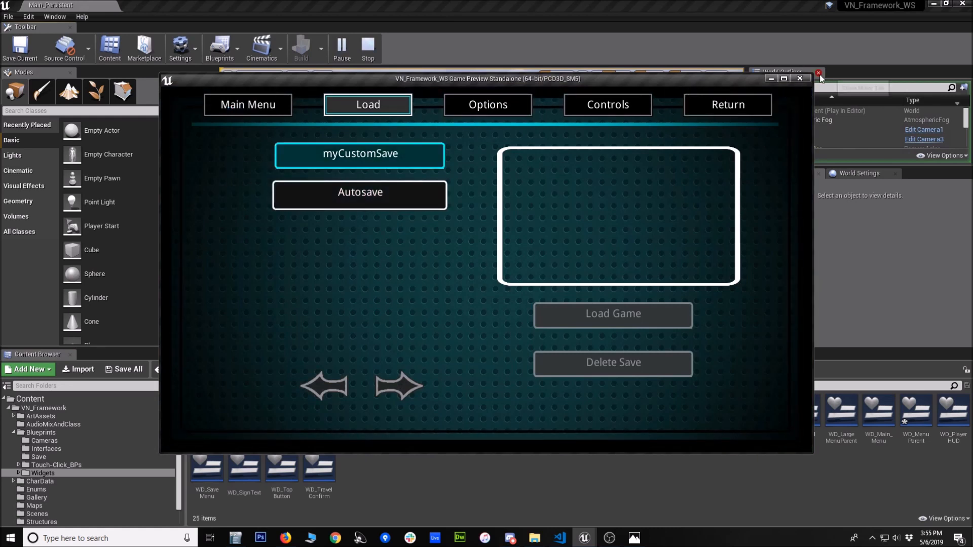
left_click(799, 78)
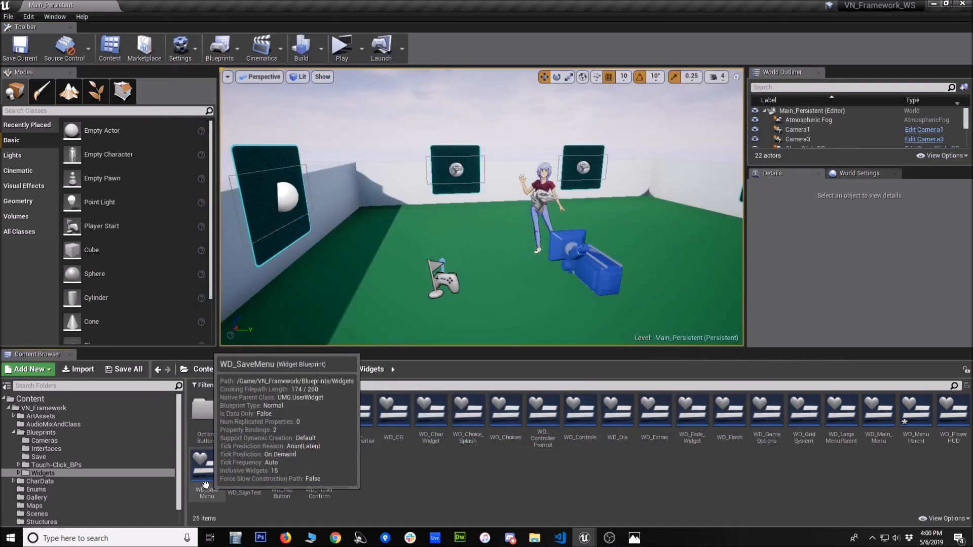
- Open WD_SaveMenu from the Content Browser and view its event graph's Create Save List nodes
double_click(206, 471)
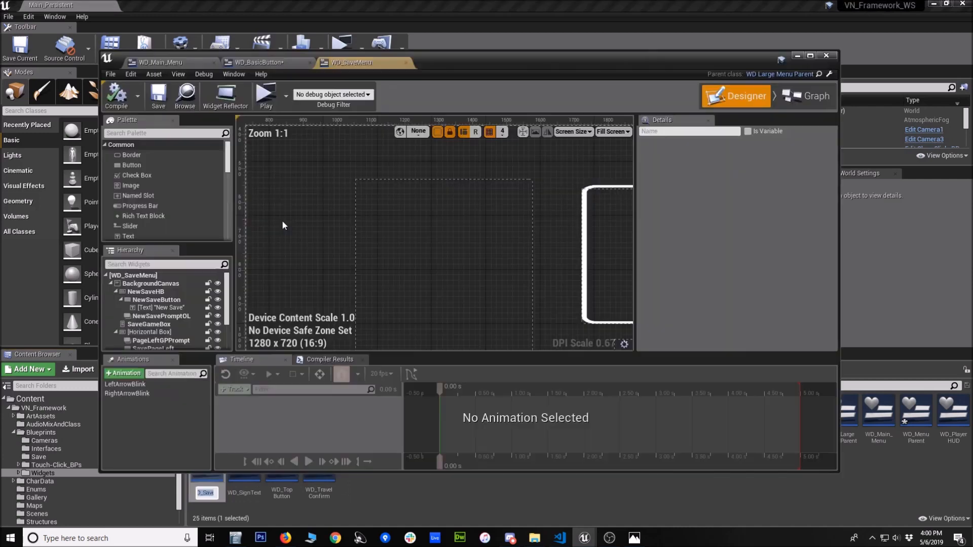
scroll("down", 3)
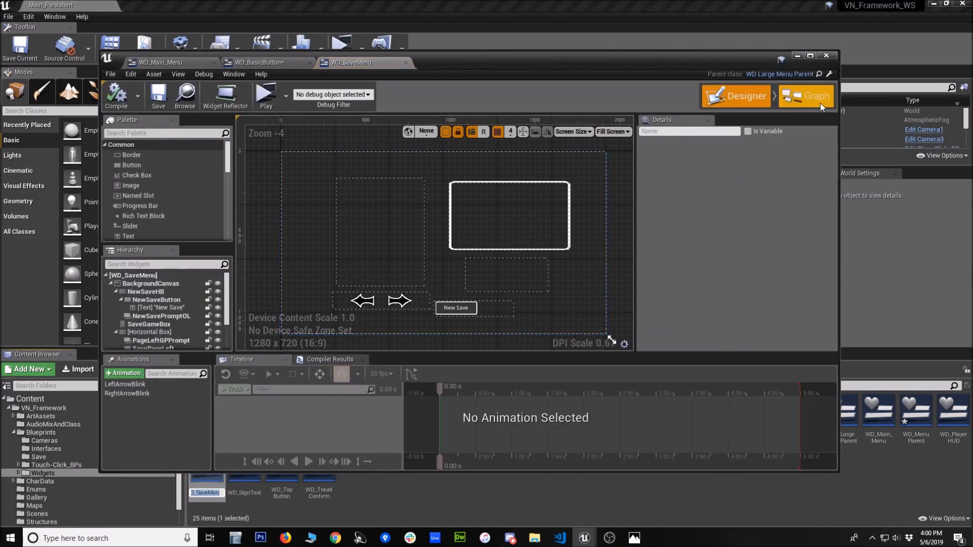
left_click(811, 106)
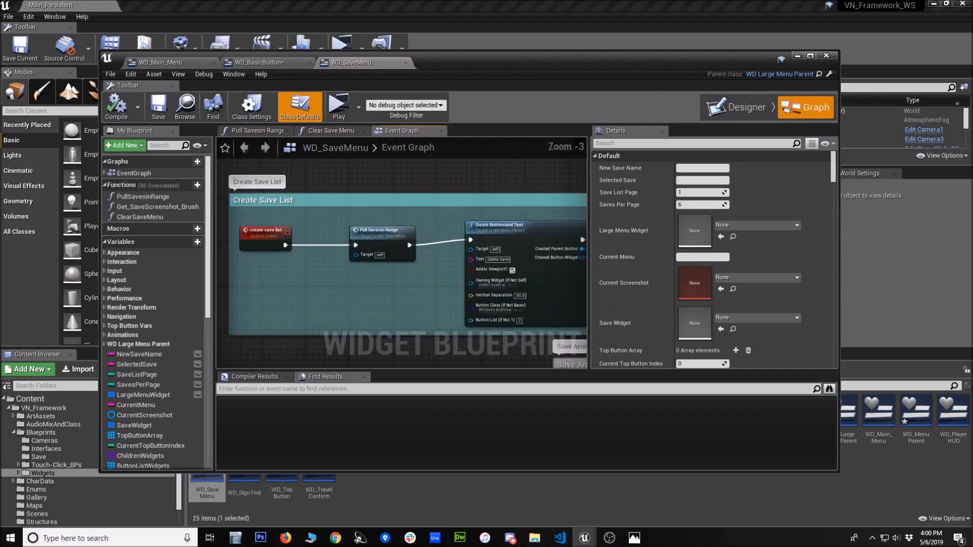
- Inspect the Pull Savesin Range graph's Create Buttonsand Text node, then return to the Designer layout
left_click(253, 131)
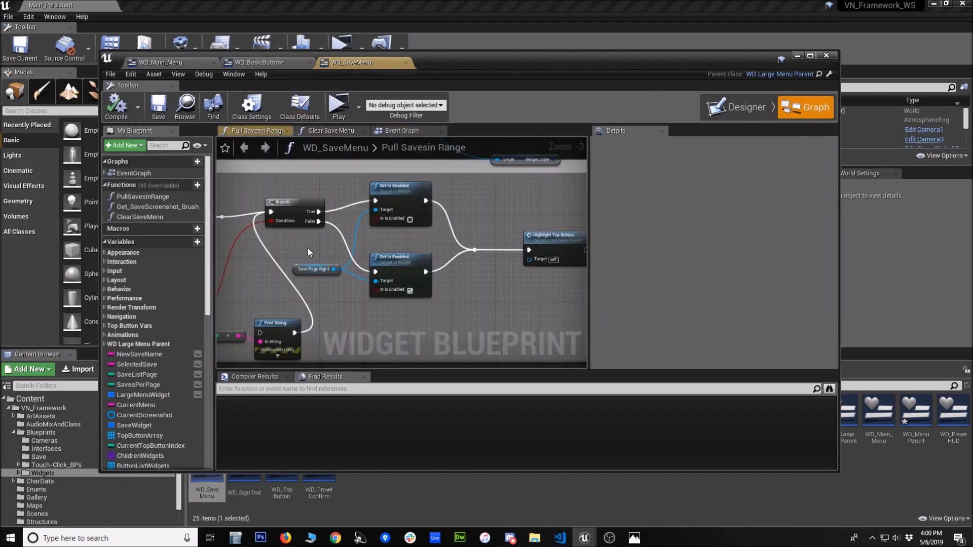
scroll("down", 3)
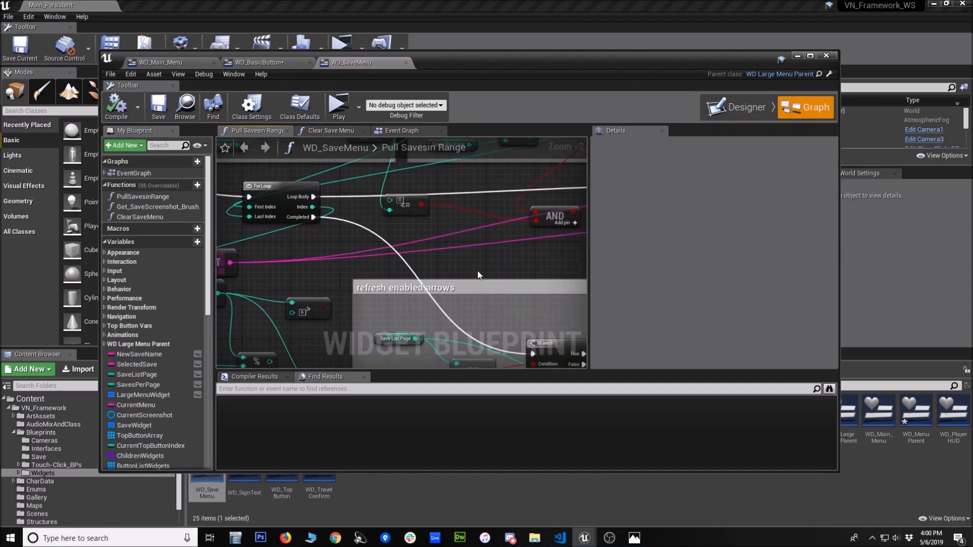
scroll("down", 3)
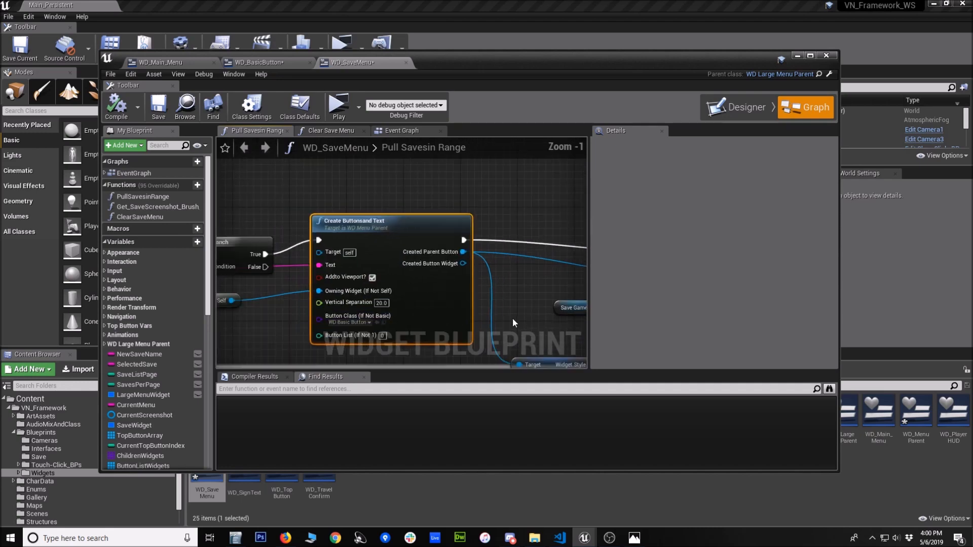
scroll("down", 3)
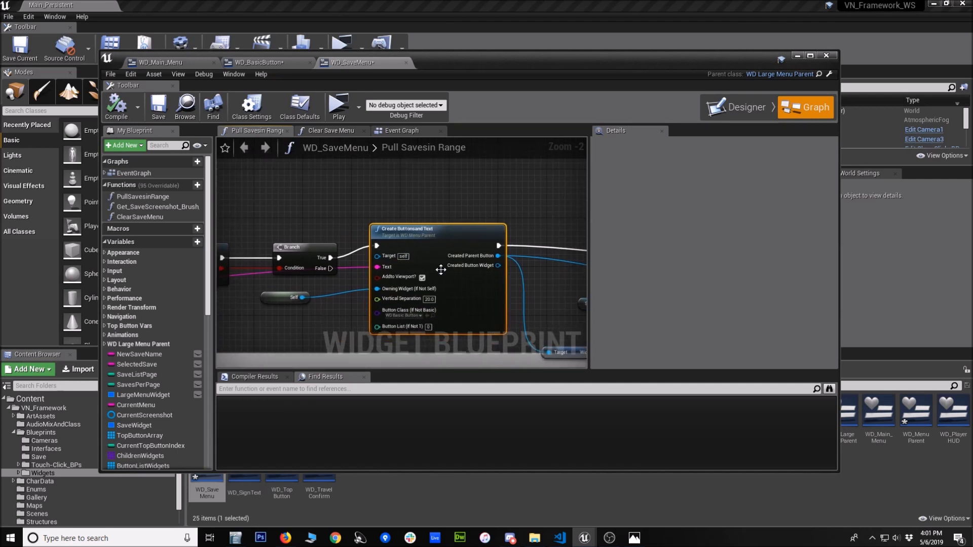
mouse_move(477, 289)
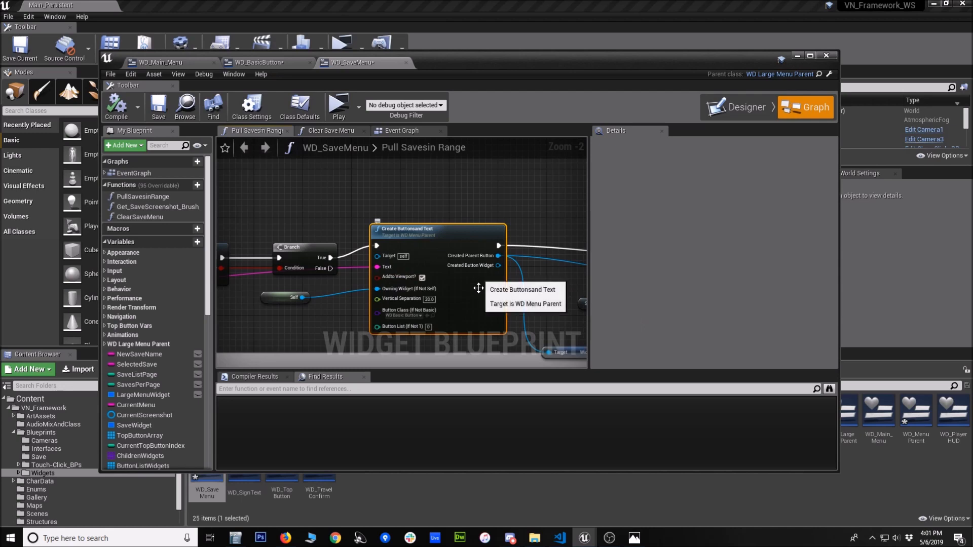
left_click(743, 95)
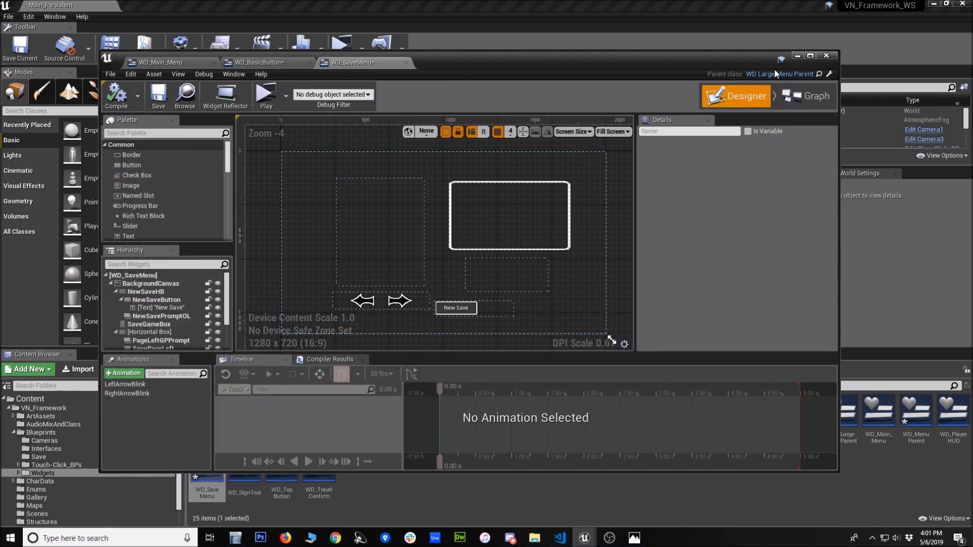
- Return to the Pull Savesin Range graph showing Create Buttonsand Text with vertical separation 20.0
left_click(805, 106)
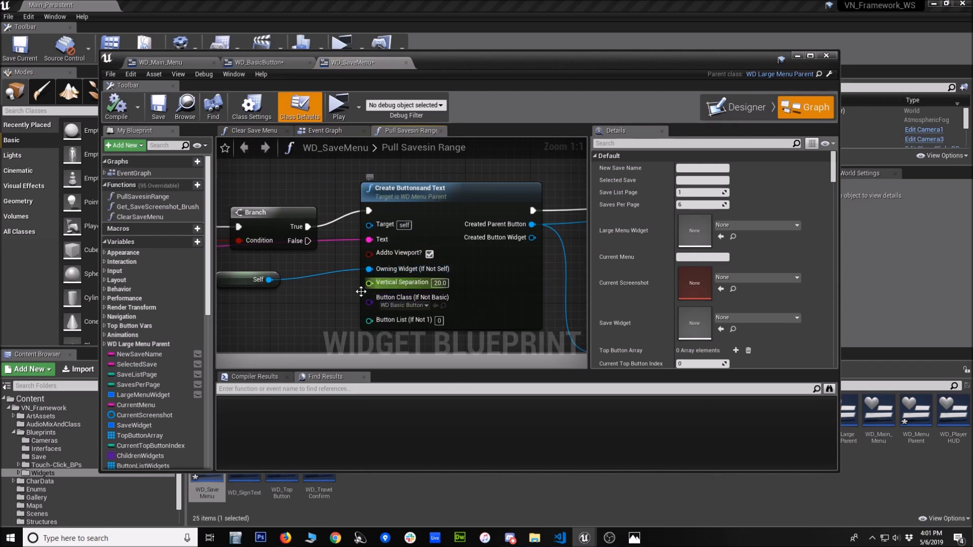
mouse_move(421, 217)
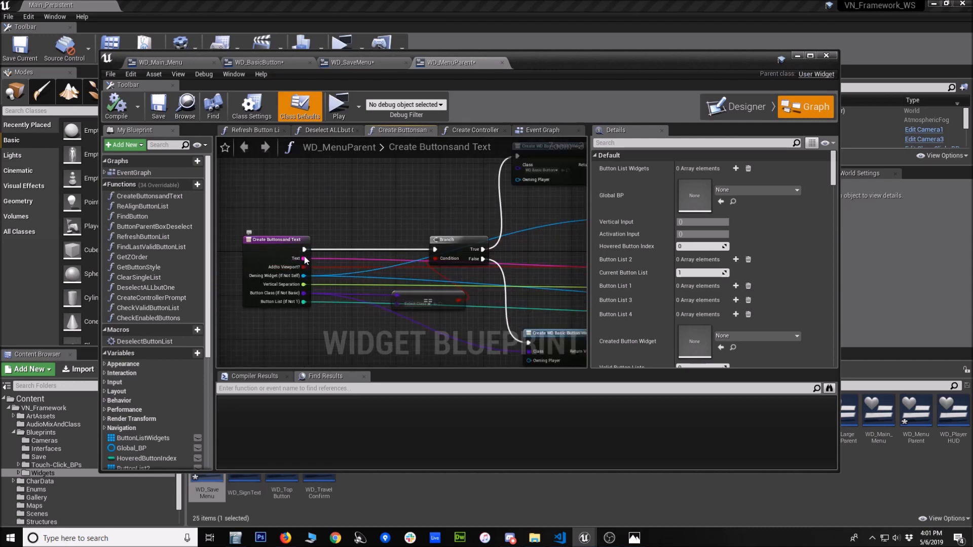
mouse_move(348, 258)
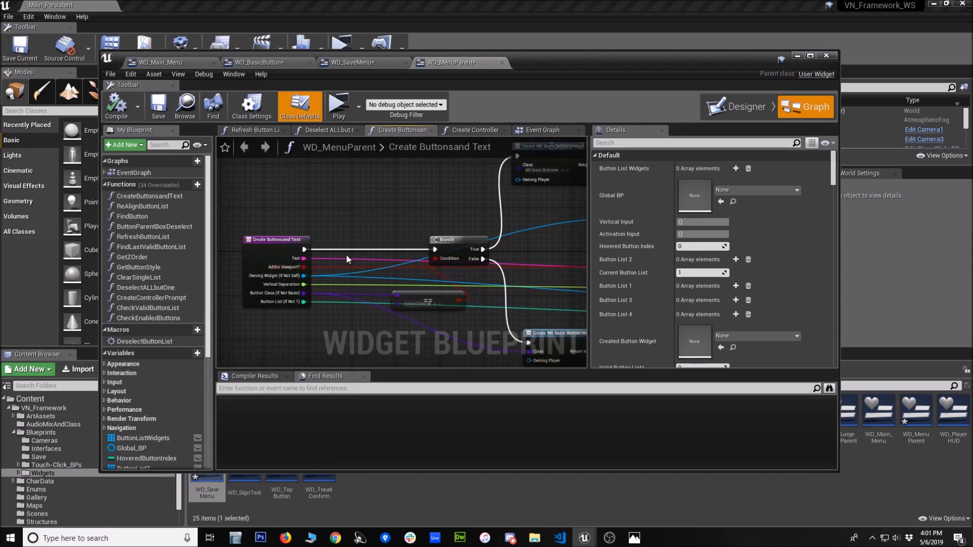
mouse_move(369, 319)
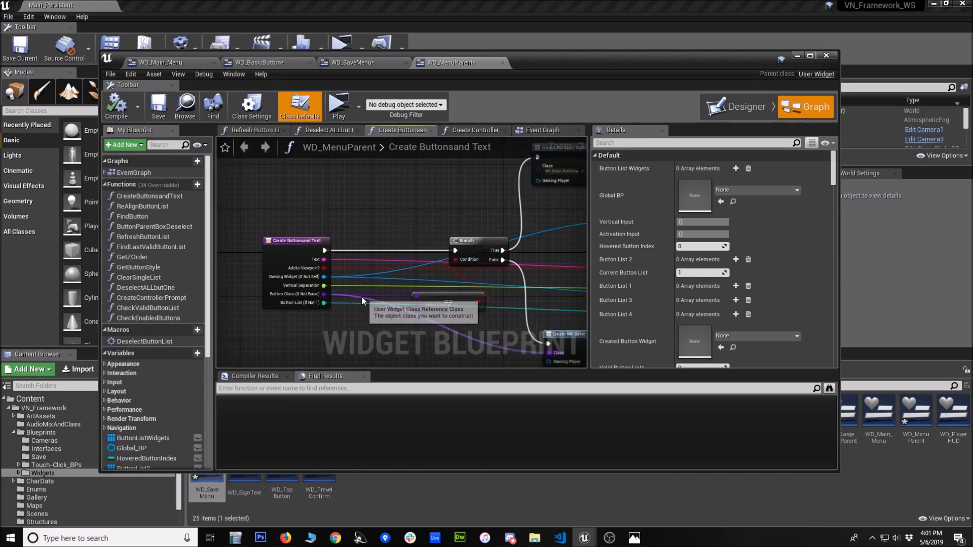
mouse_move(287, 334)
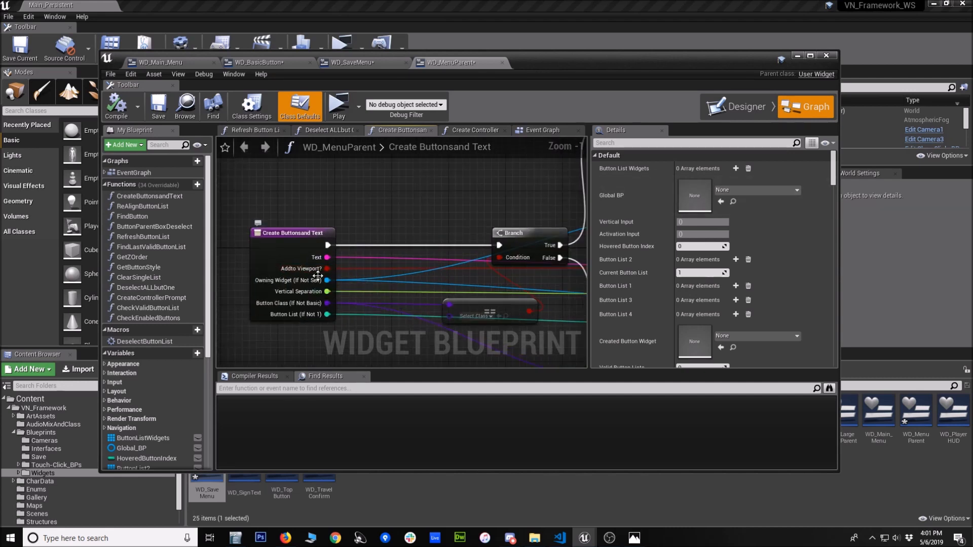
left_click(743, 95)
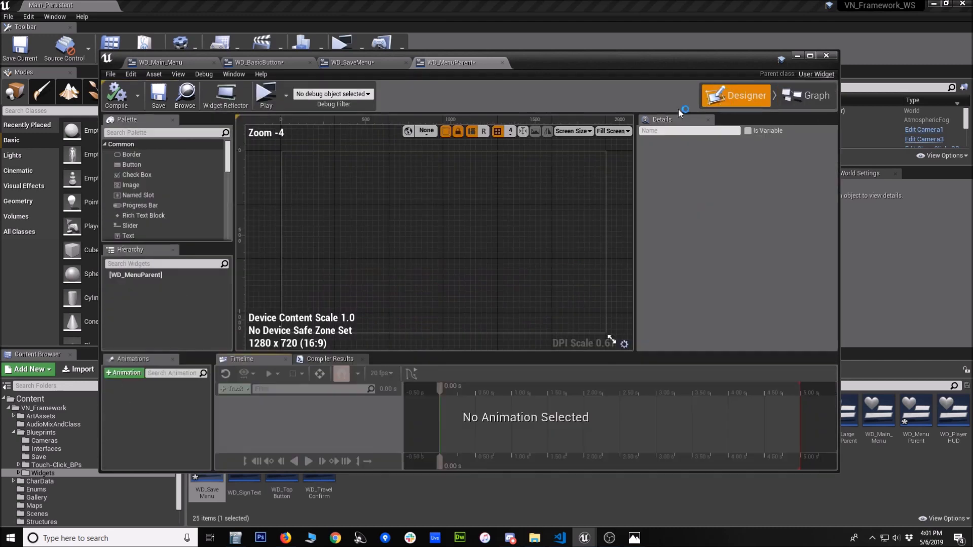
left_click(814, 107)
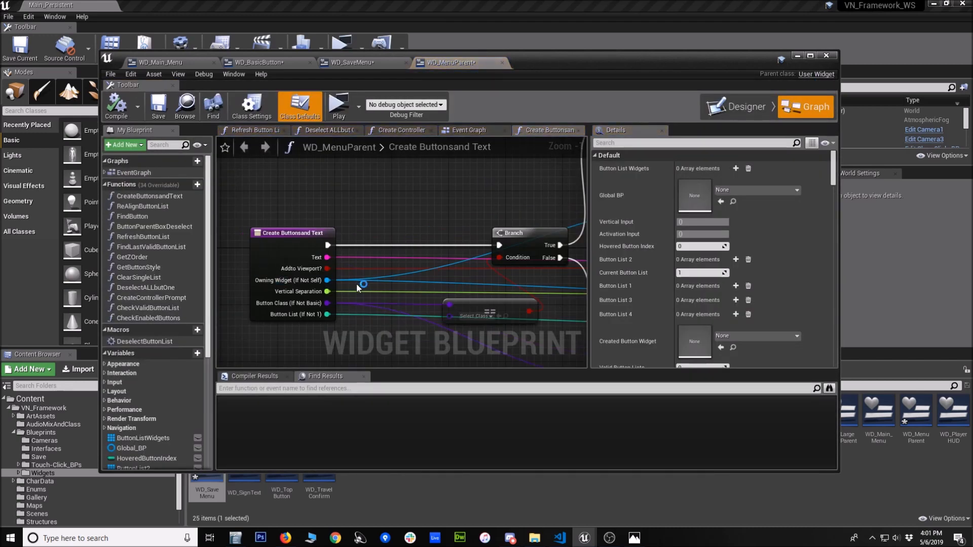
mouse_move(298, 303)
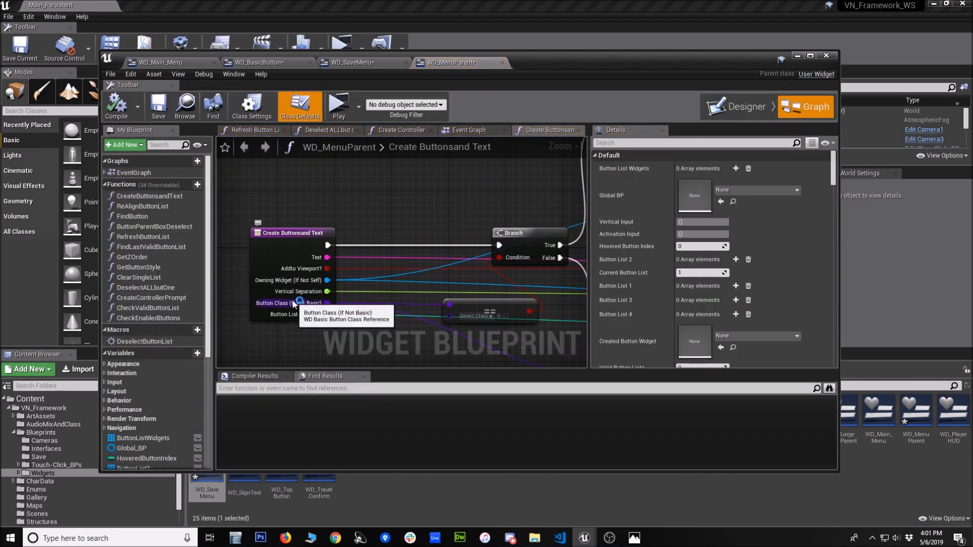
scroll("down", 3)
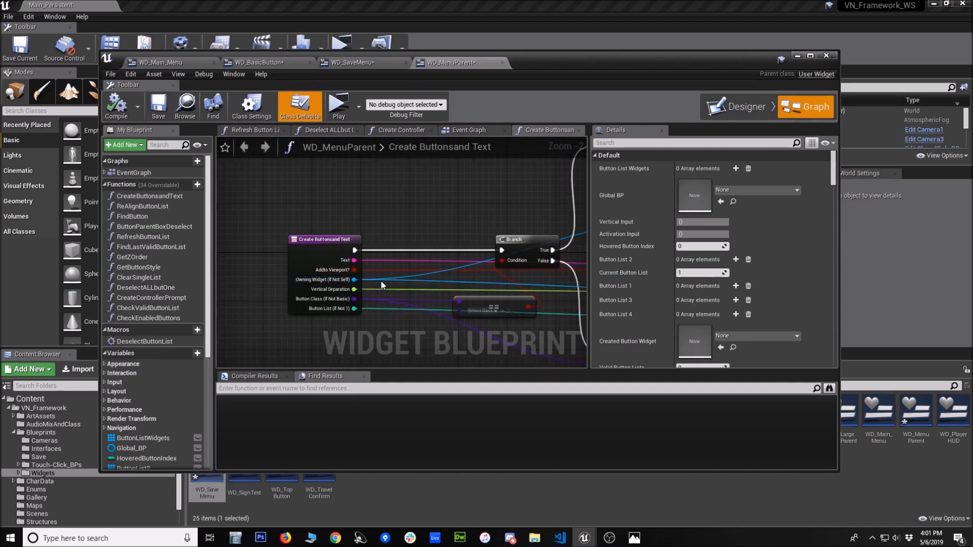
mouse_move(333, 332)
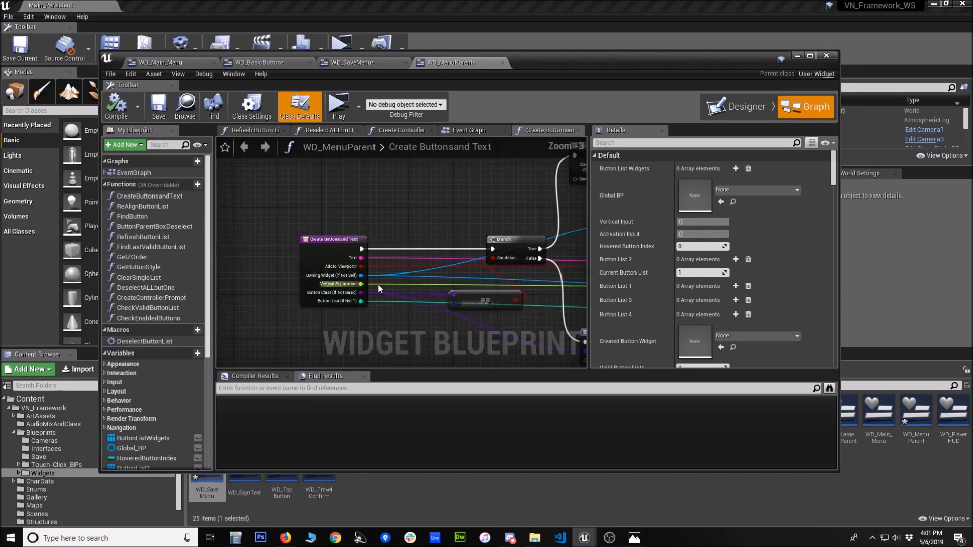
scroll("down", 3)
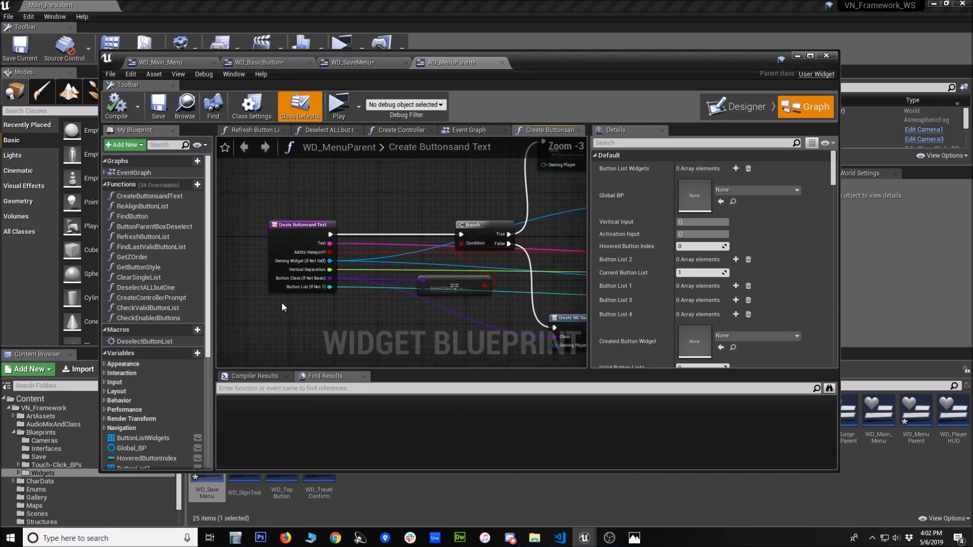
scroll("up", 3)
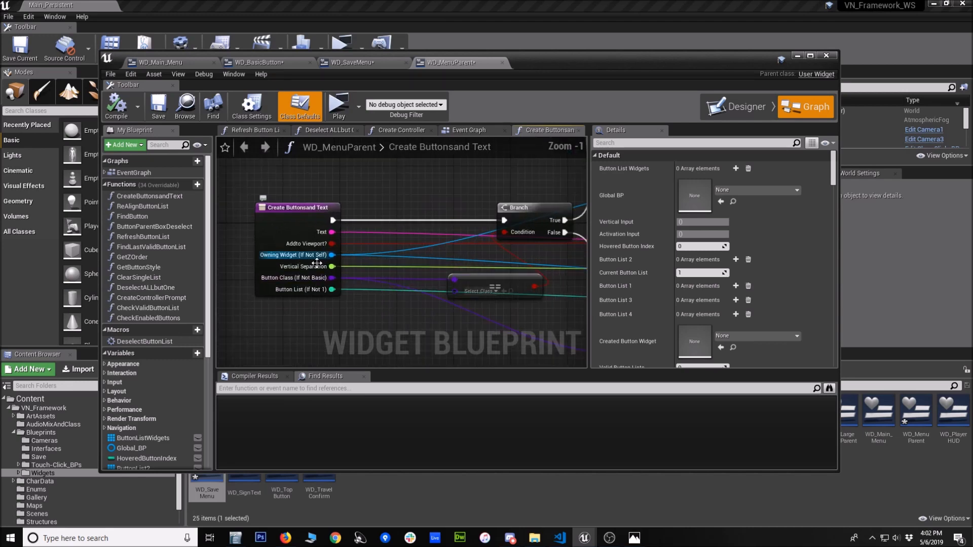
scroll("down", 3)
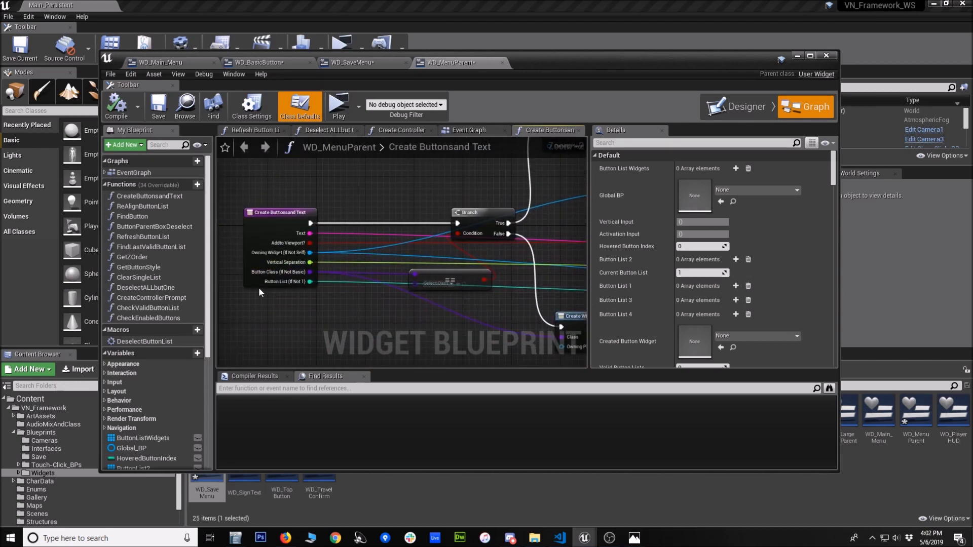
- Review the Create Buttons and Text node using WD Basic Button, then minimize the blueprint editor
left_click(357, 62)
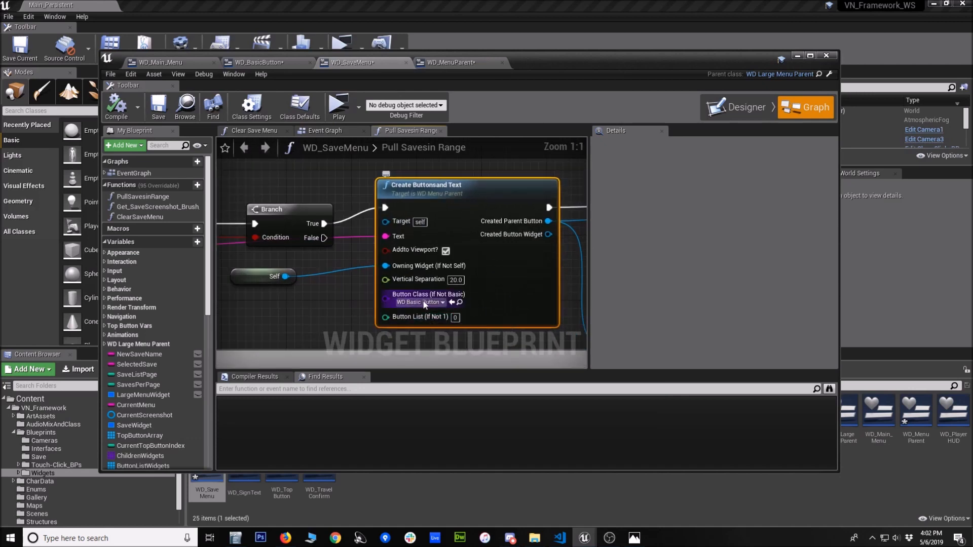
mouse_move(416, 310)
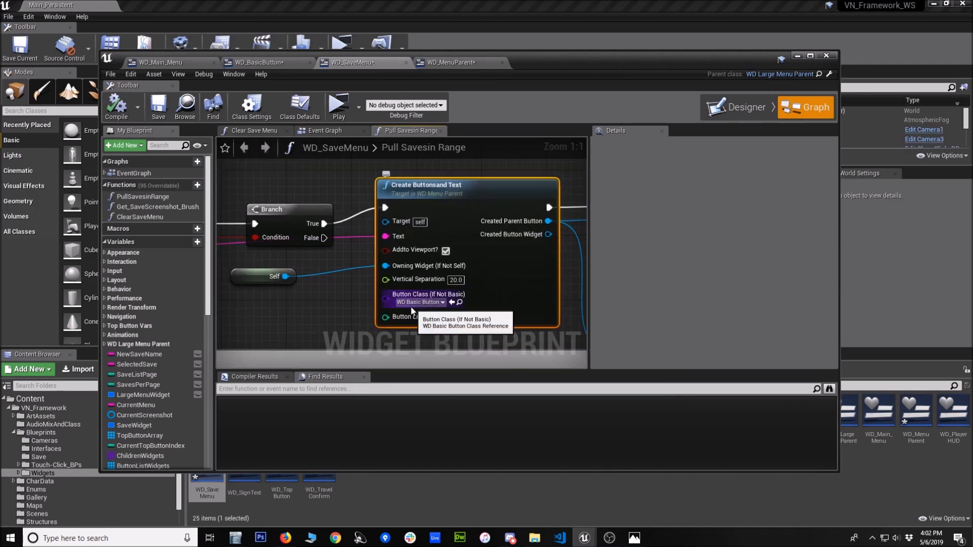
mouse_move(255, 67)
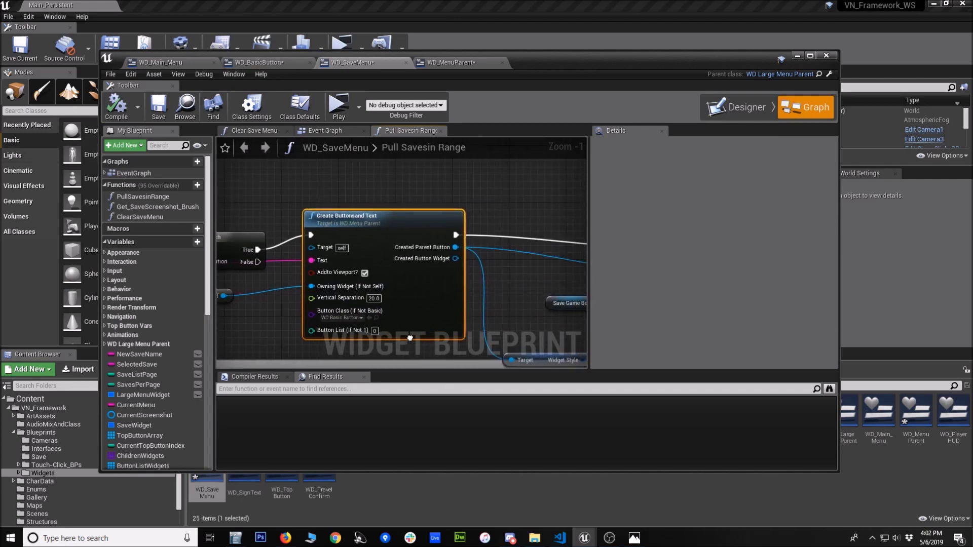
scroll("down", 3)
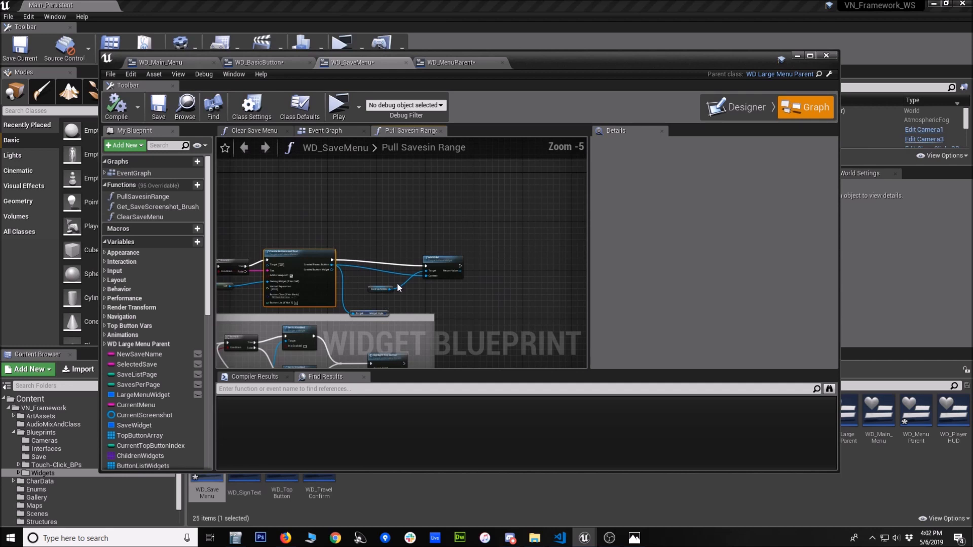
scroll("up", 3)
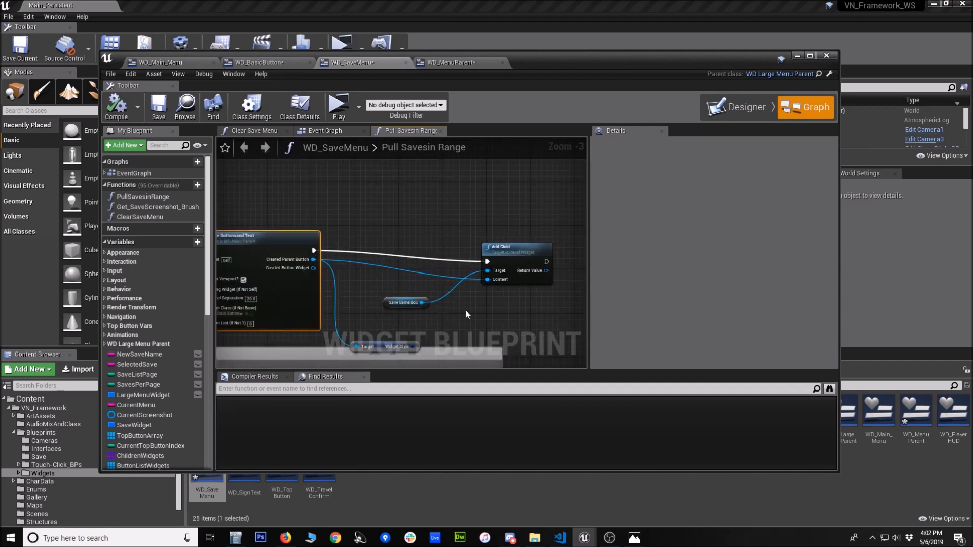
mouse_move(747, 94)
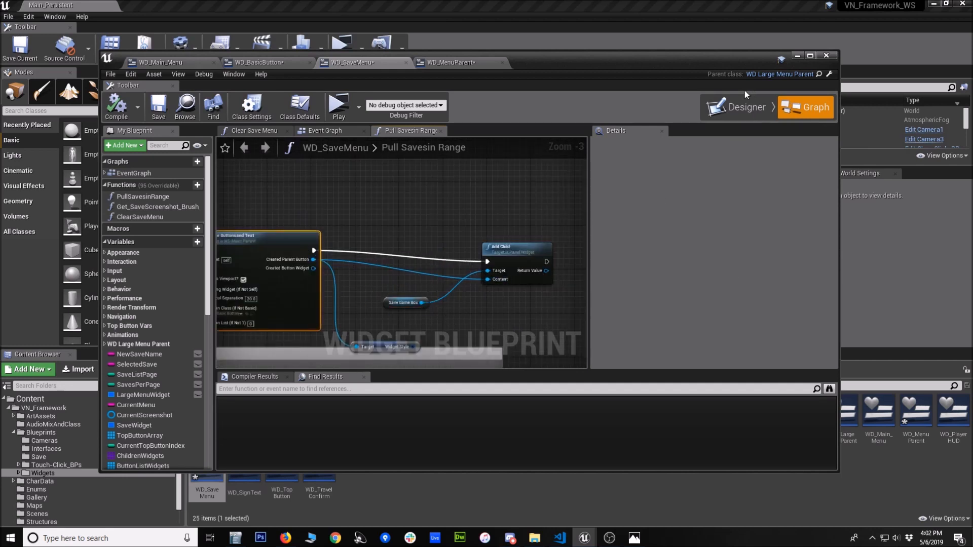
scroll("down", 3)
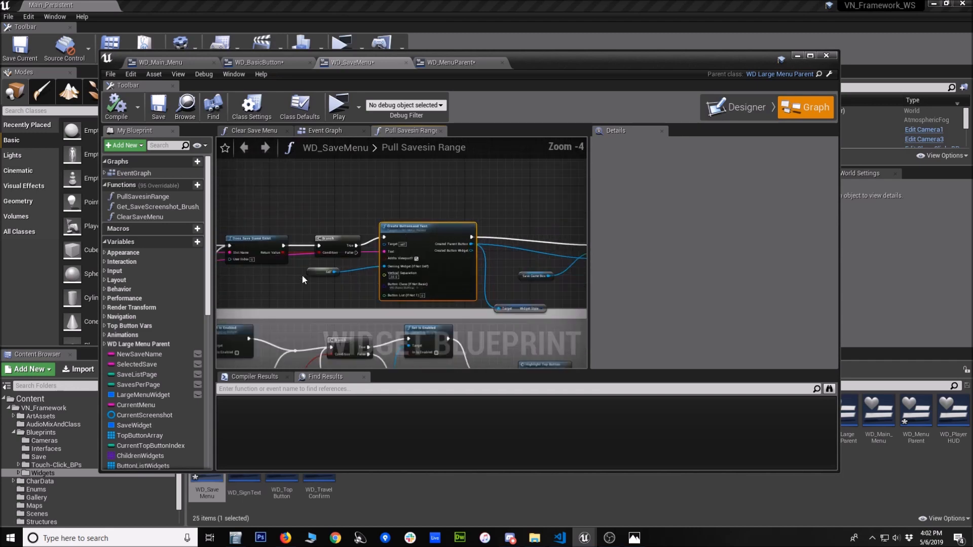
scroll("down", 3)
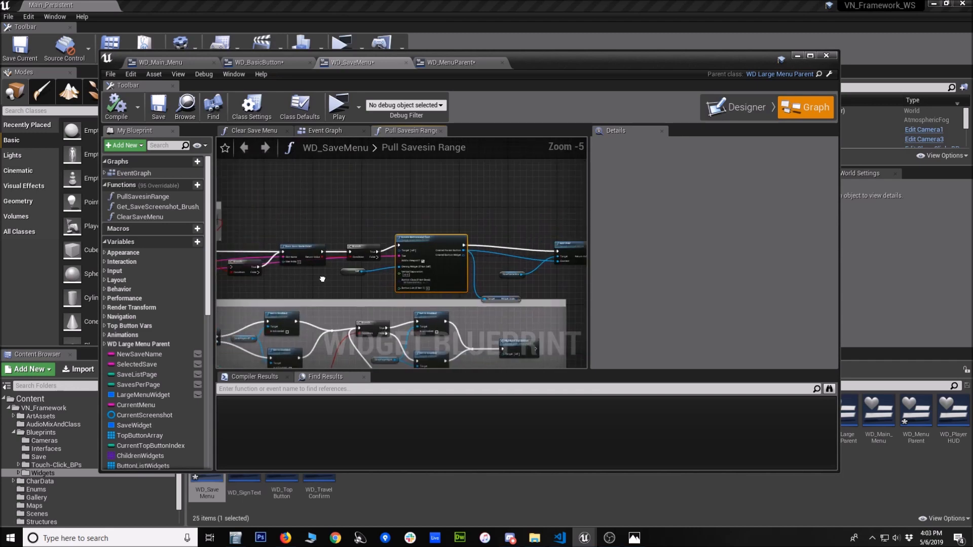
scroll("up", 3)
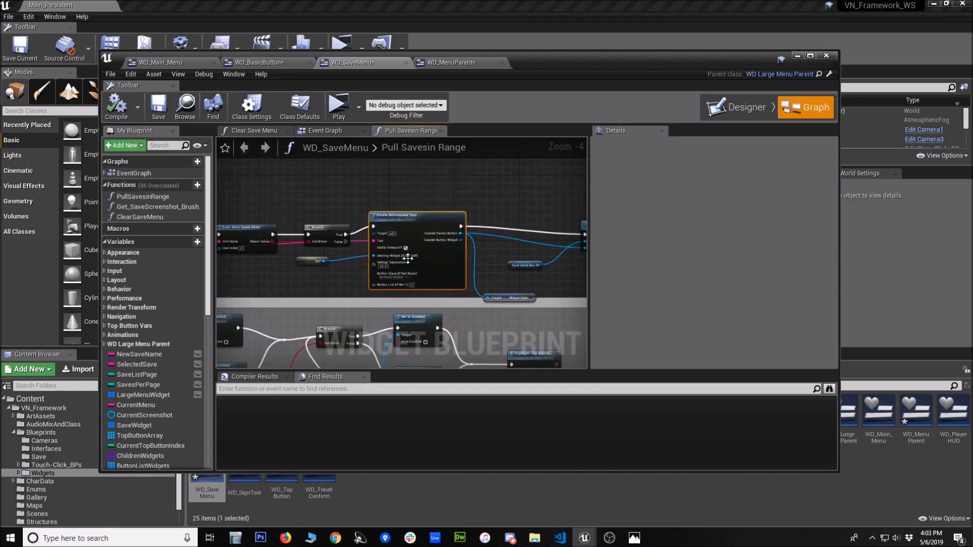
scroll("down", 3)
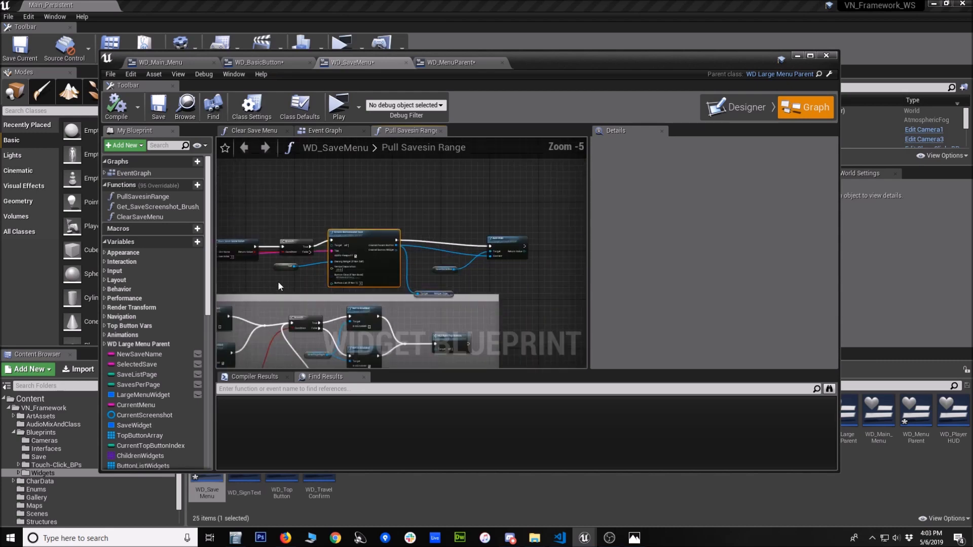
left_click(826, 55)
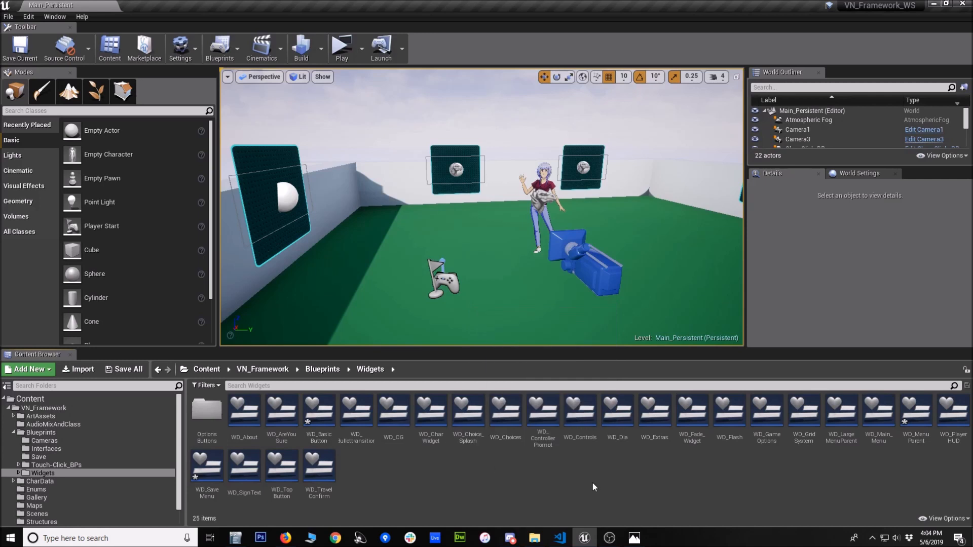
mouse_move(609, 483)
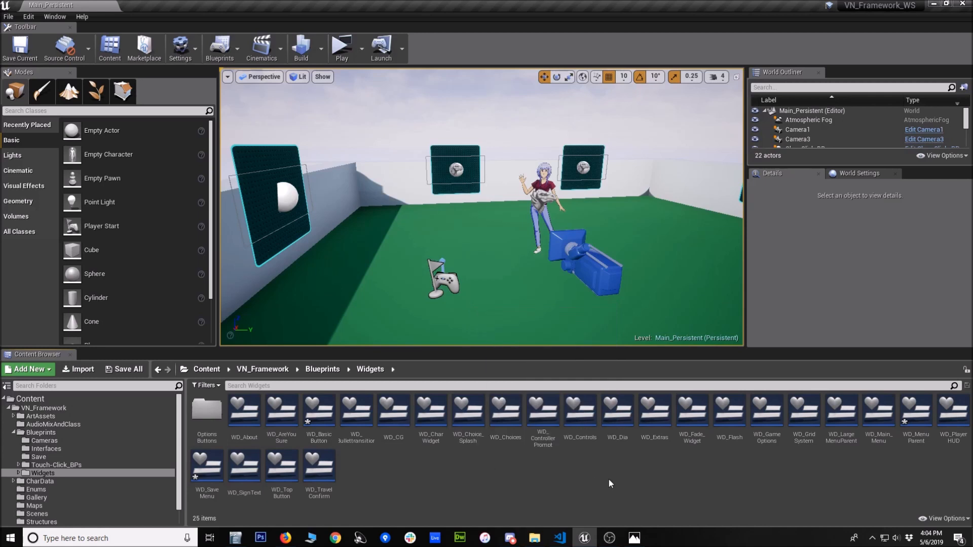
mouse_move(618, 460)
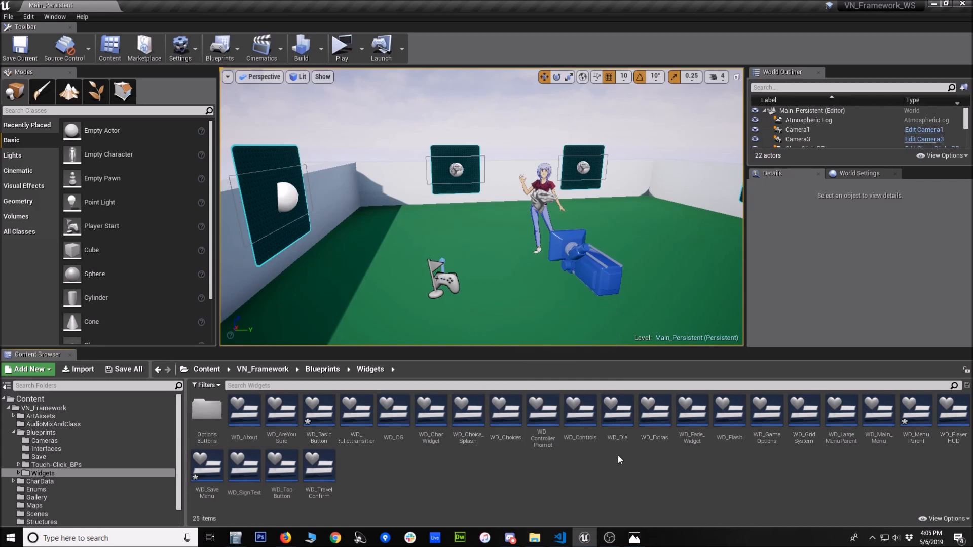
mouse_move(454, 471)
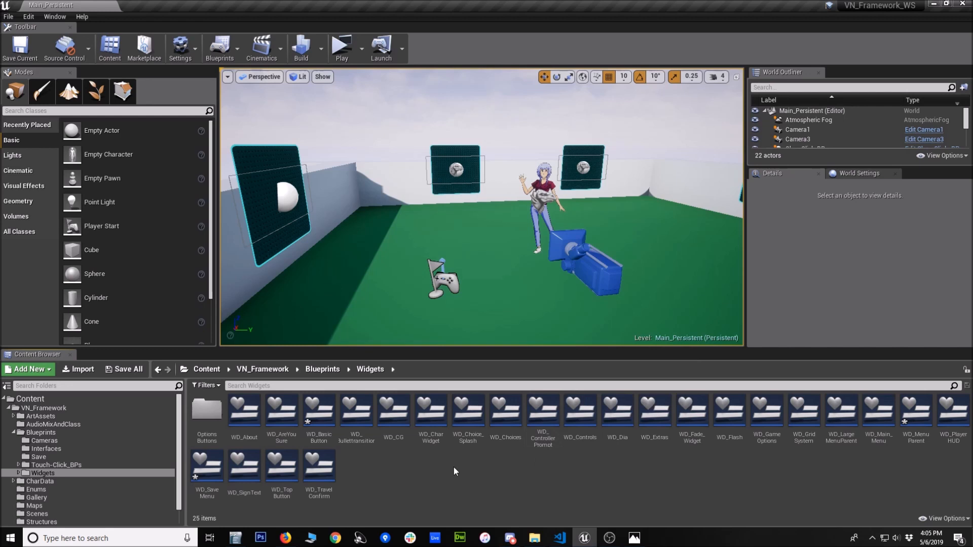
mouse_move(388, 477)
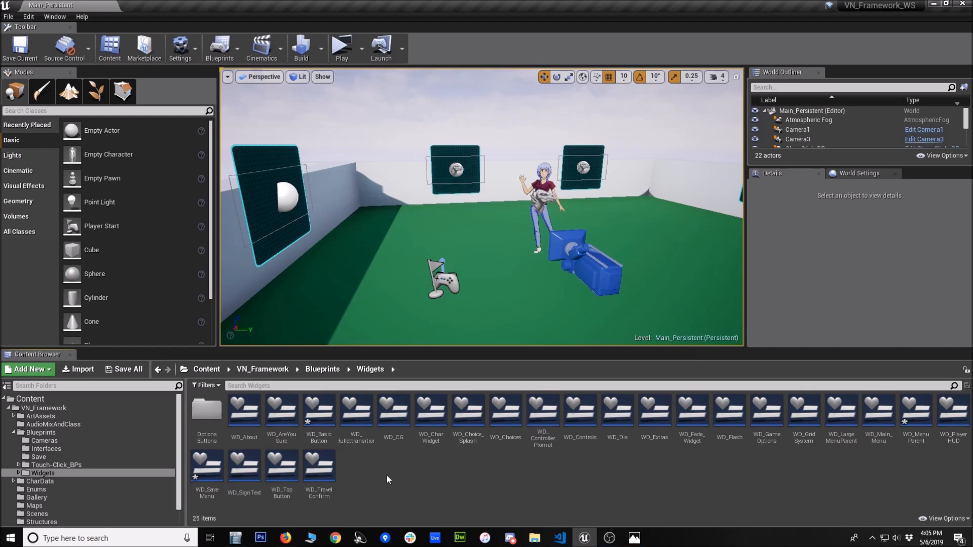
- Open WD_BasicButton from the Content Browser's Widgets folder
double_click(318, 412)
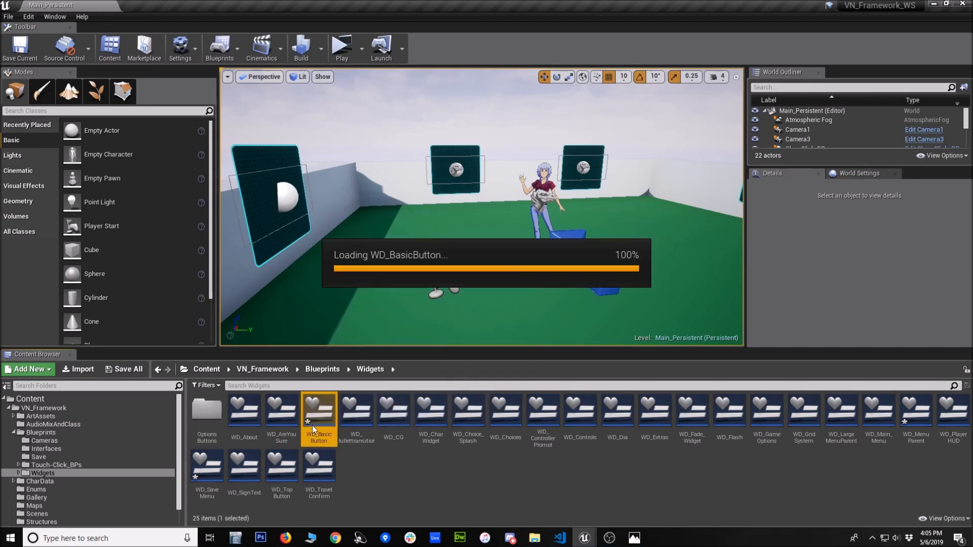
- Review ParentButton's Events in Details, then view WD_BasicButton's event graph
double_click(319, 414)
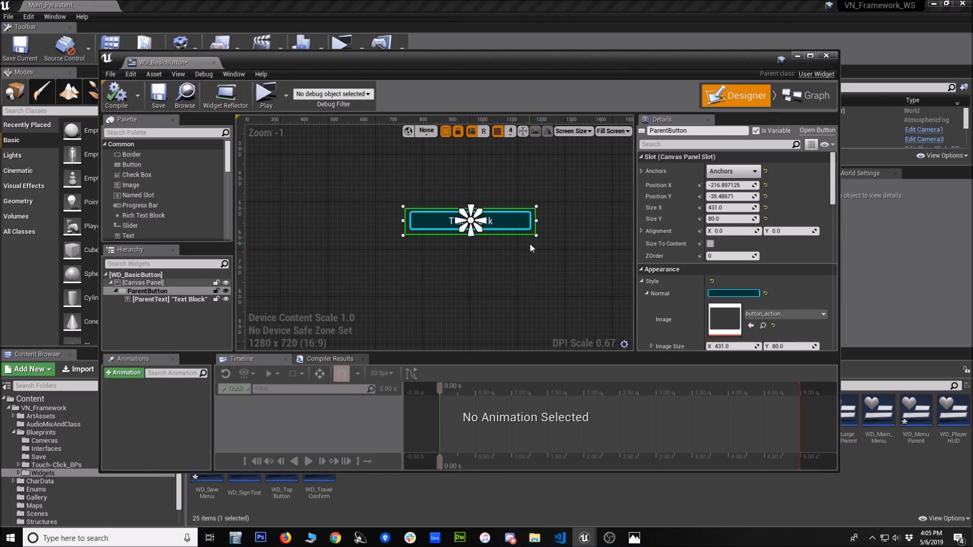
scroll("down", 3)
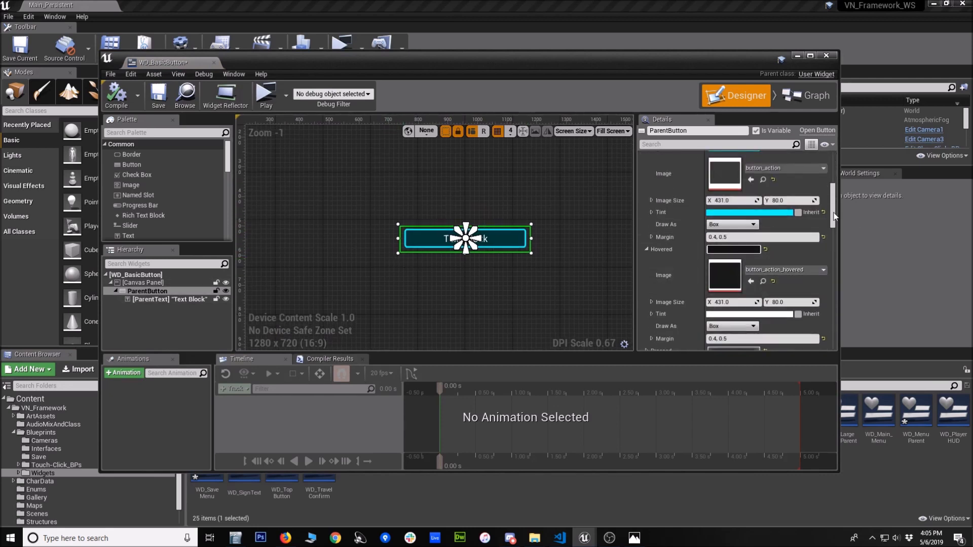
scroll("down", 3)
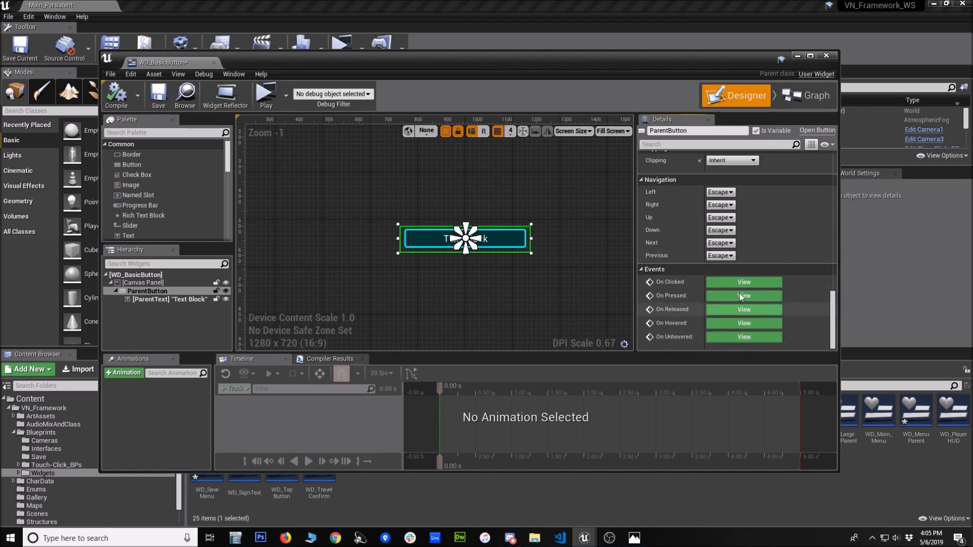
mouse_move(443, 443)
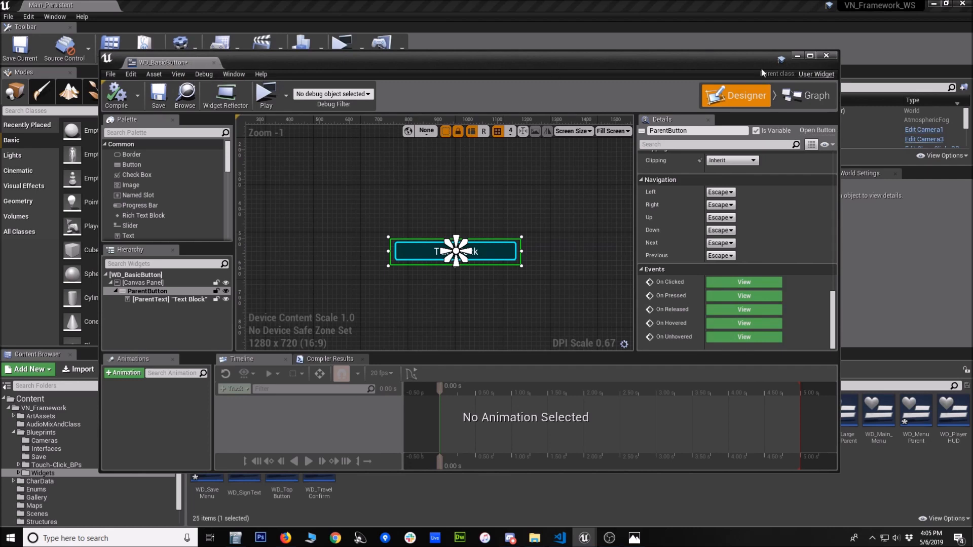
left_click(815, 105)
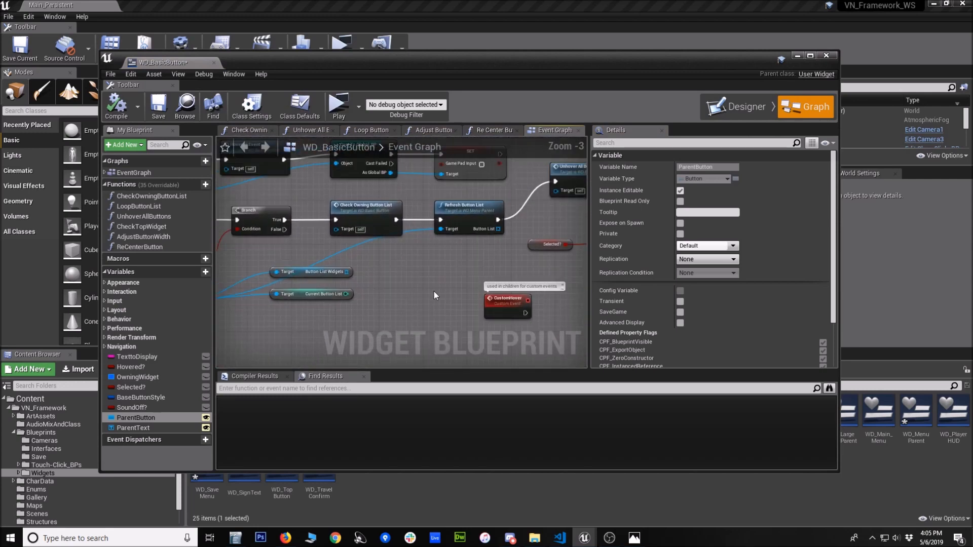
- Scroll through WD_BasicButton's button-press and hover logic in the Event Graph
scroll("down", 3)
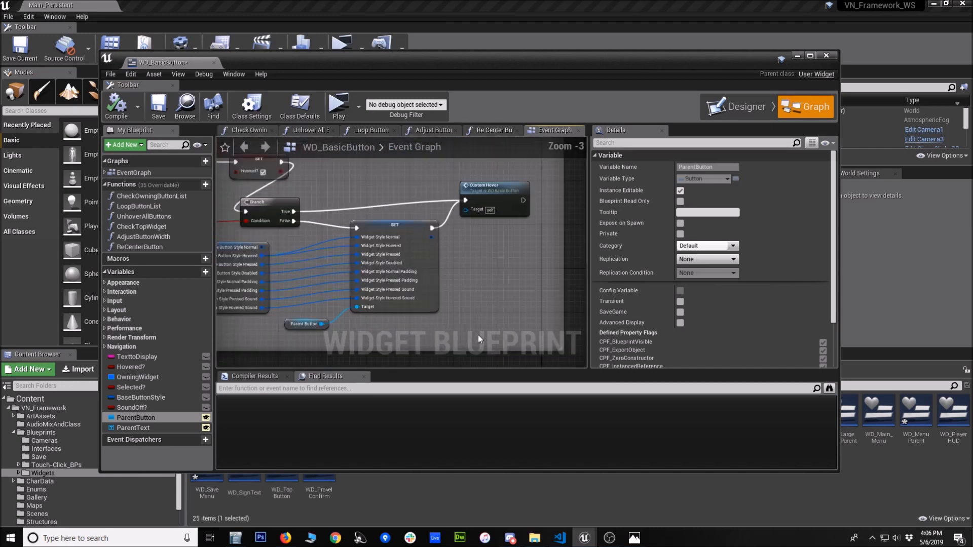
scroll("down", 3)
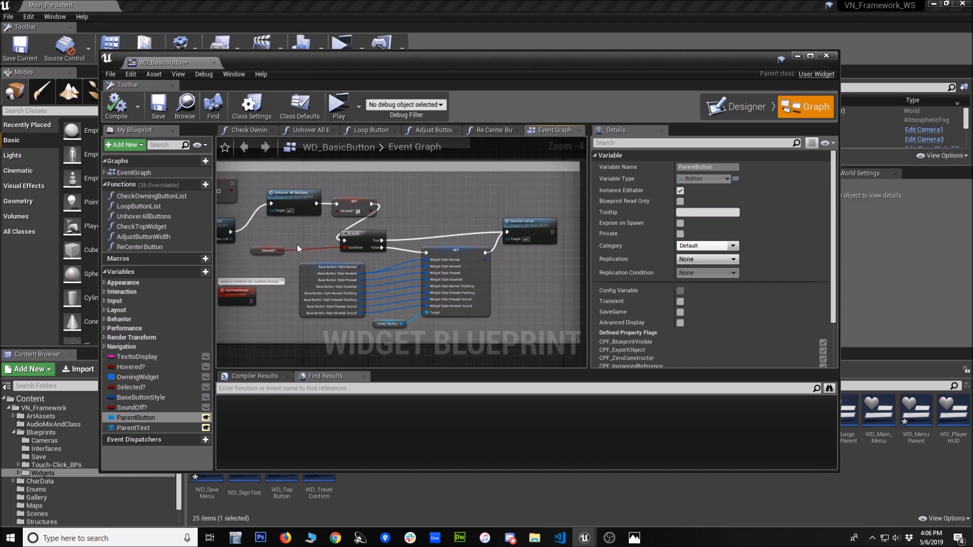
mouse_move(410, 313)
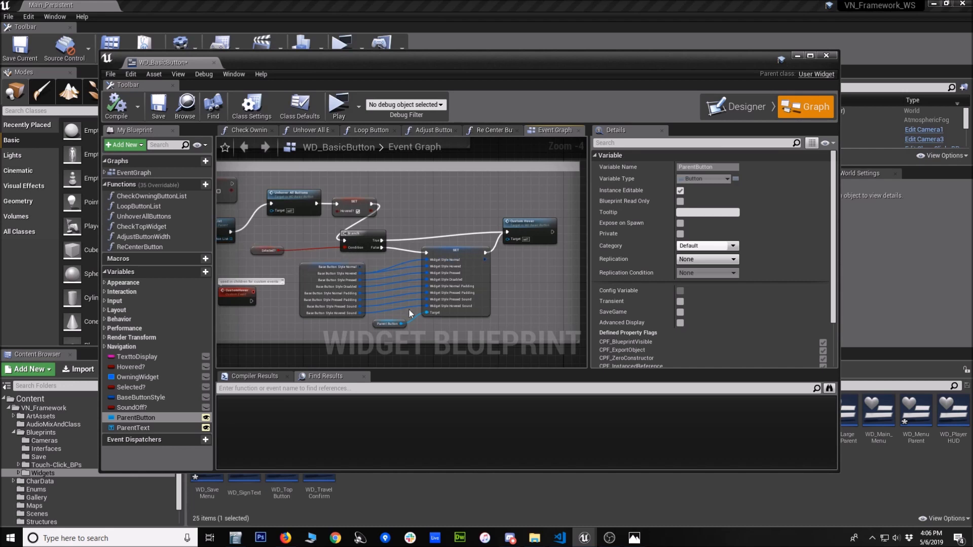
scroll("down", 3)
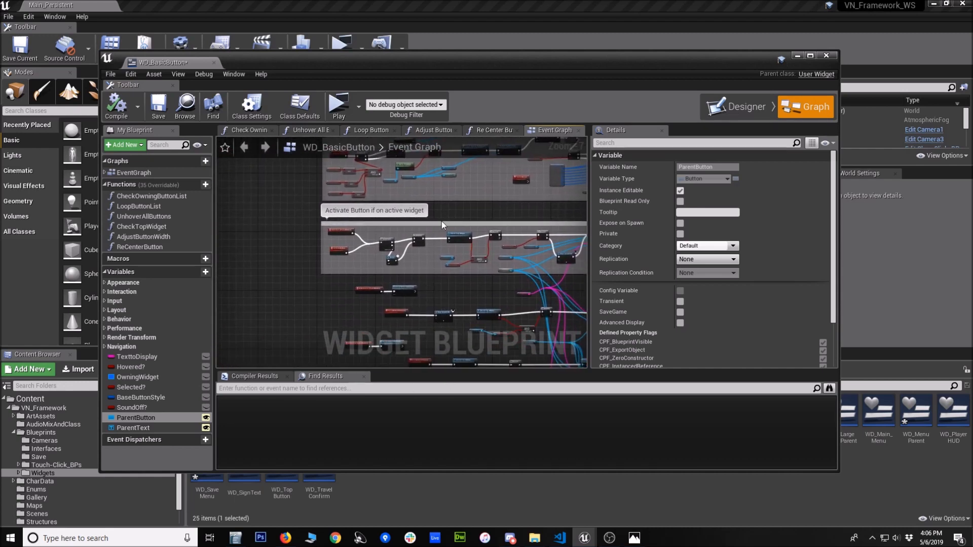
scroll("down", 3)
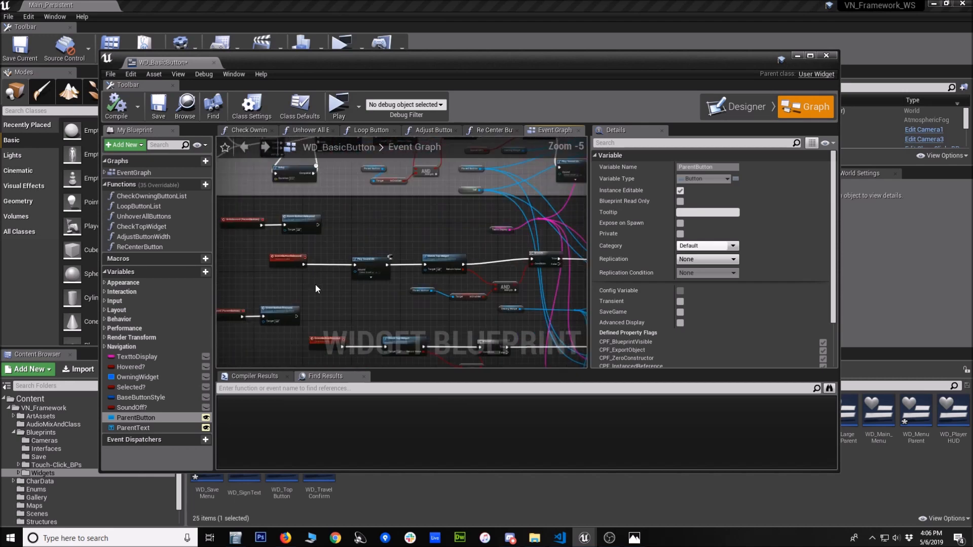
scroll("up", 3)
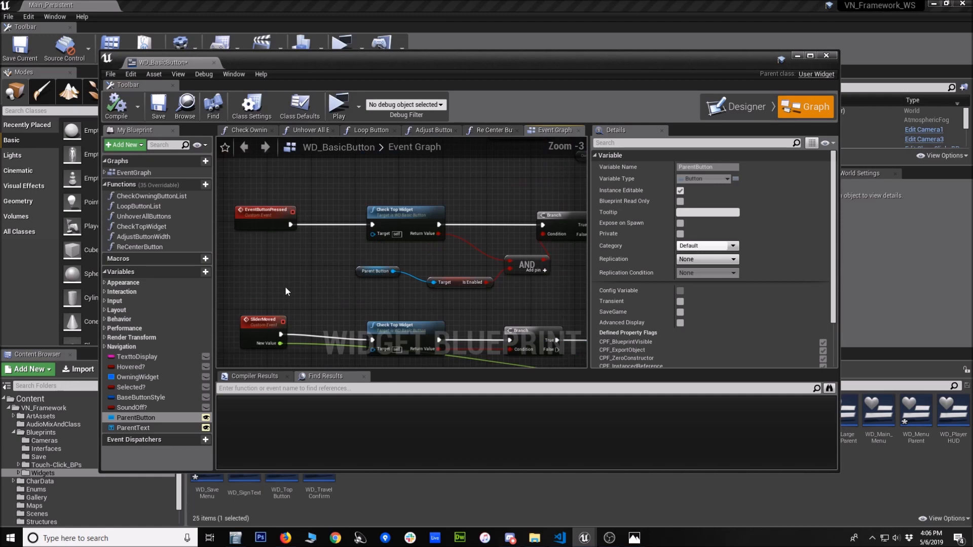
scroll("down", 3)
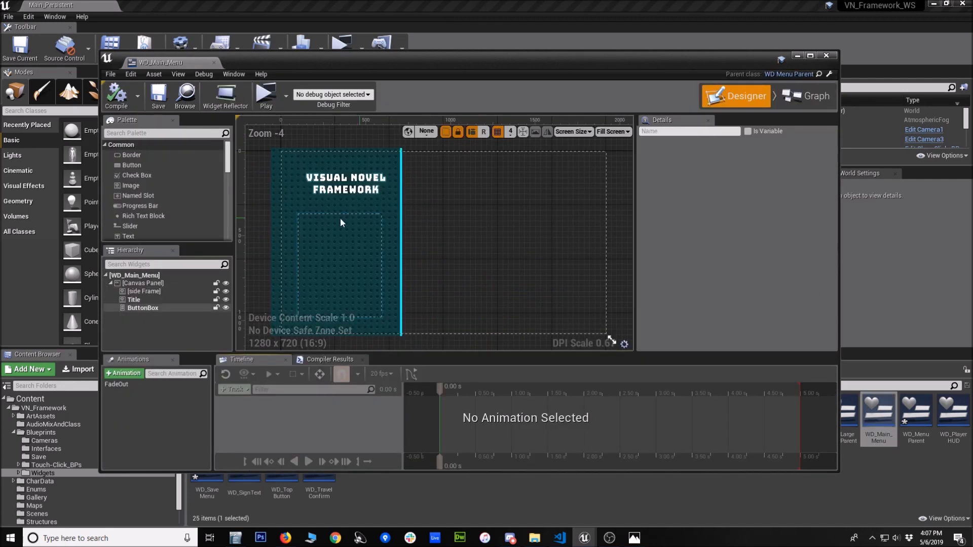
- View WD_Main_Menu's event graph and zoom to the React to Buttons section with Event Button Clicked
left_click(806, 106)
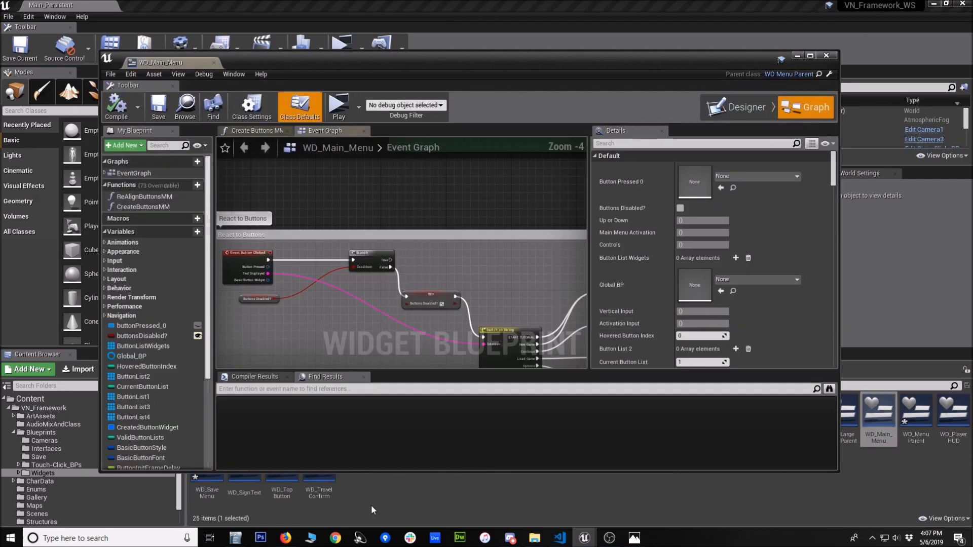
scroll("up", 3)
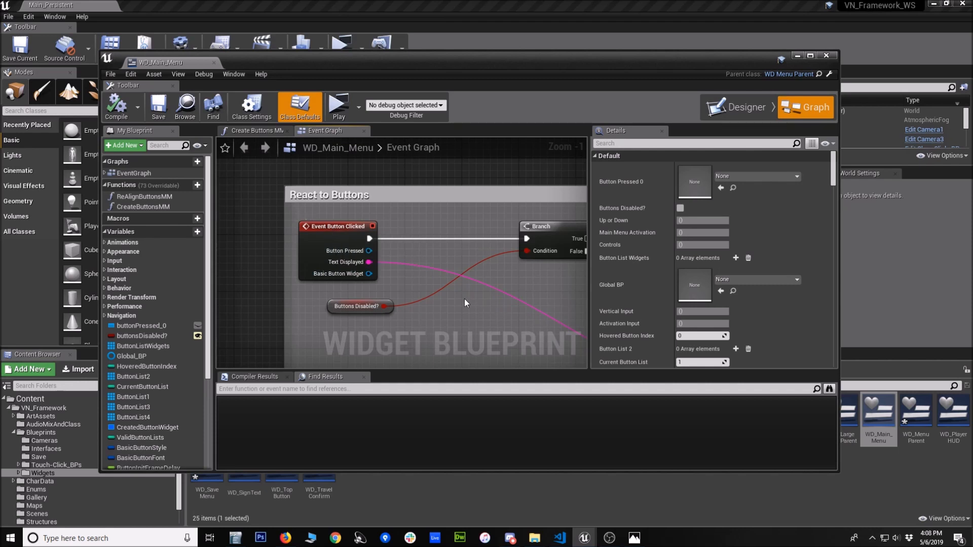
scroll("down", 3)
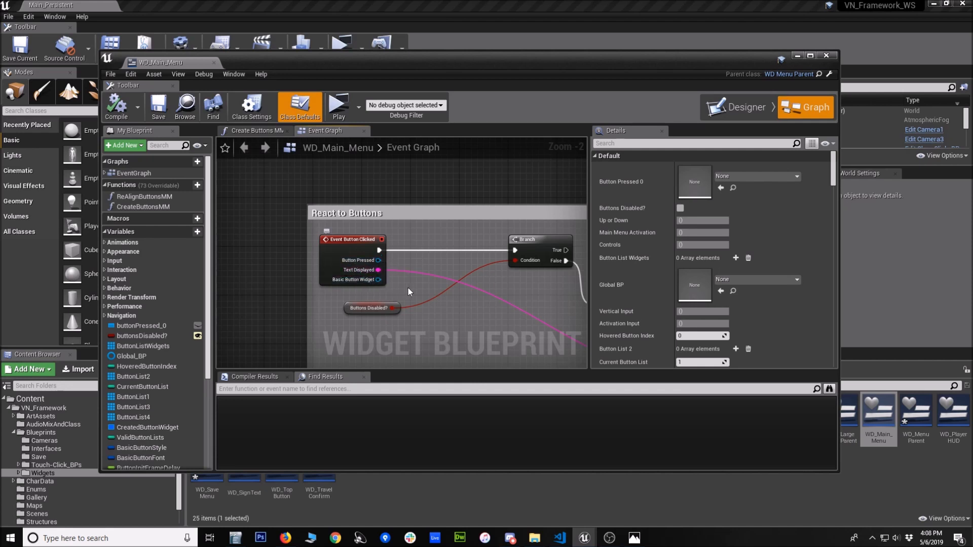
scroll("down", 3)
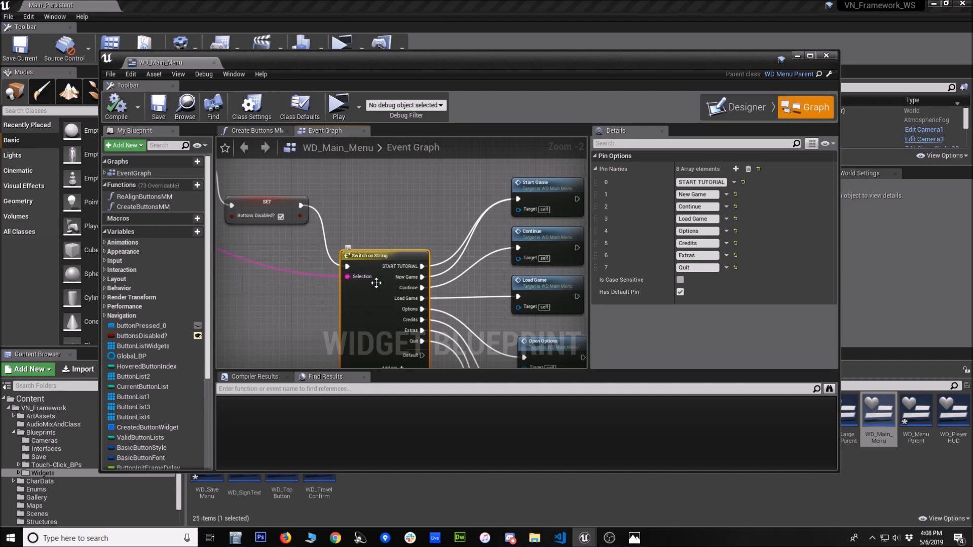
- Inspect the Switch on String's eight pins, START TUTORIAL through Quit, then return to Event Button Clicked
scroll("down", 3)
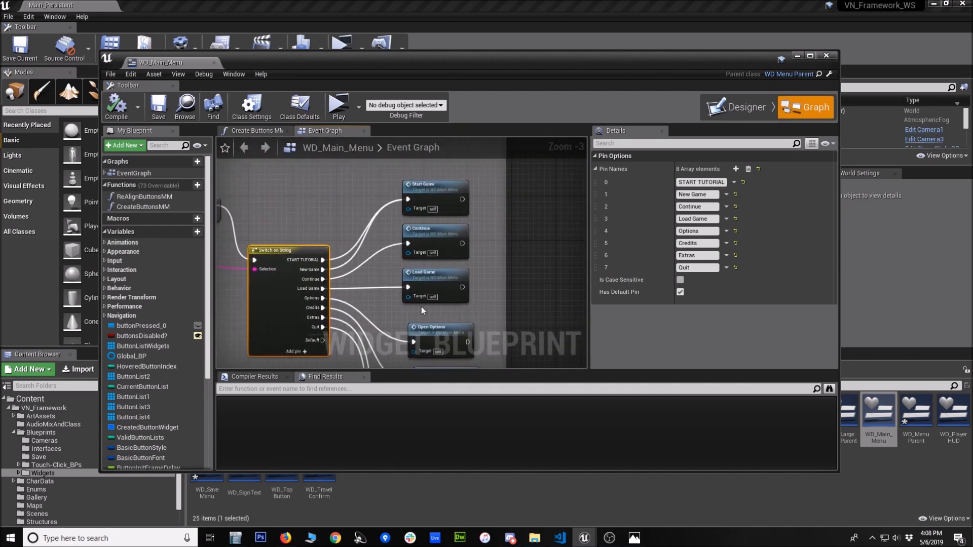
scroll("down", 3)
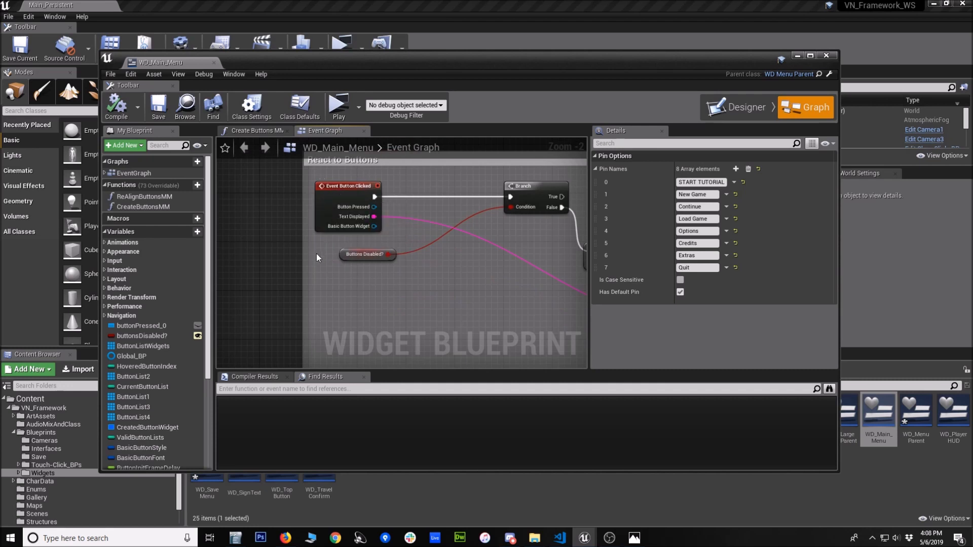
mouse_move(400, 266)
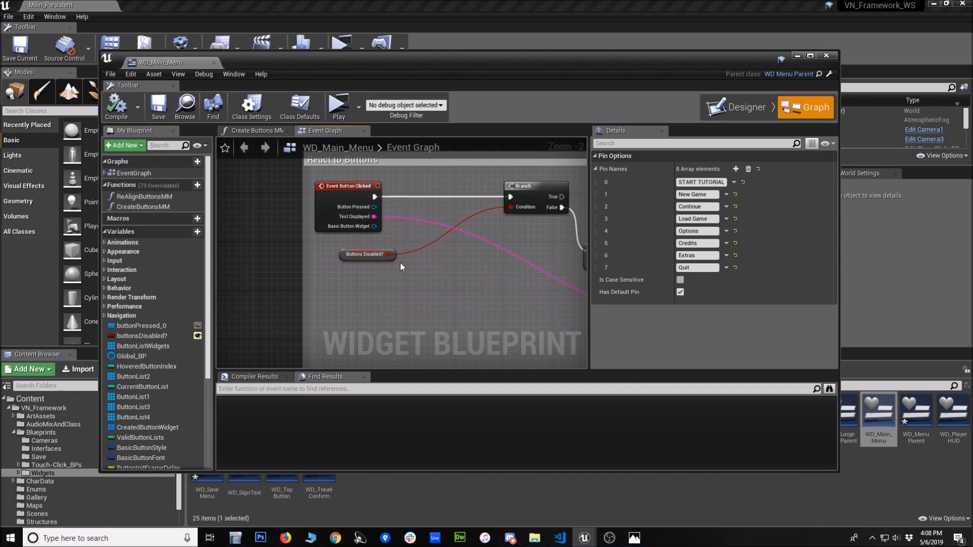
right_click(403, 276)
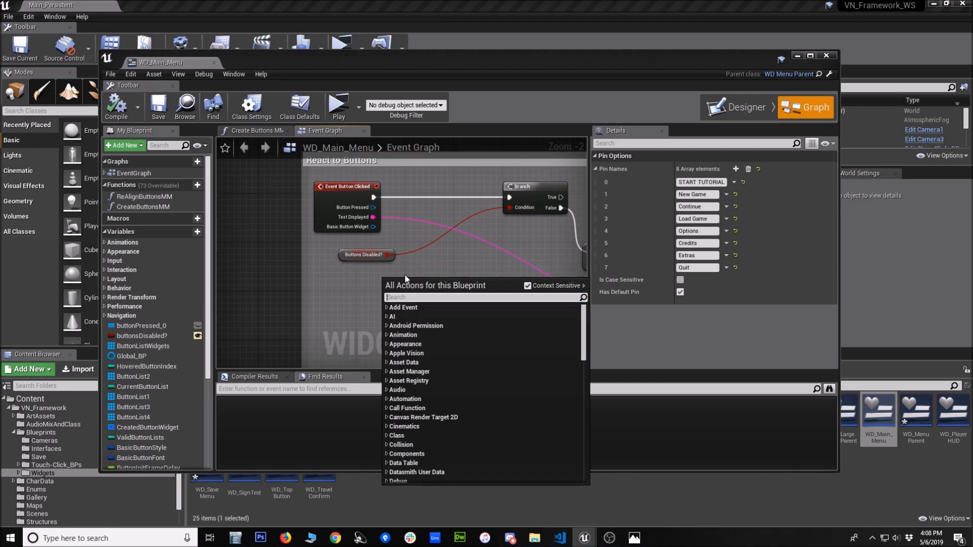
type("event bu")
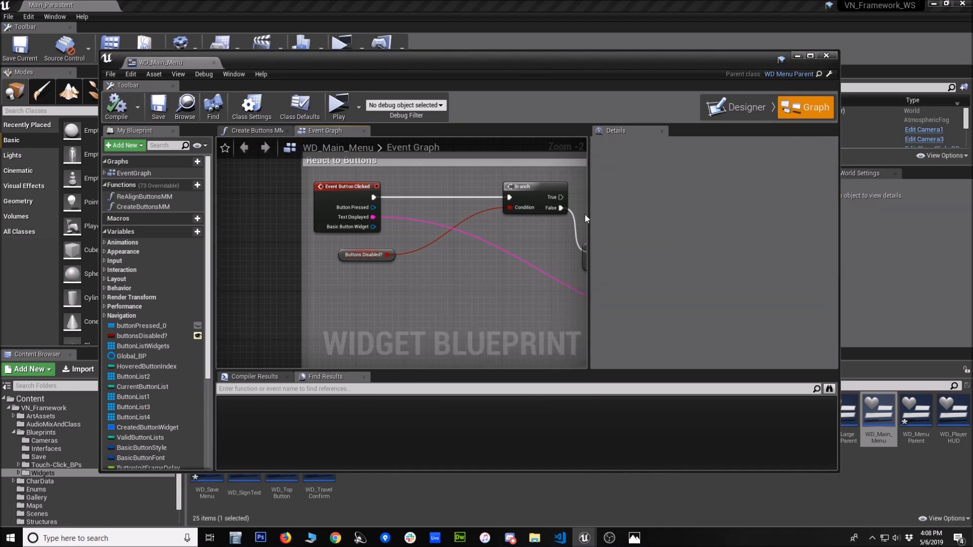
mouse_move(395, 300)
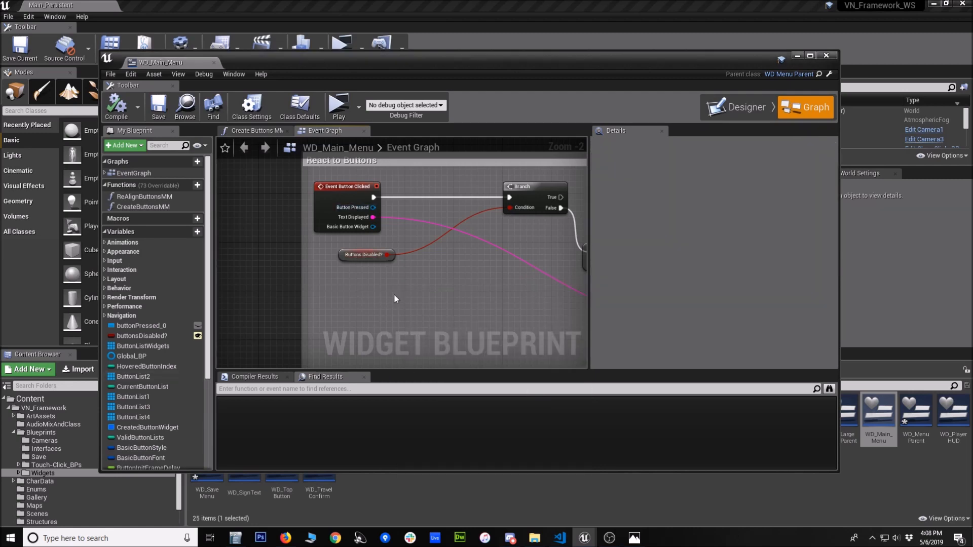
scroll("up", 3)
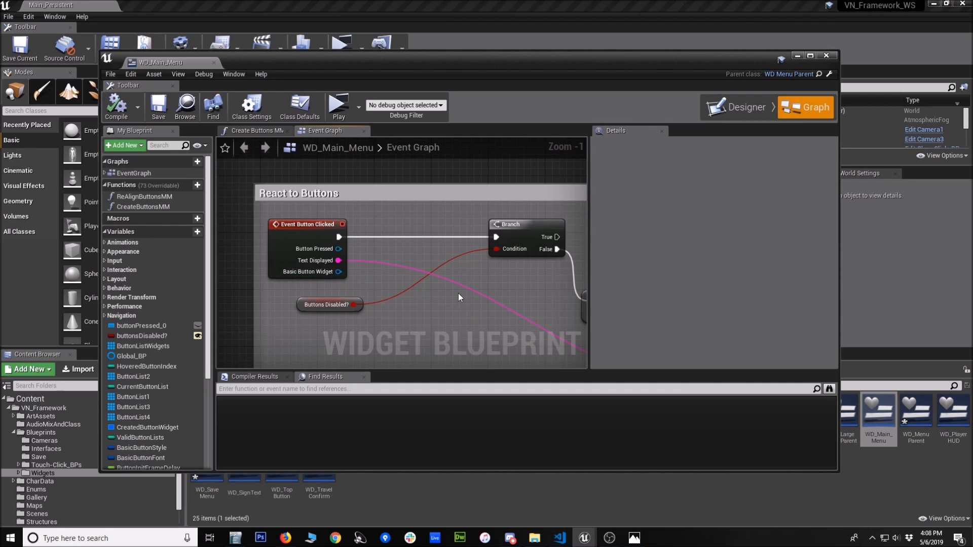
mouse_move(281, 317)
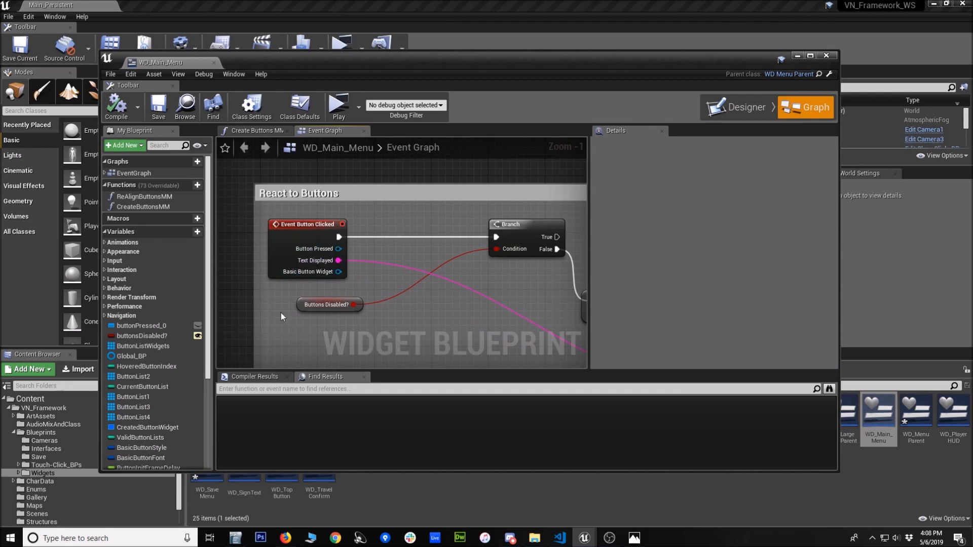
mouse_move(921, 65)
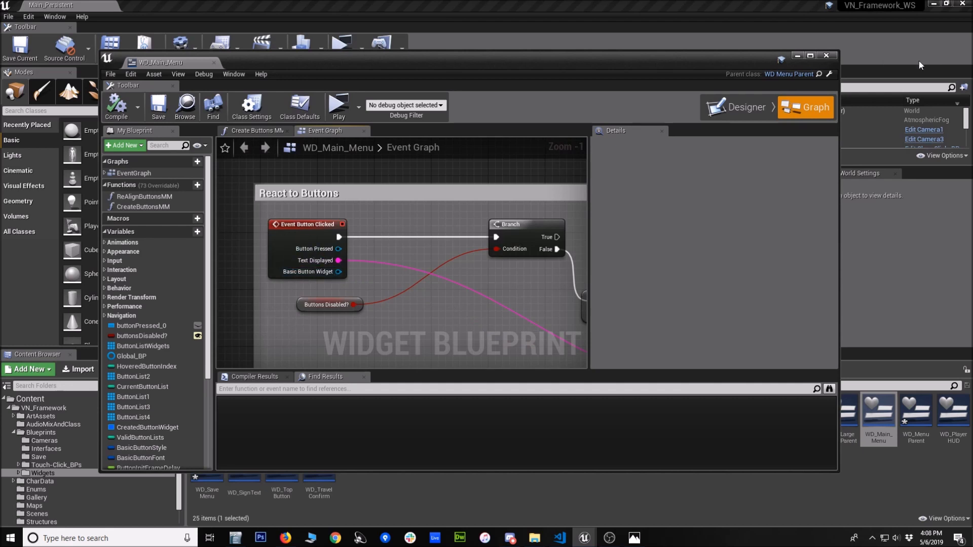